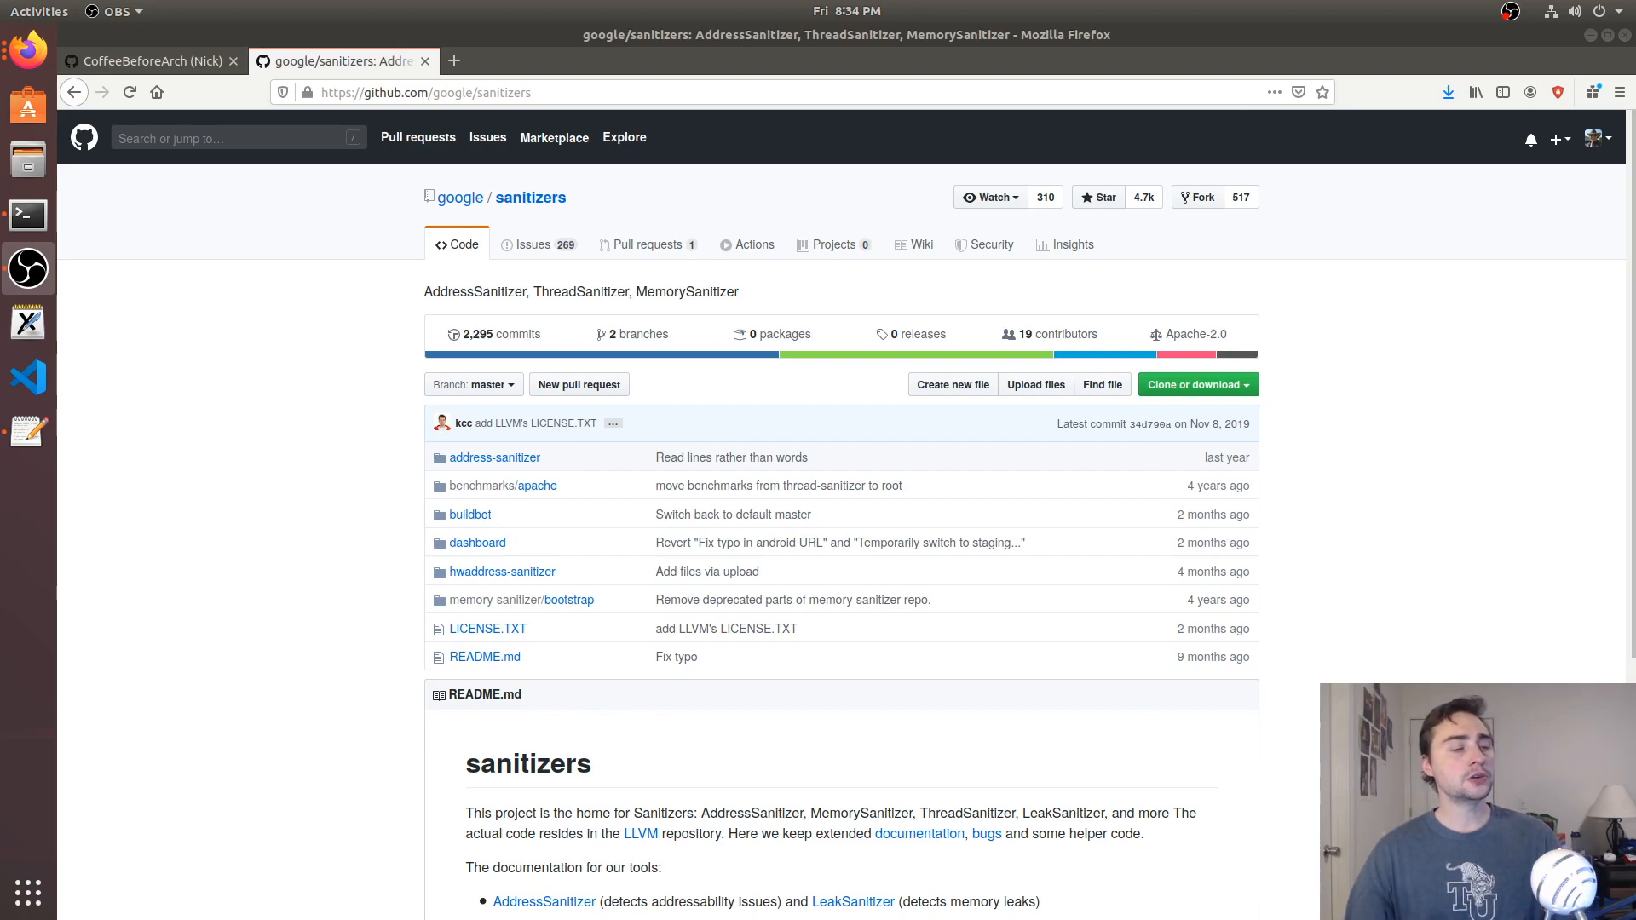
# Follow the README's AddressSanitizer link to its wiki page and read down it
pyautogui.scroll(-3)
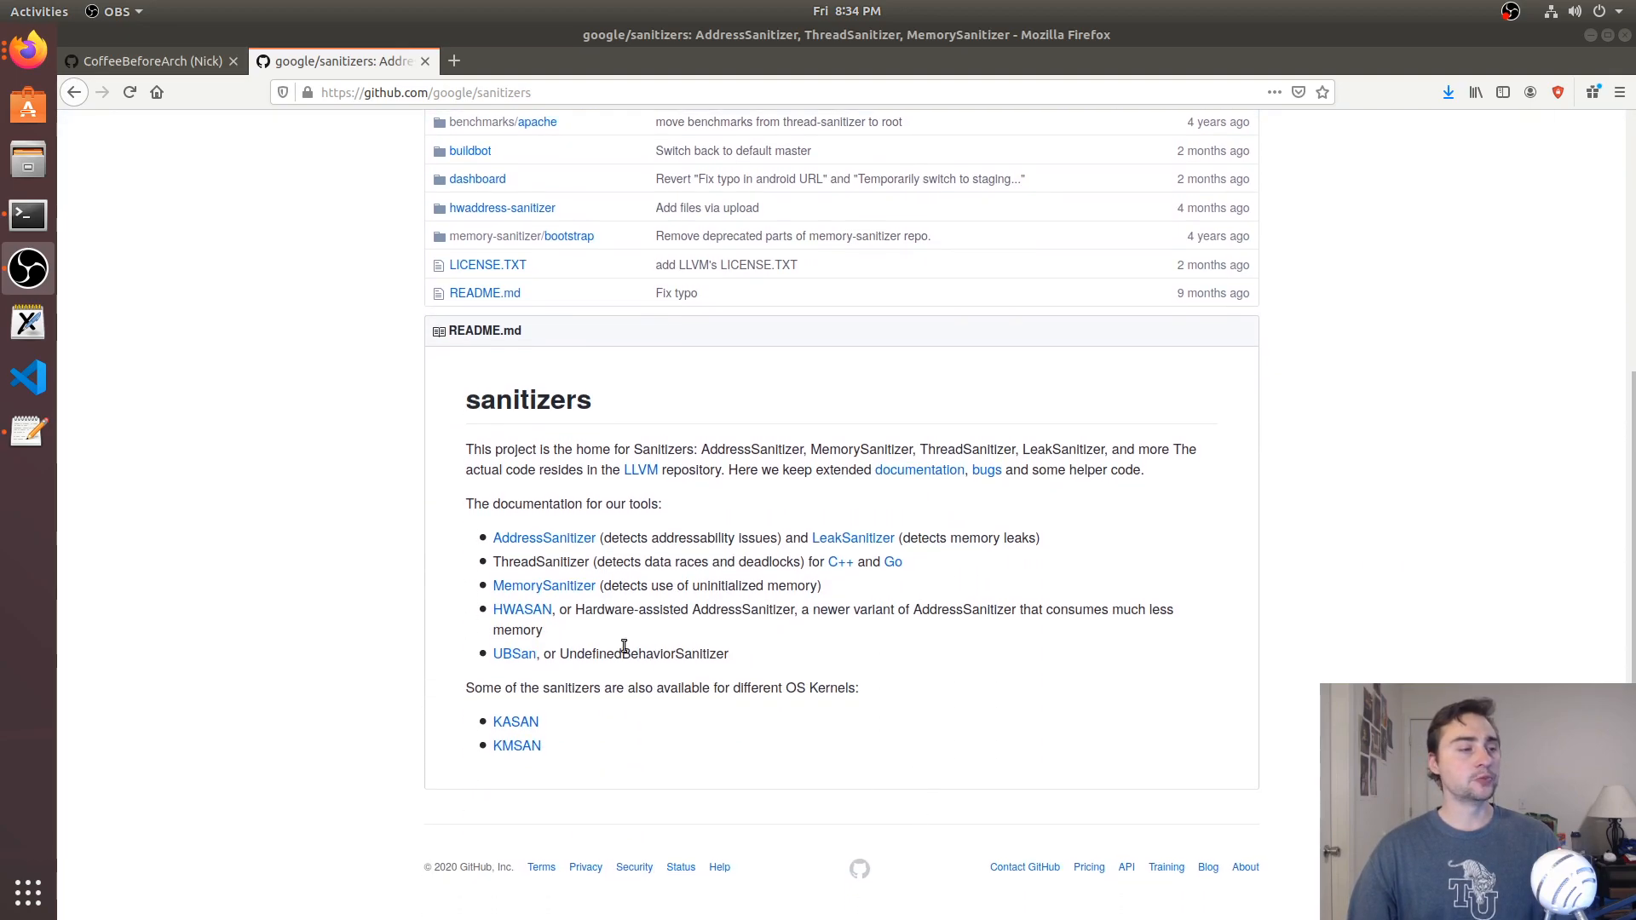
pyautogui.moveTo(552, 544)
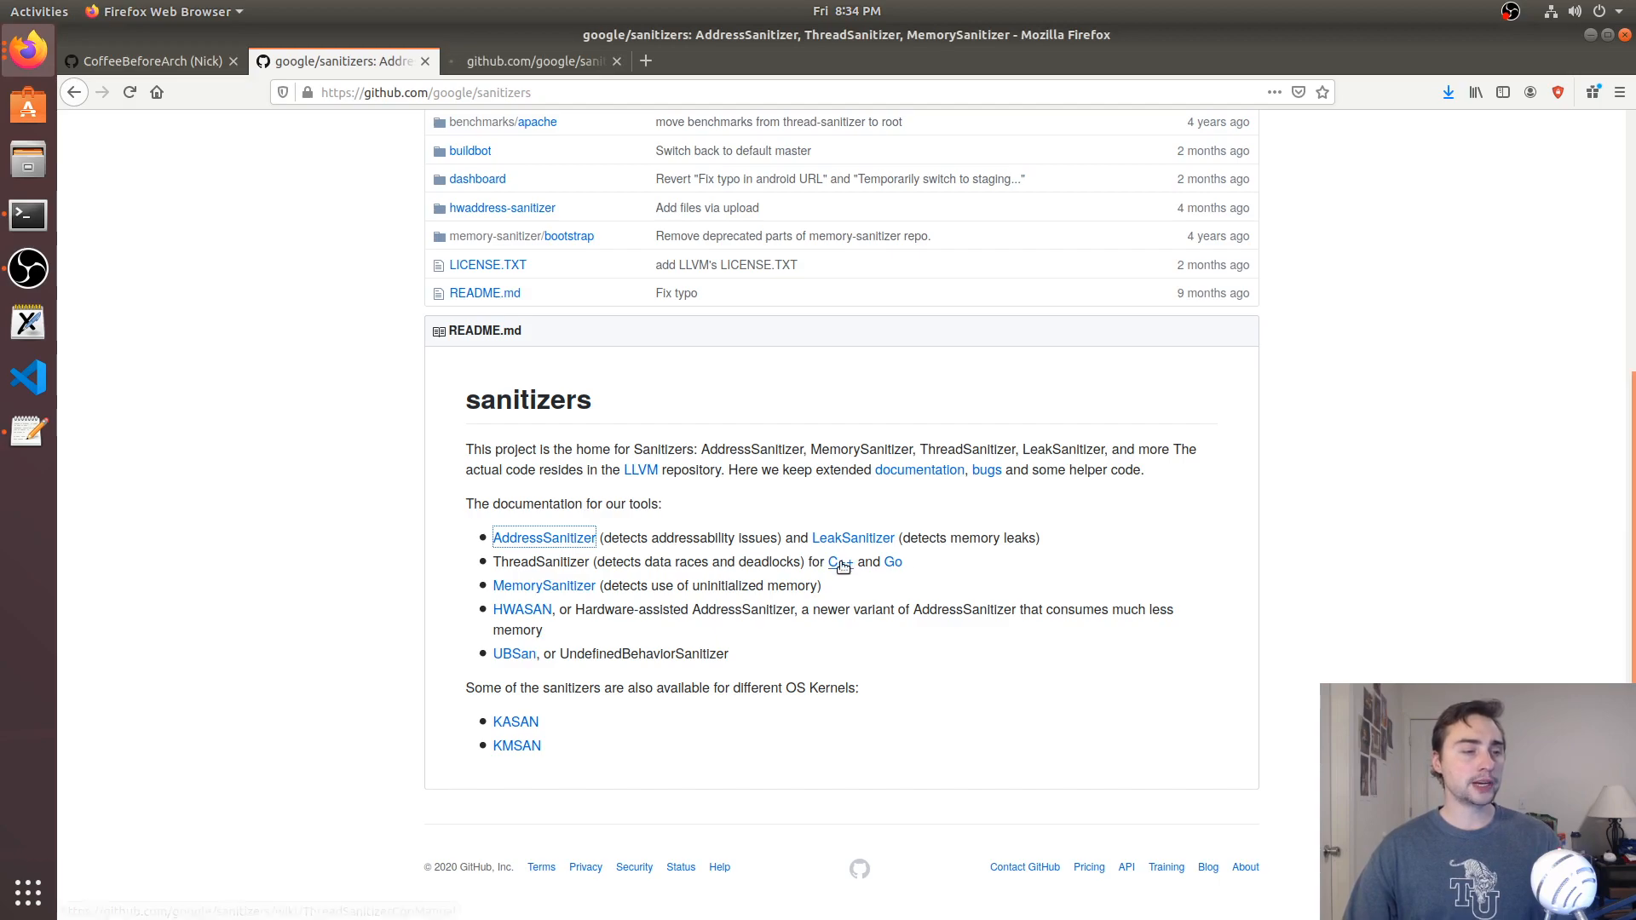
pyautogui.click(545, 537)
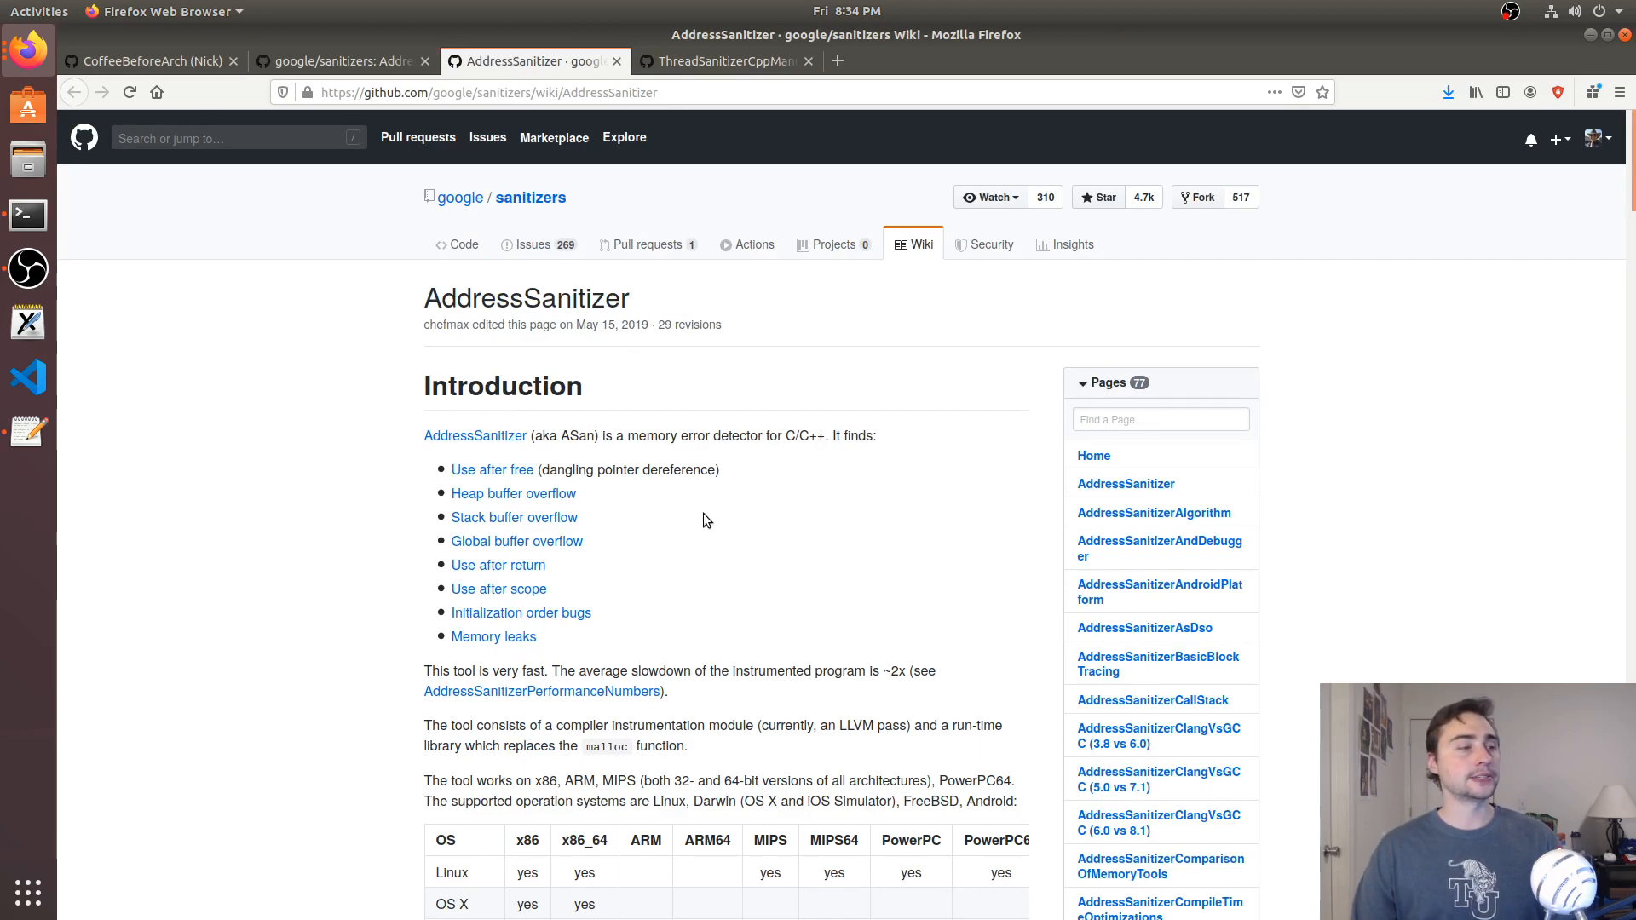
pyautogui.scroll(-3)
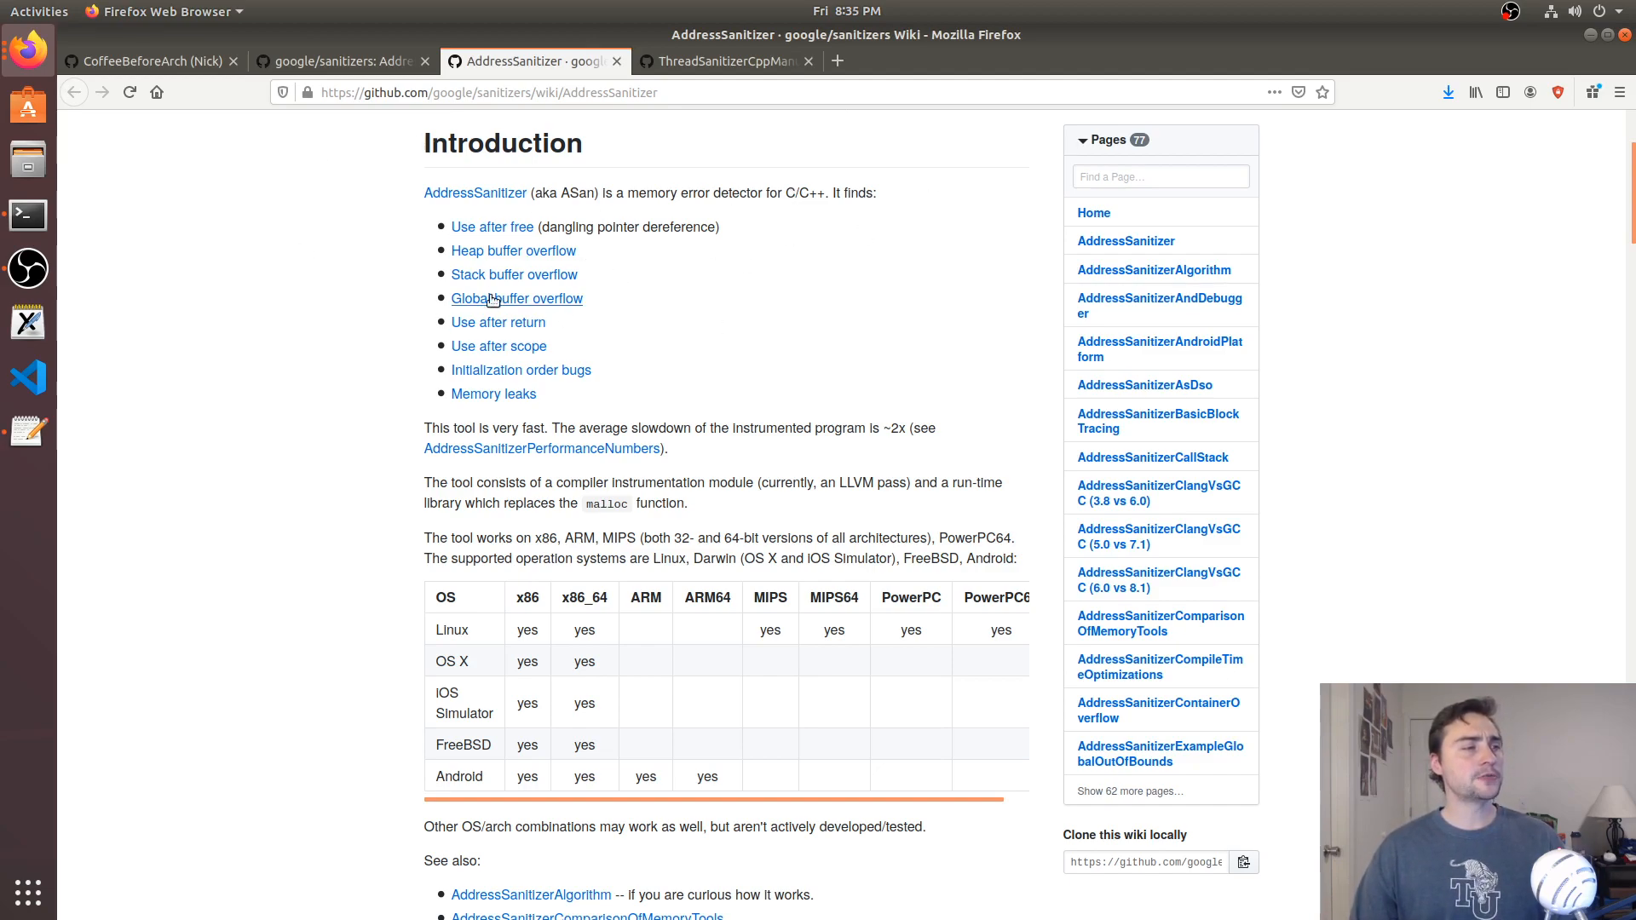
pyautogui.moveTo(476, 271)
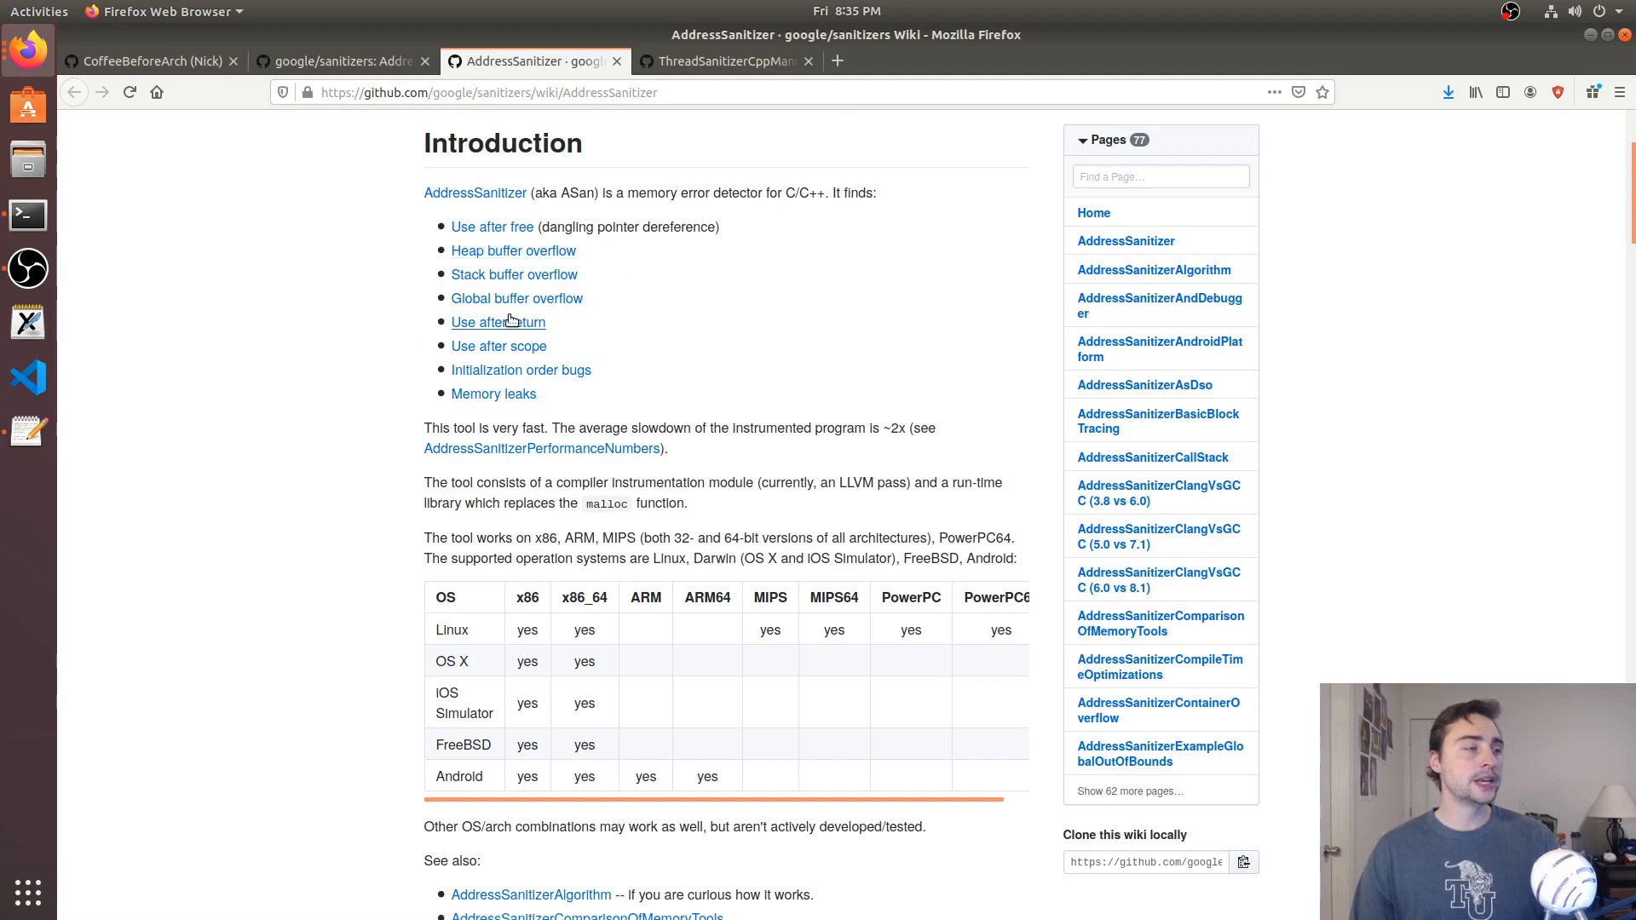
pyautogui.moveTo(709, 347)
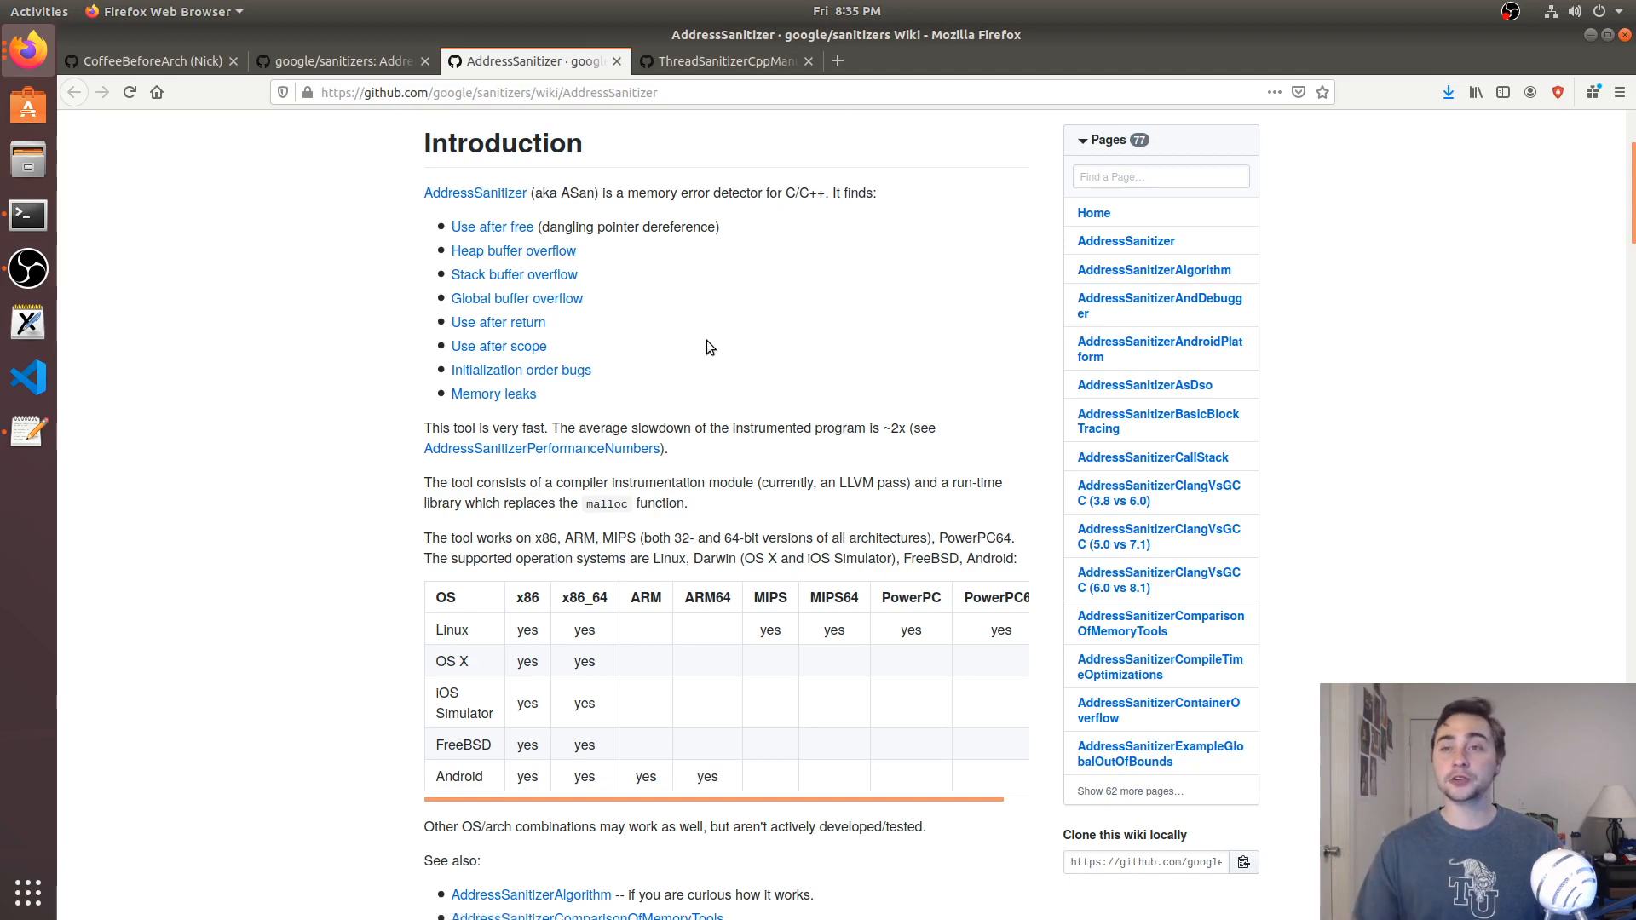
pyautogui.moveTo(794, 385)
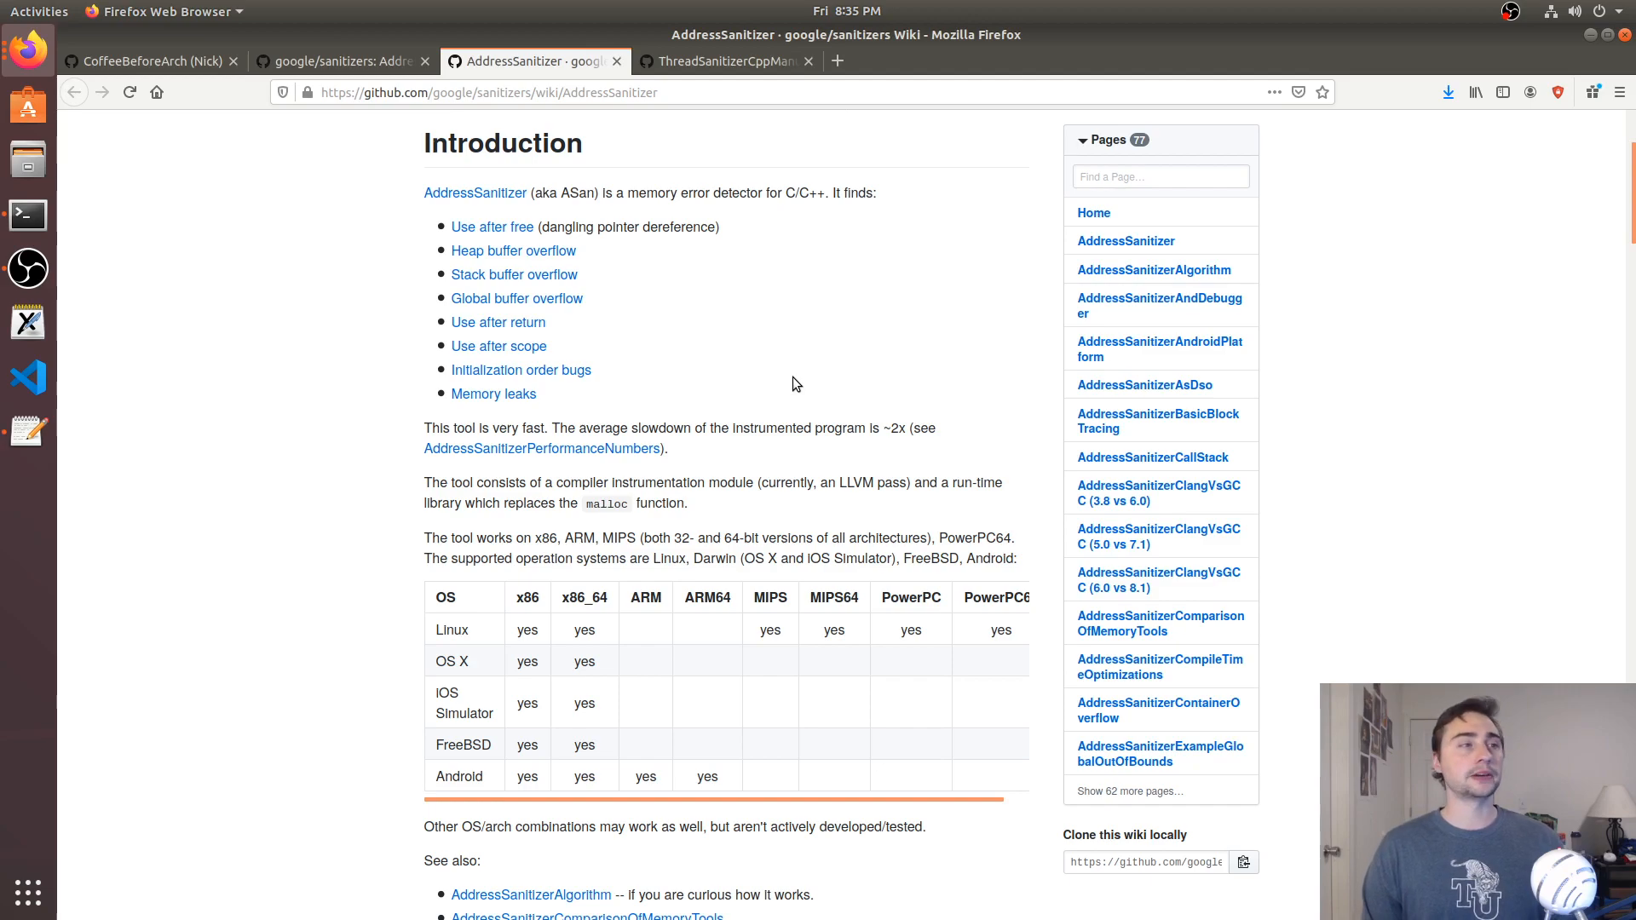
pyautogui.moveTo(835, 379)
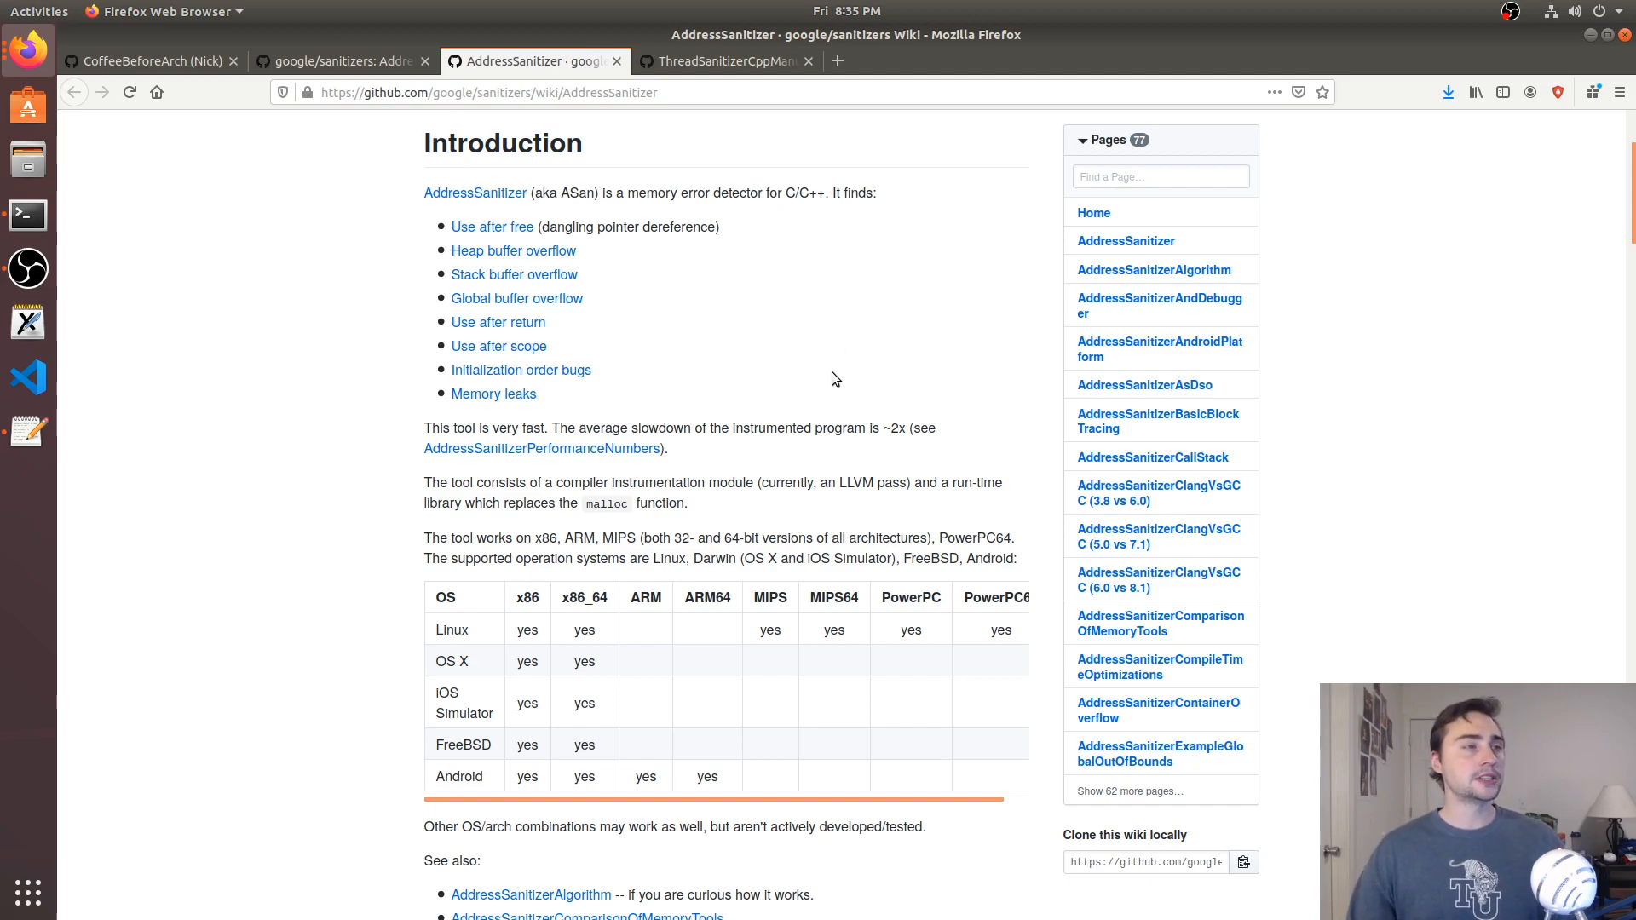
pyautogui.moveTo(793, 368)
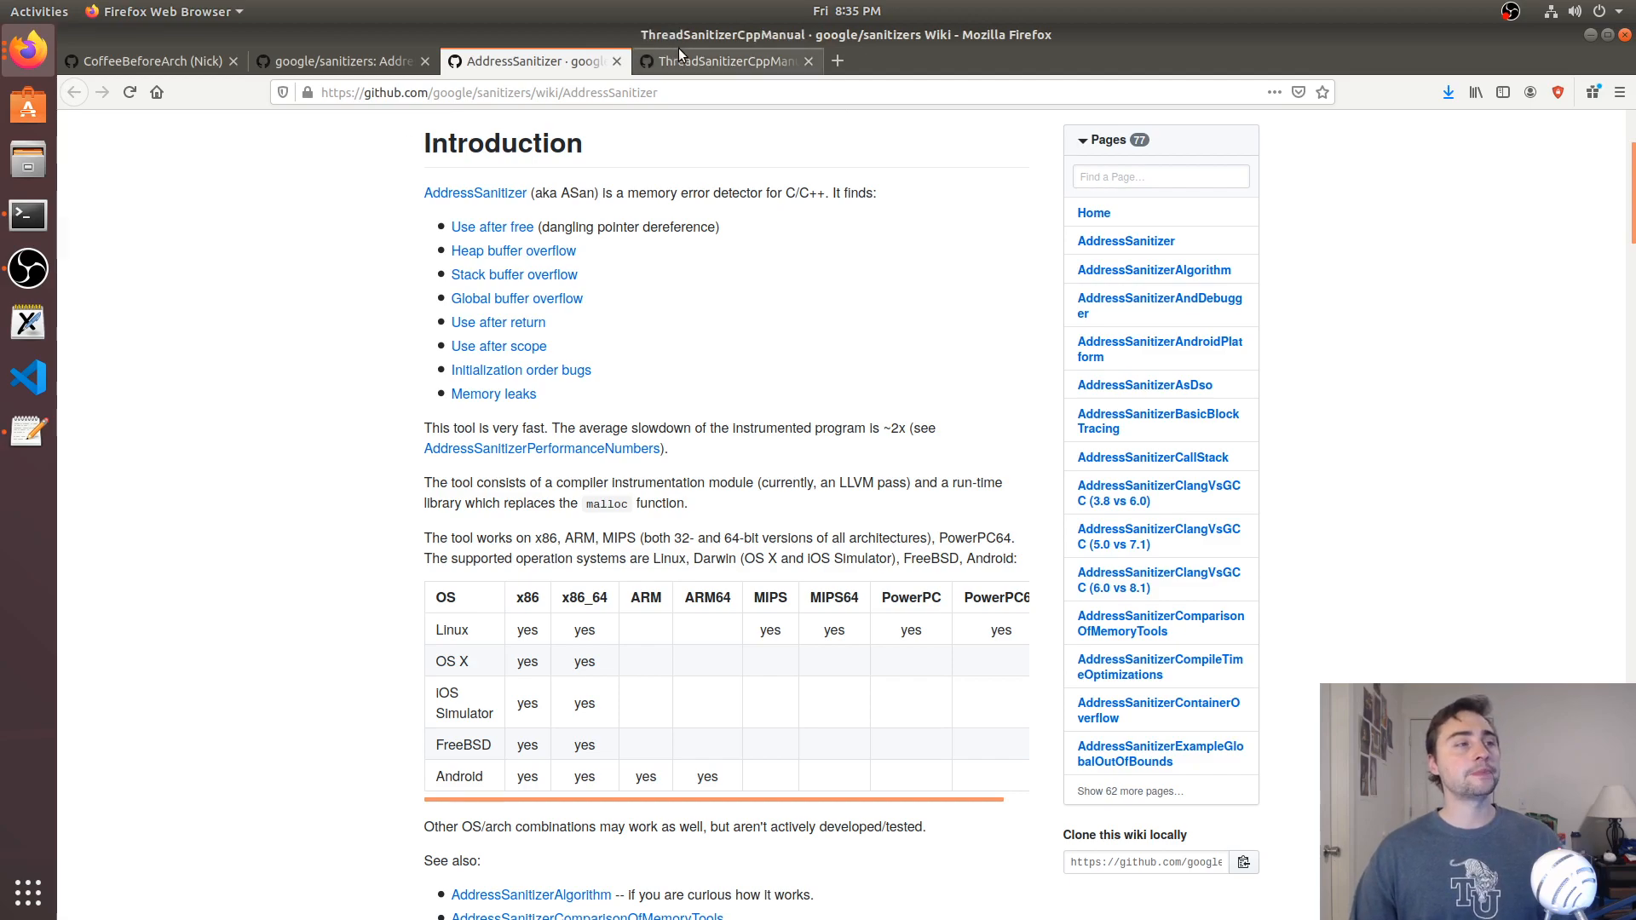
# Switch to the ThreadSanitizerCppManual tab and highlight part of its heading
pyautogui.click(726, 61)
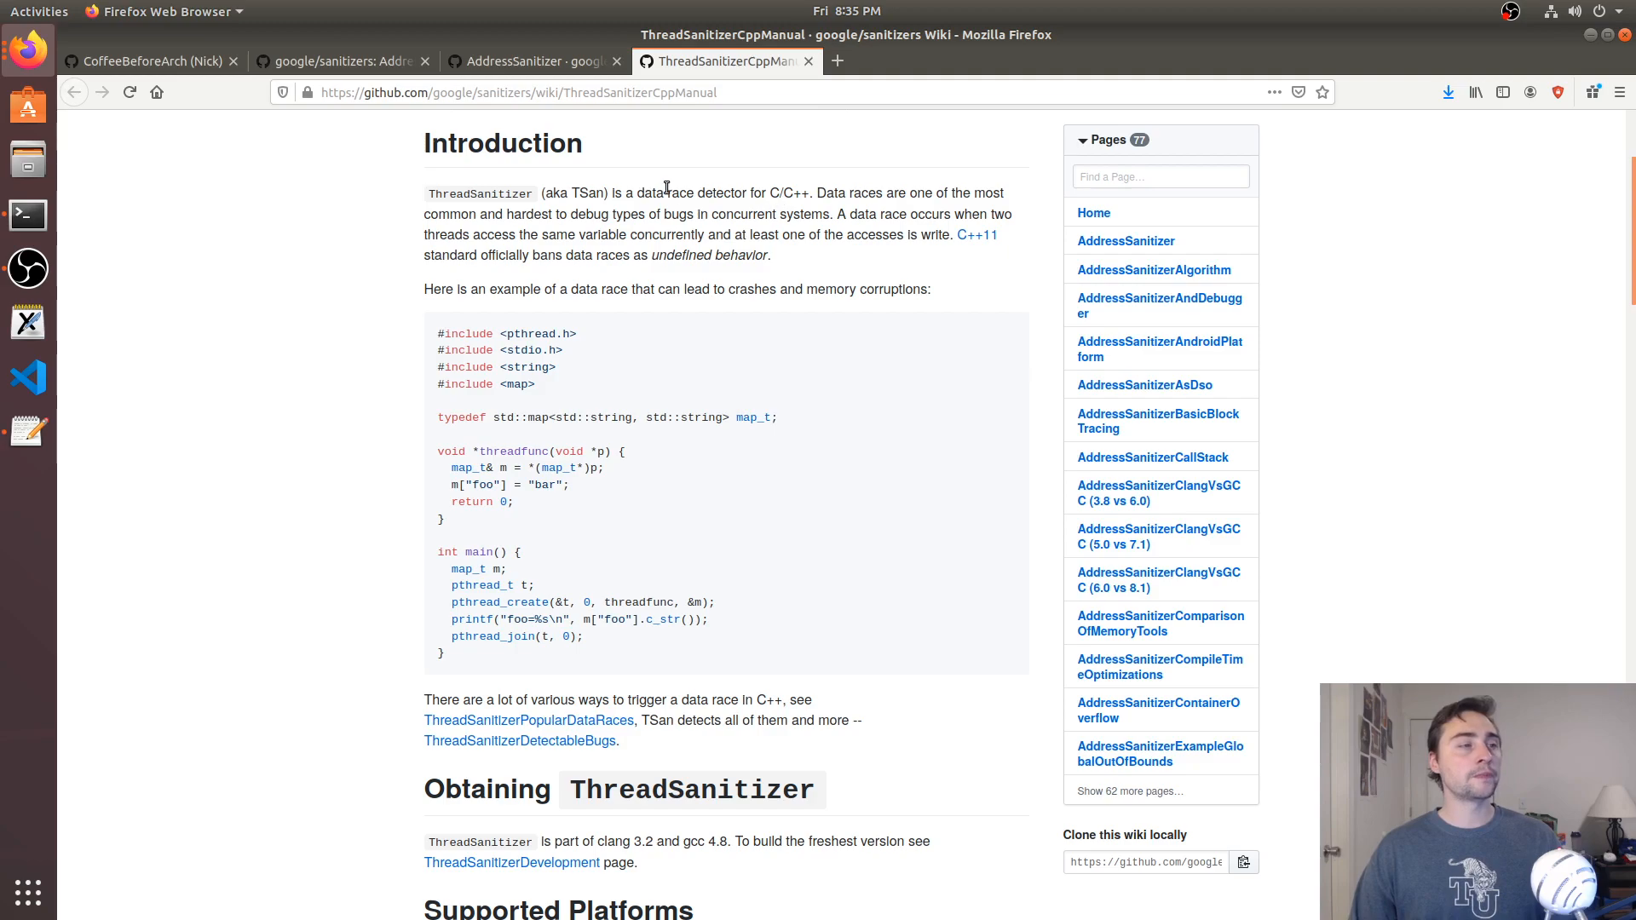
pyautogui.moveTo(626, 193); pyautogui.dragTo(798, 192)
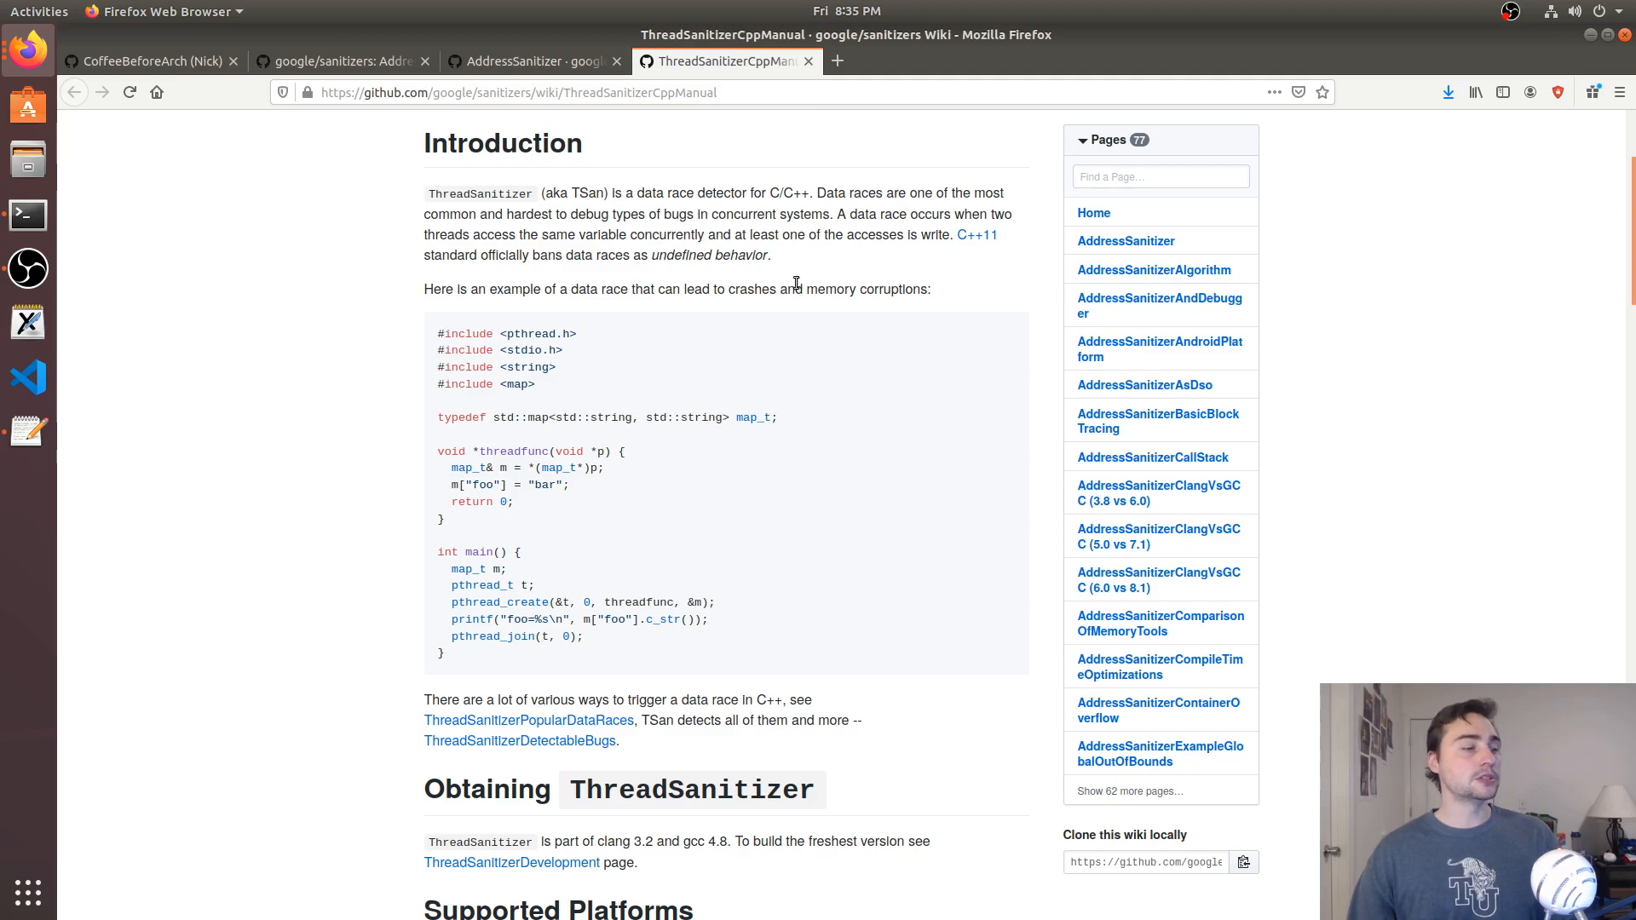
pyautogui.moveTo(1219, 58)
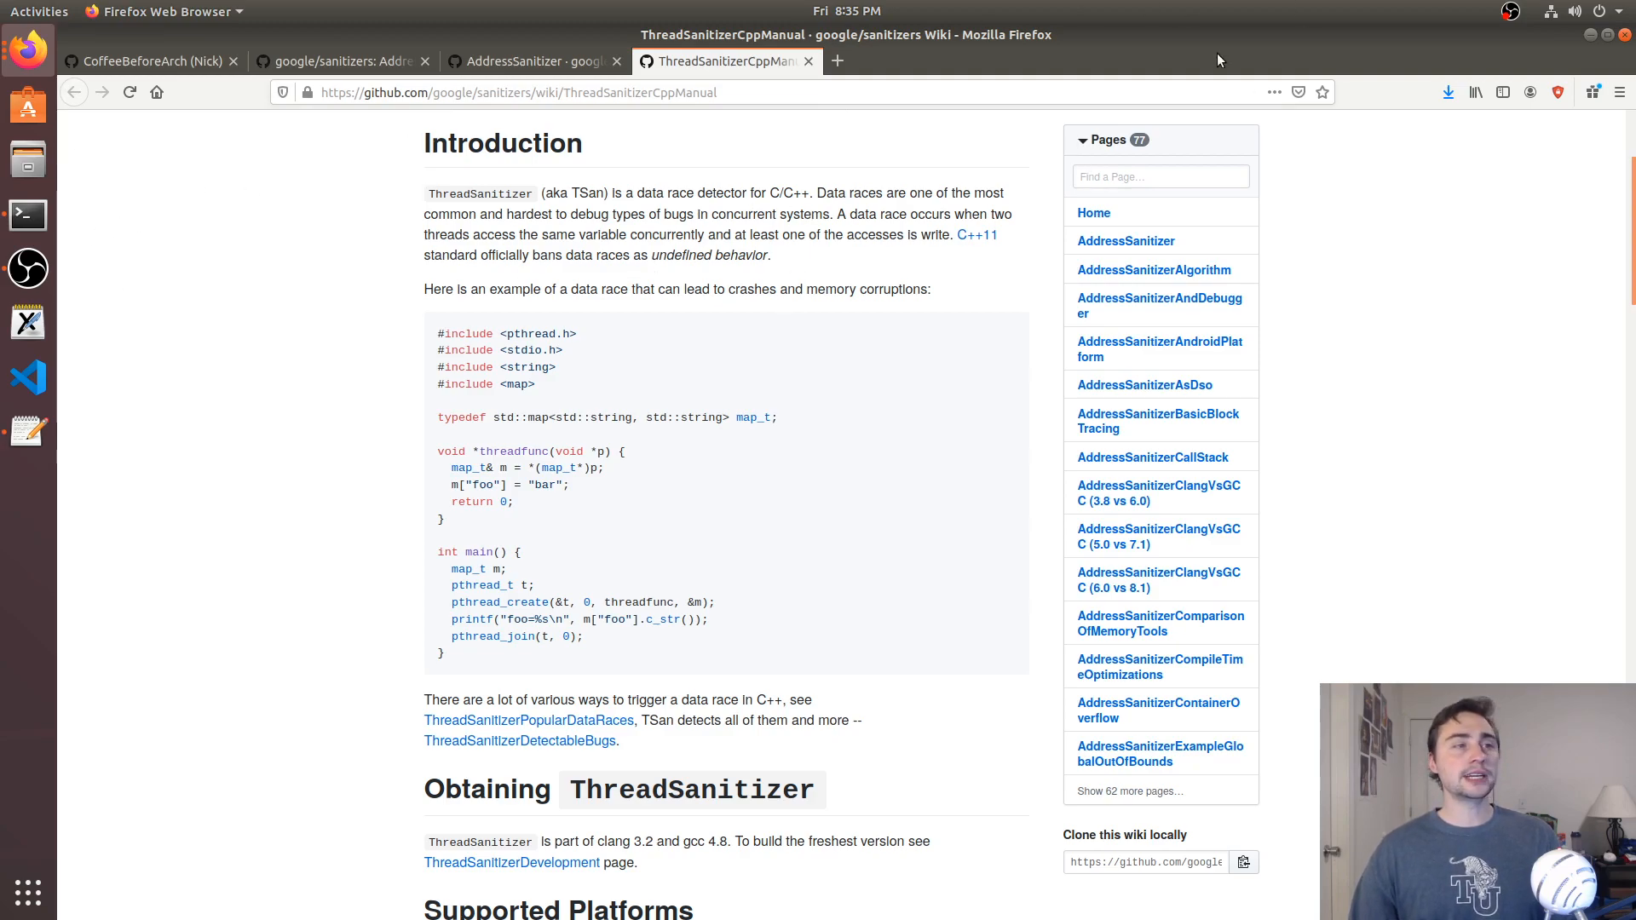
# In the terminal, cd into sanitizer and view asan.cpp in vim
pyautogui.click(27, 214)
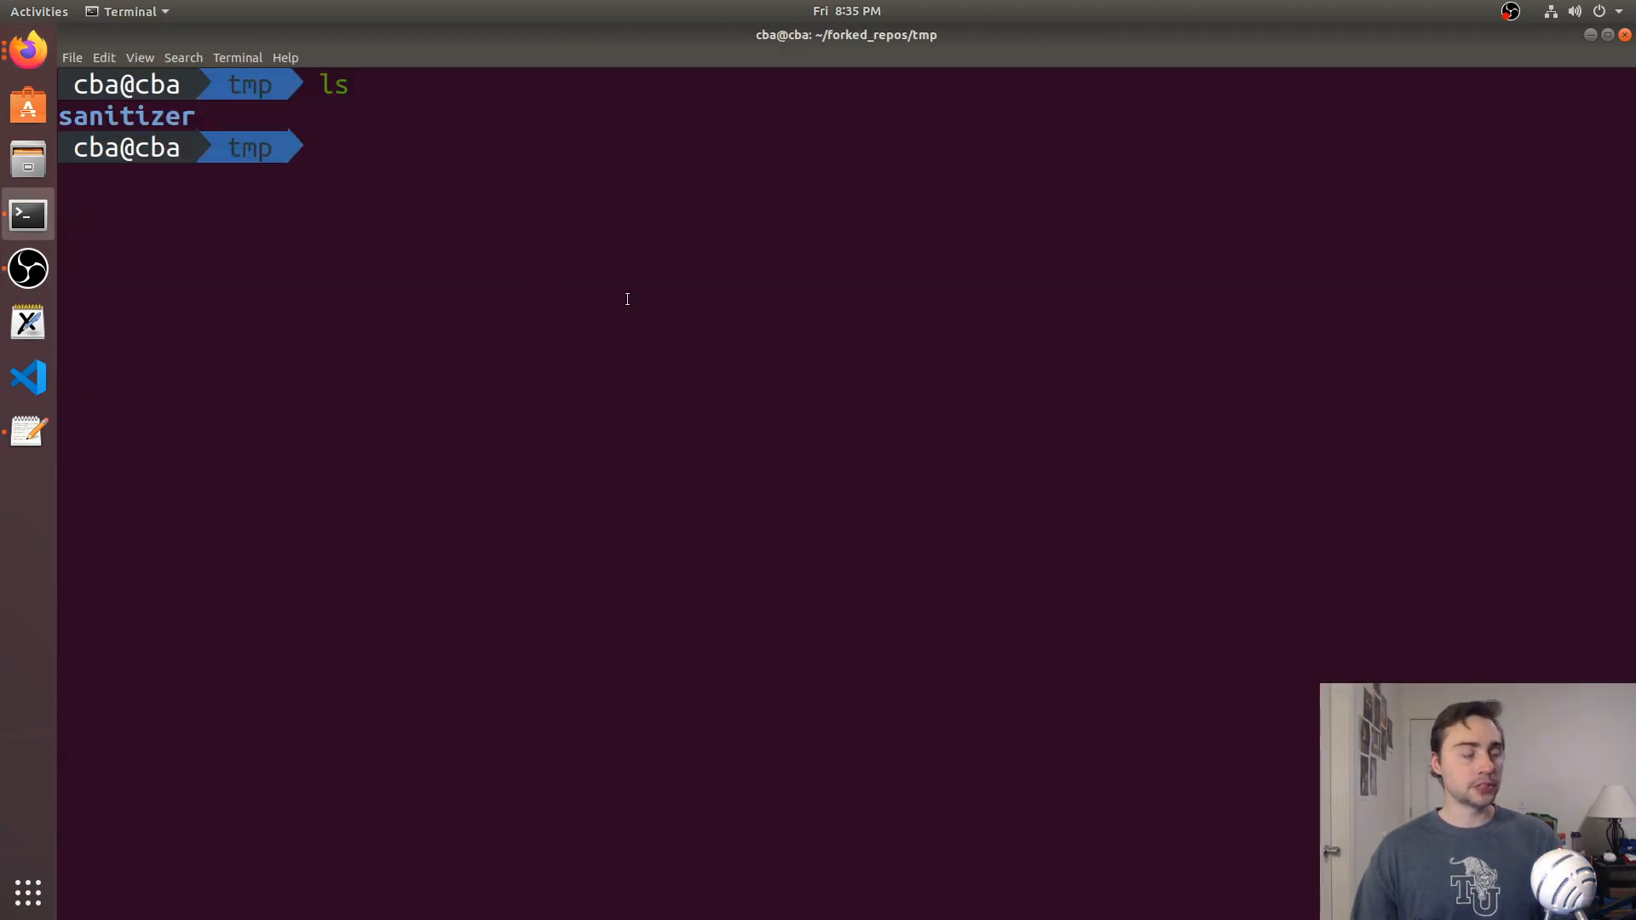
pyautogui.write('cd sanitizer')
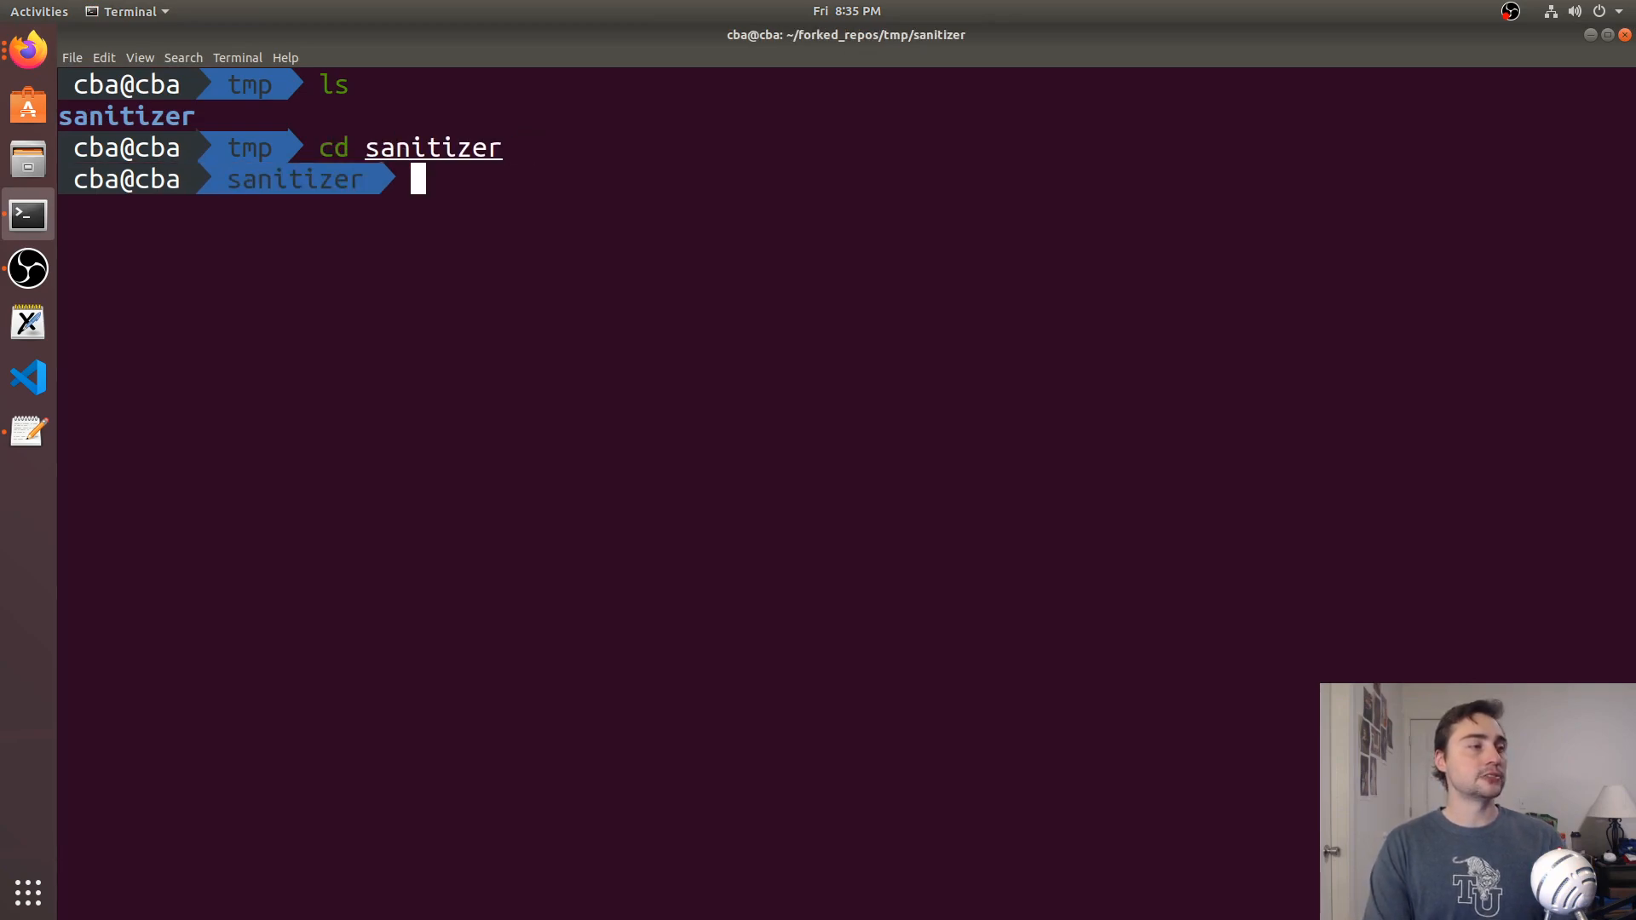
pyautogui.write('vim')
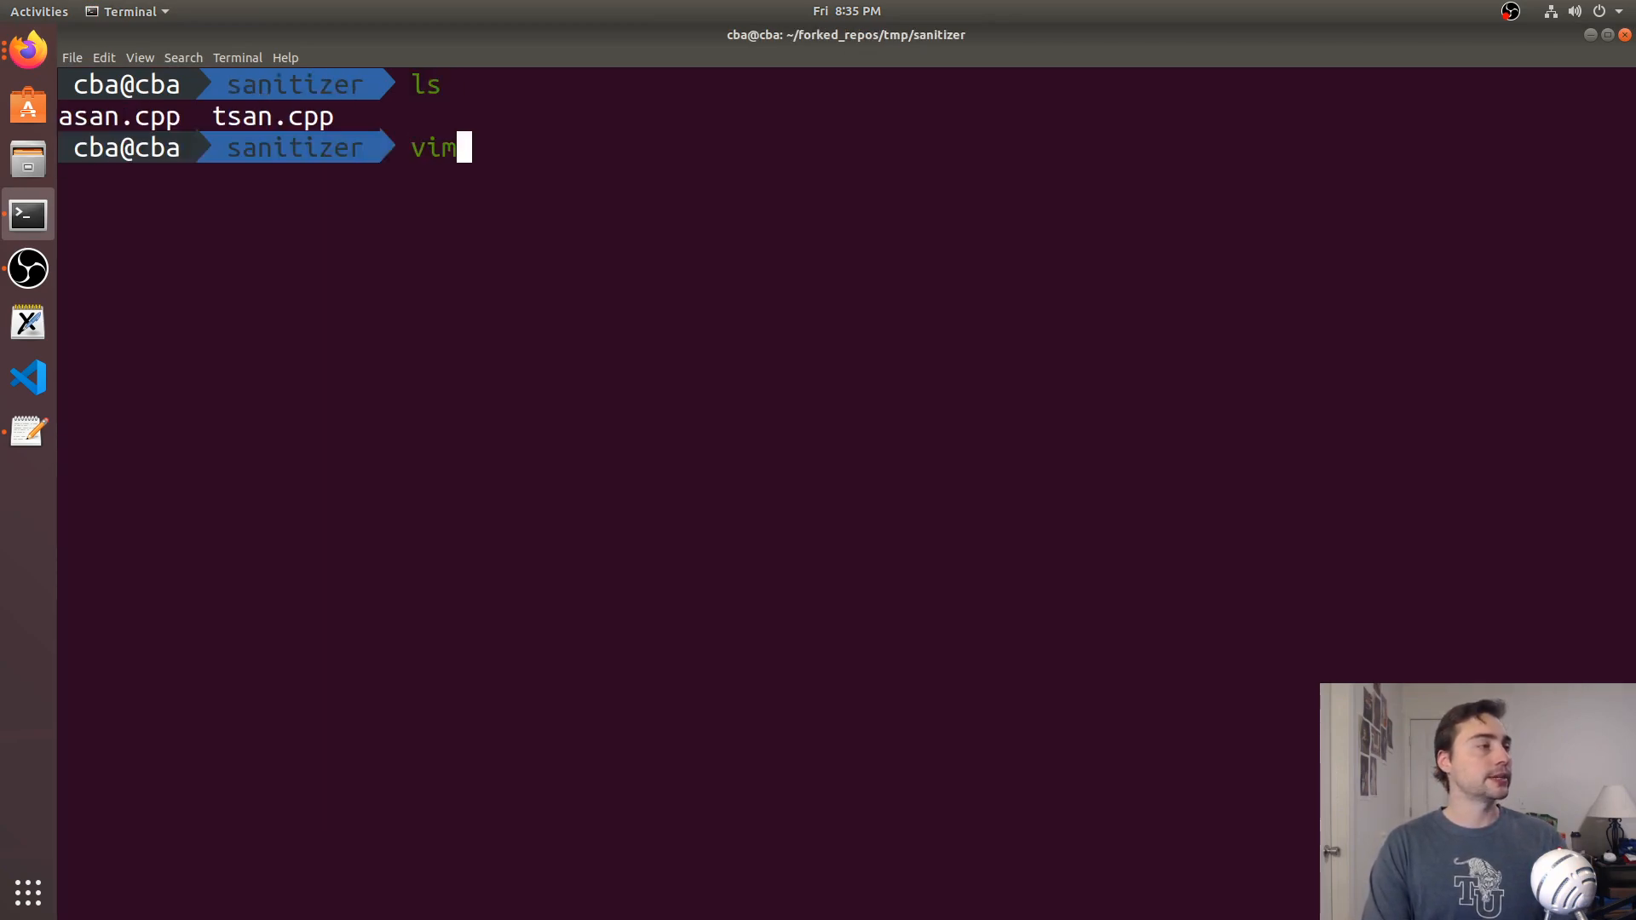
pyautogui.write('asan.cpp')
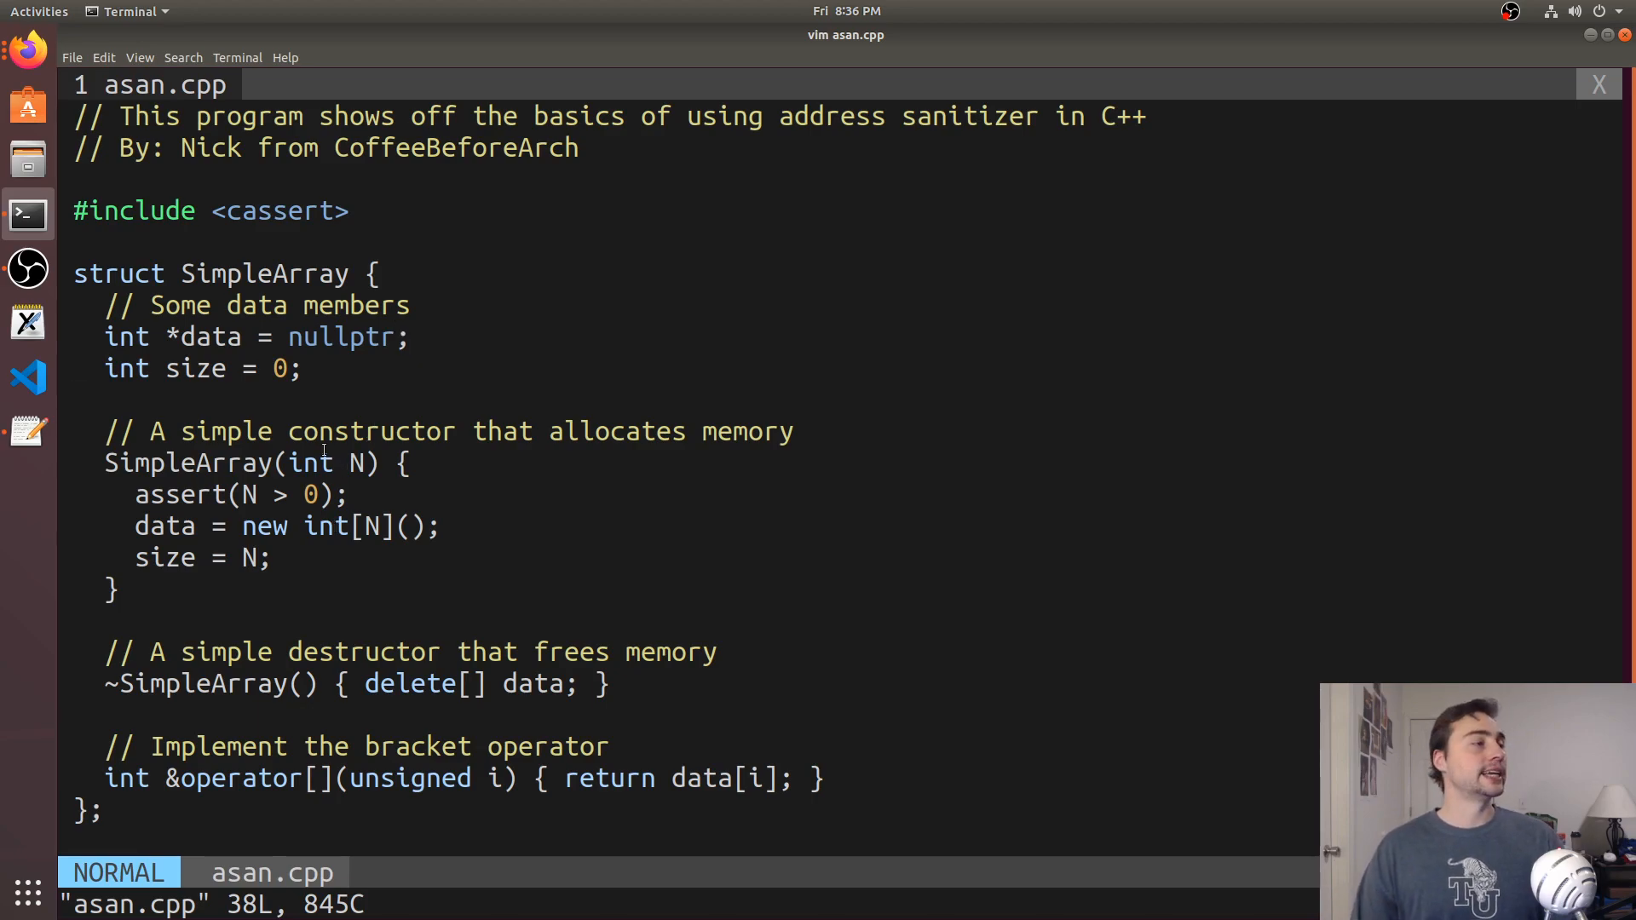
pyautogui.scroll(-3)
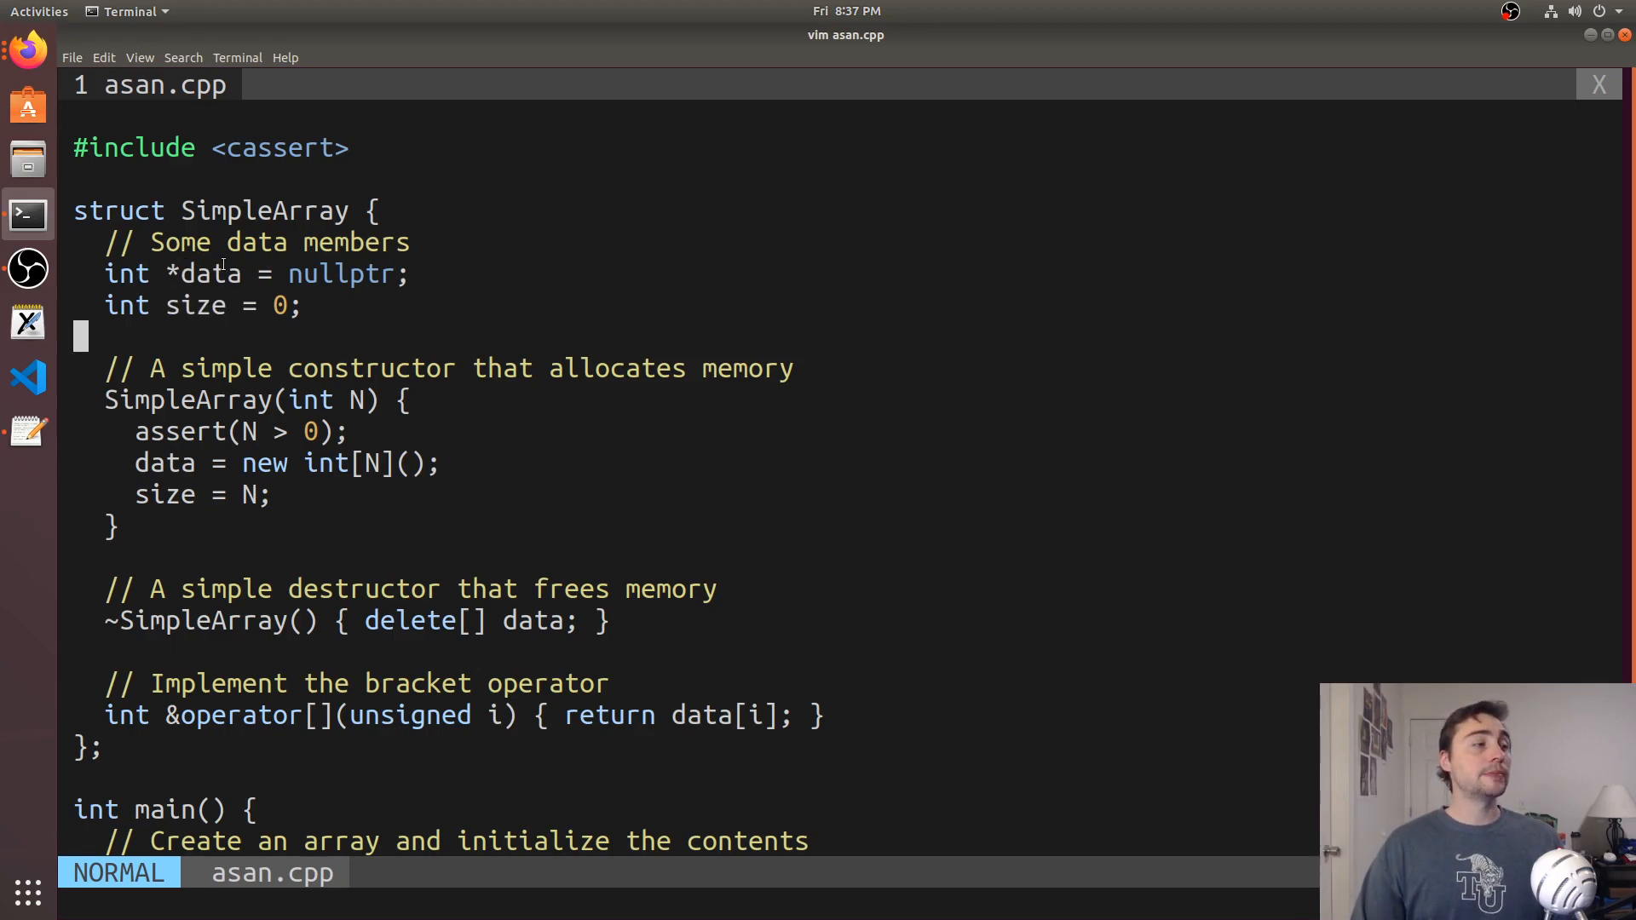
# Quit vim and return to the sanitizer folder shell prompt
pyautogui.doubleClick(209, 272)
pyautogui.write('g')
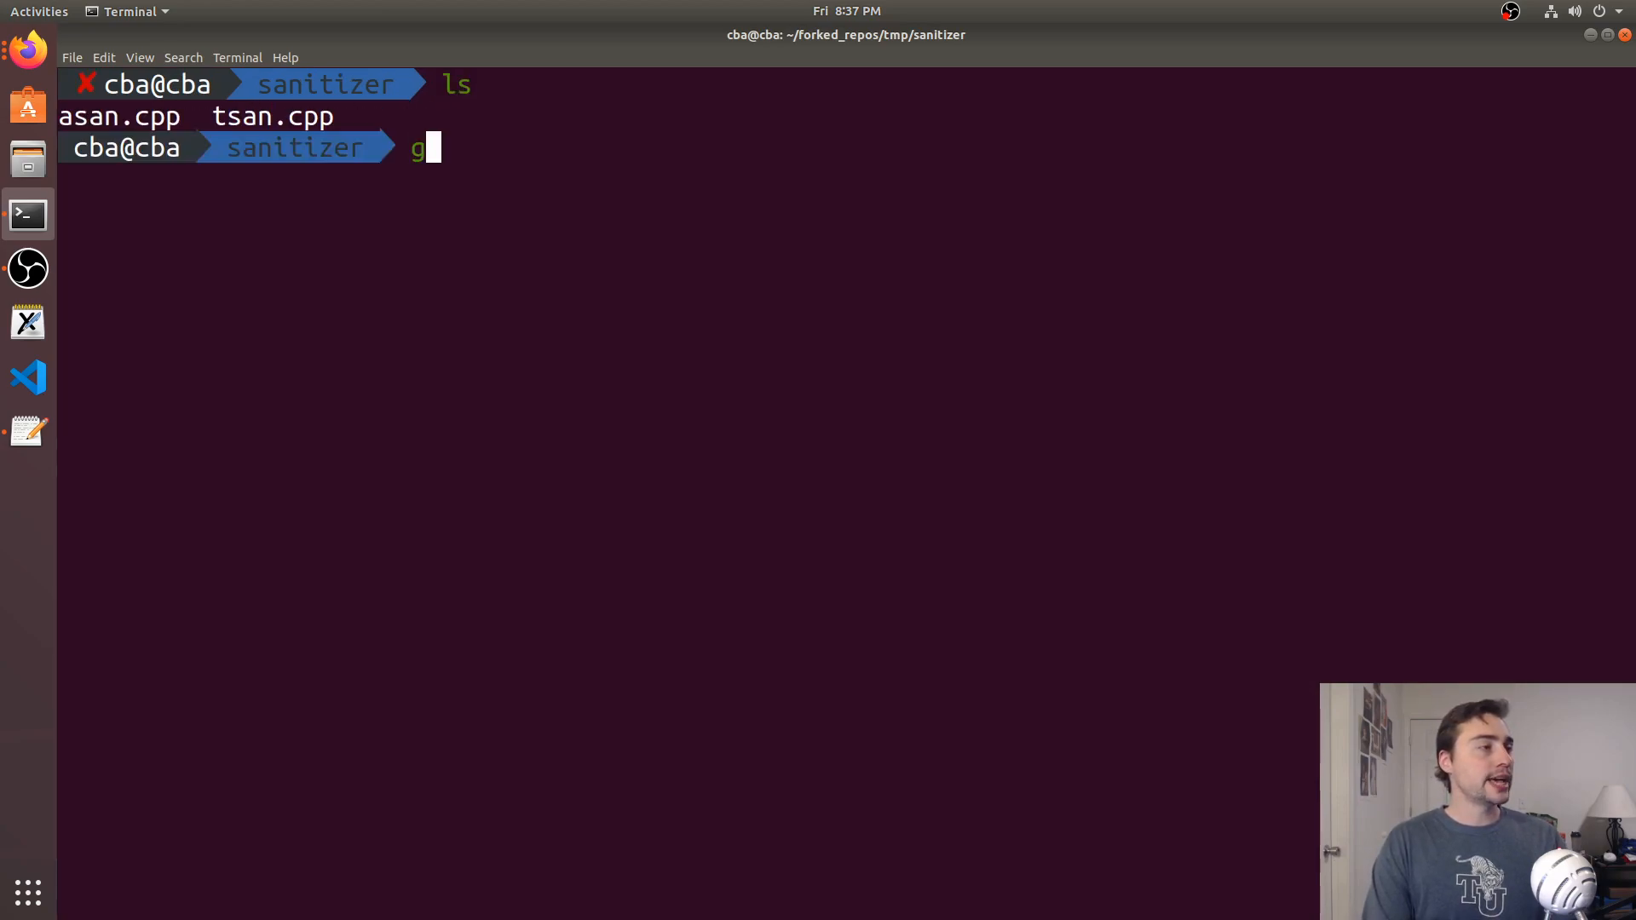
# Compile with g++ asan.cpp -fsanitize=address -o asan
pyautogui.write('++ asan.cpp')
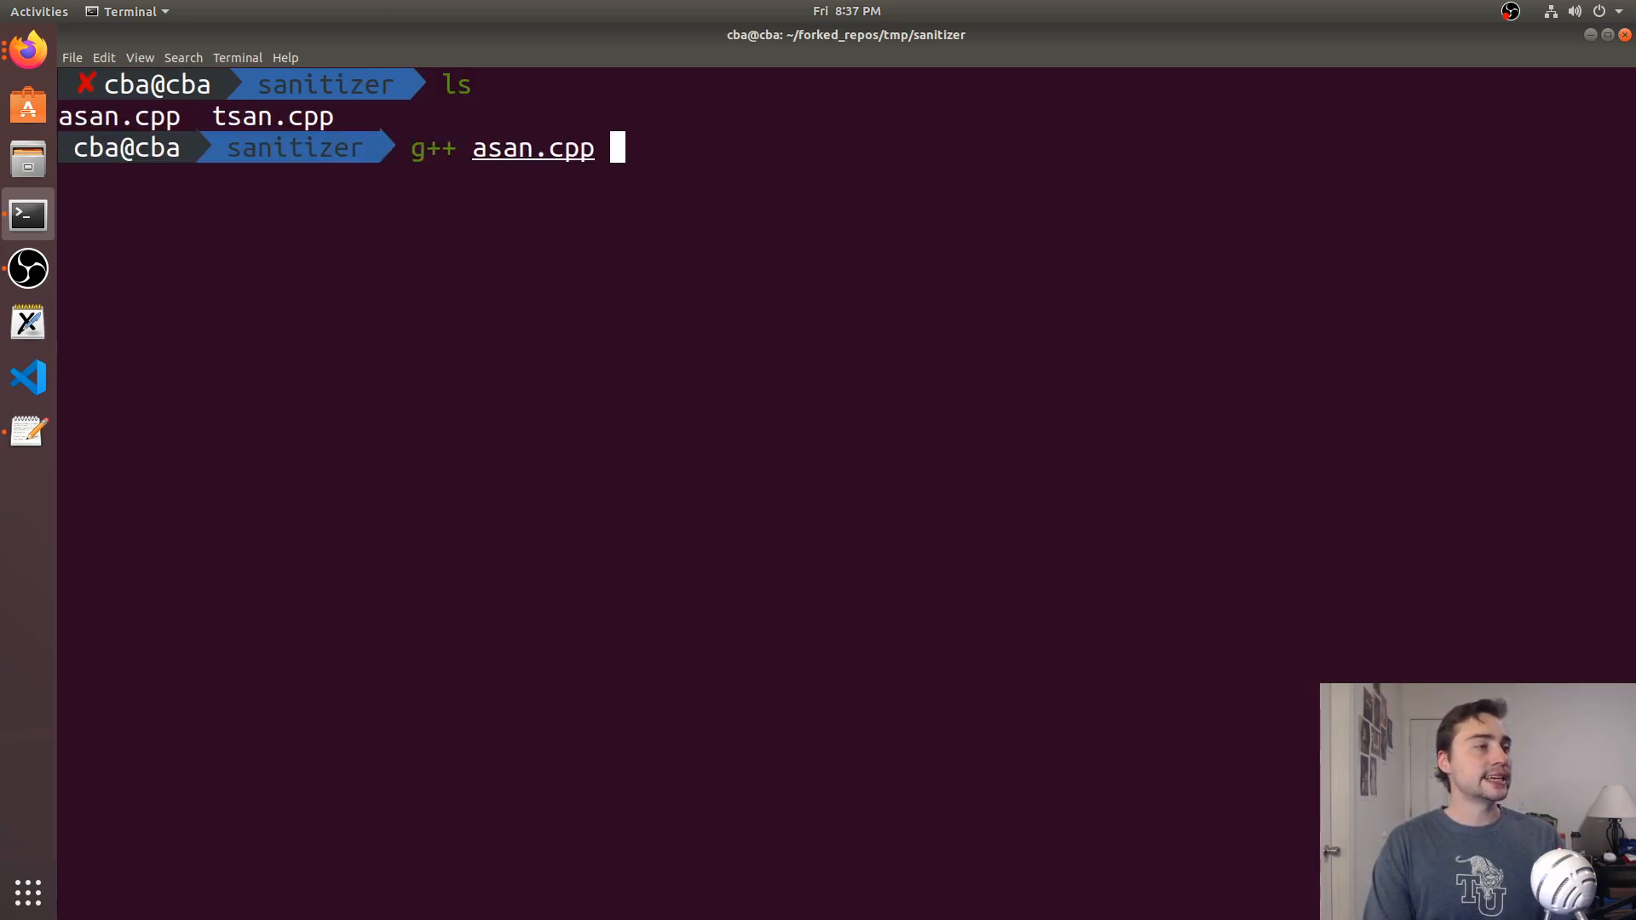
pyautogui.write('-f')
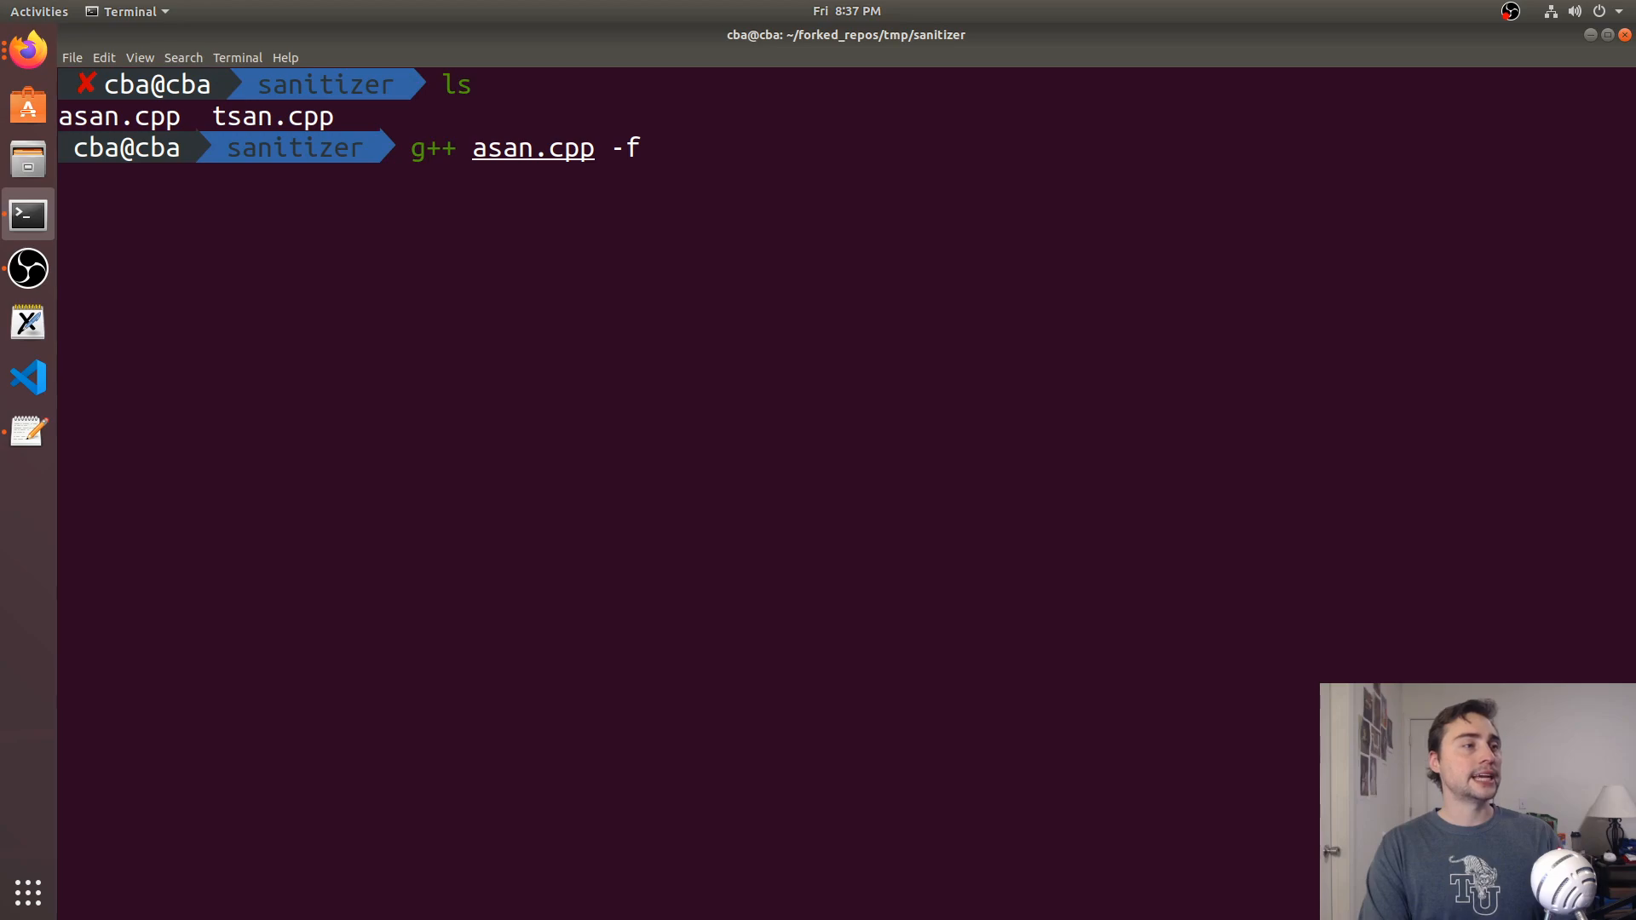
pyautogui.write('sanitize=')
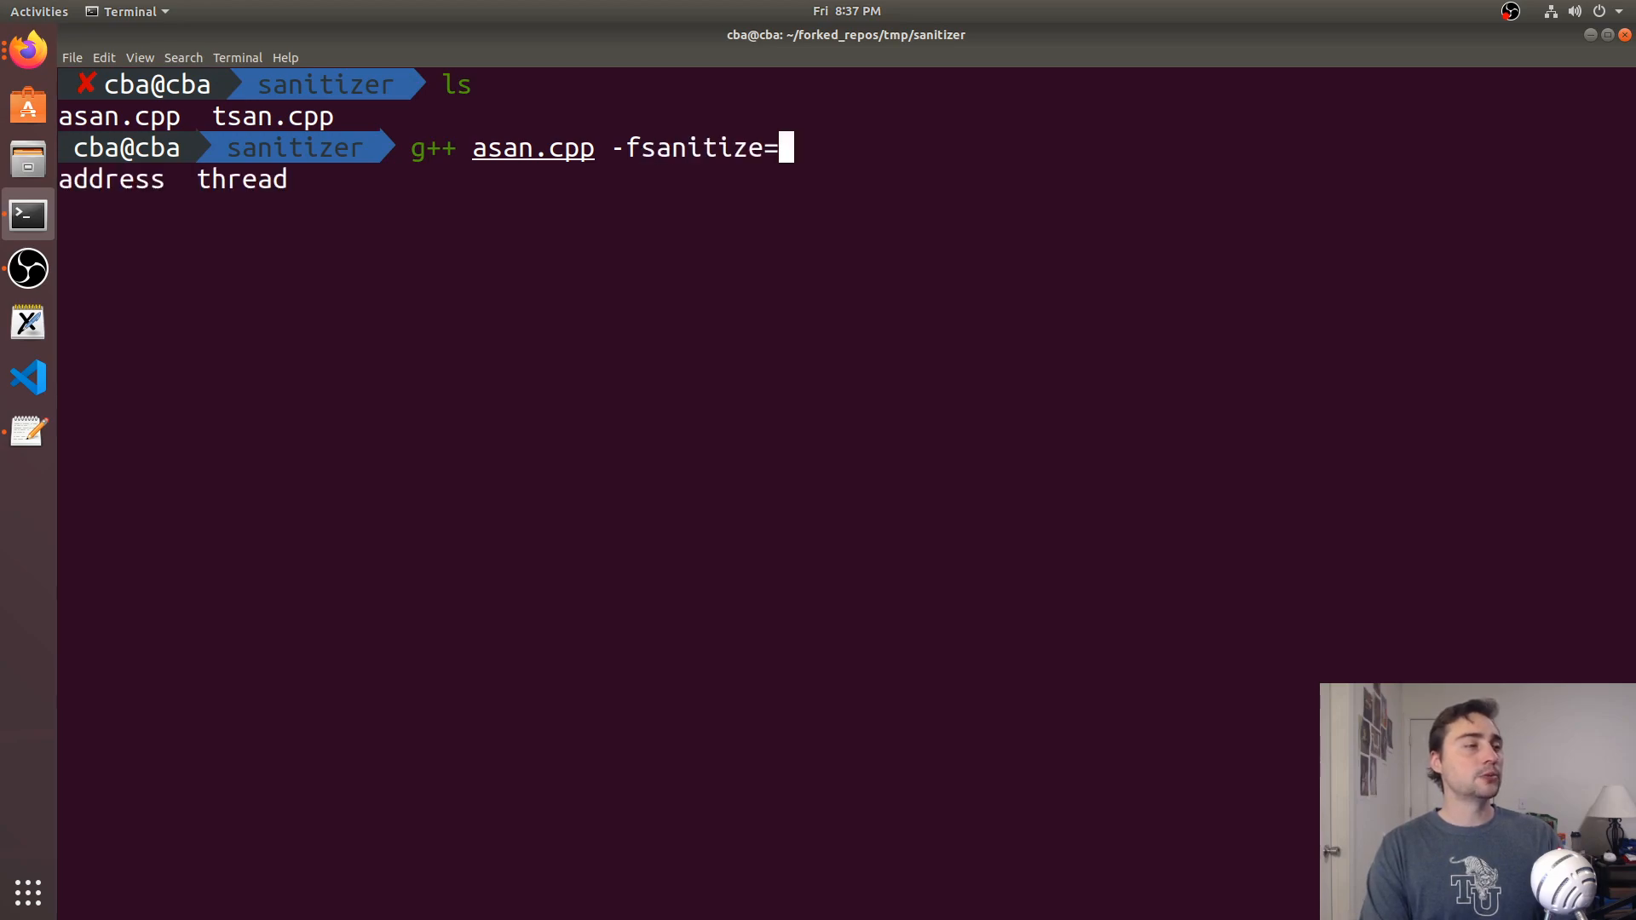
pyautogui.write('address')
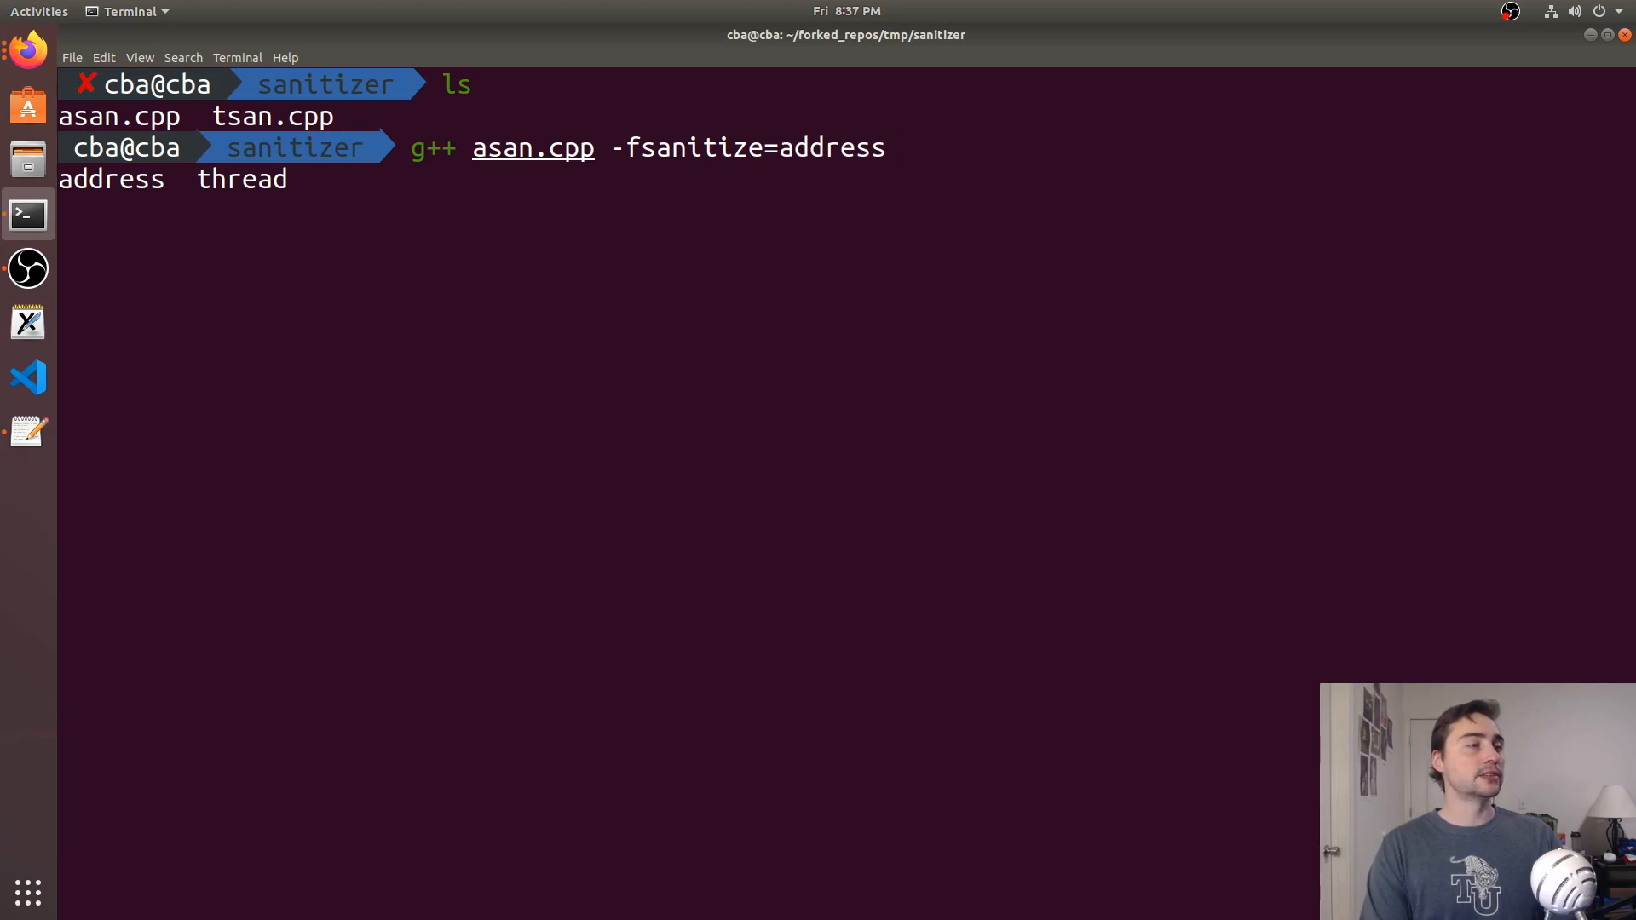
pyautogui.write('-o asan')
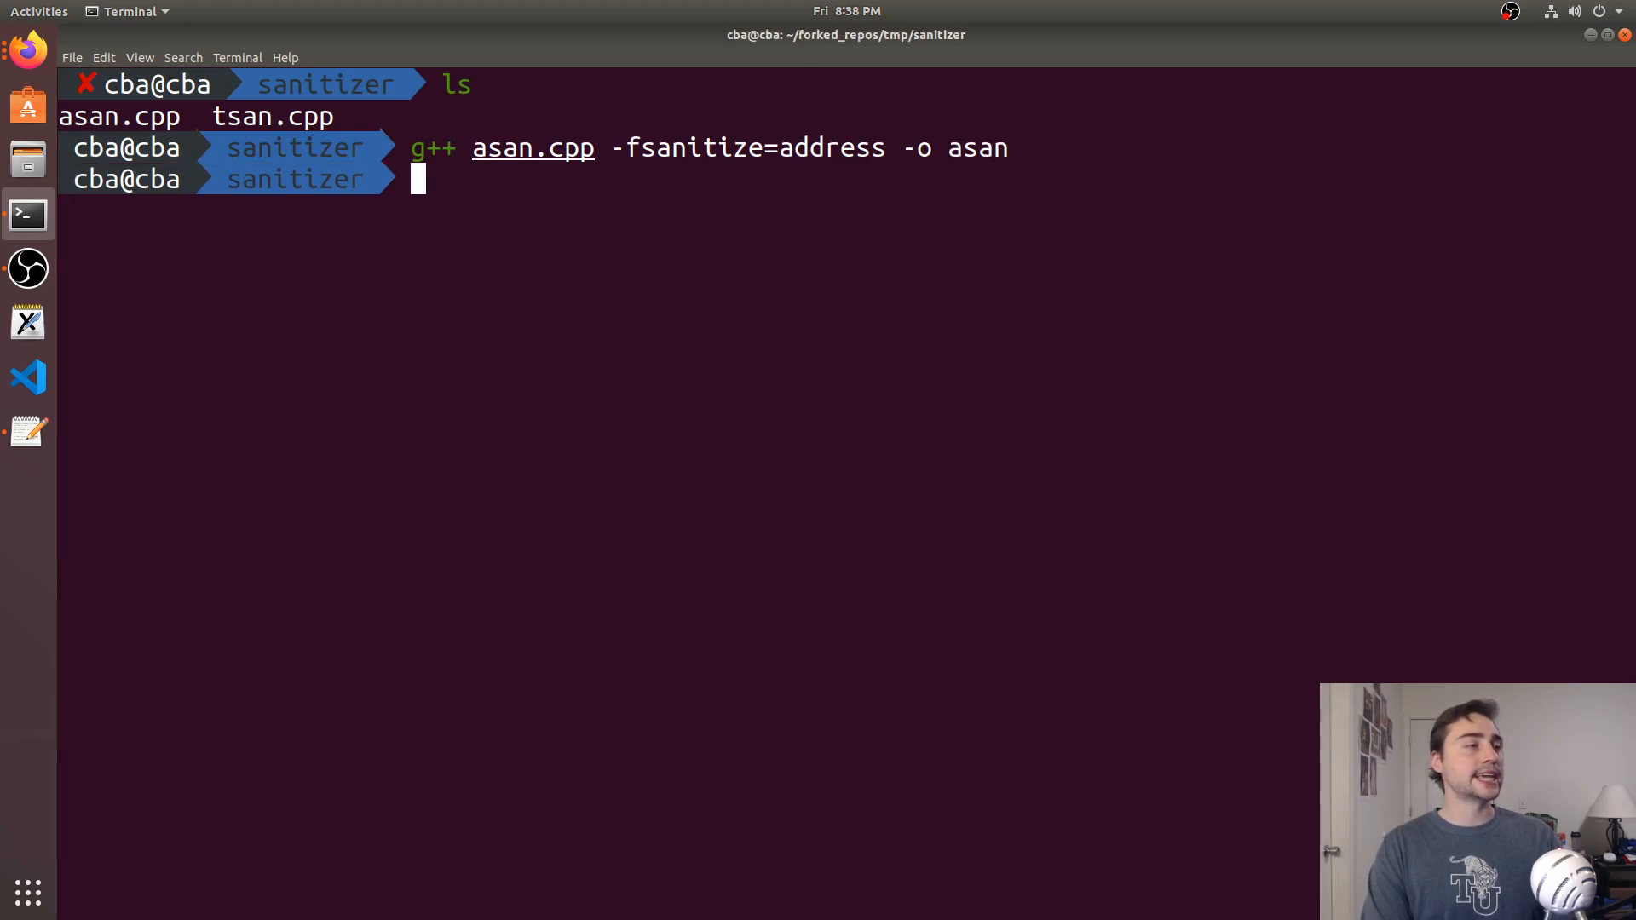
# Run the asan binary and examine the double-free report's asan.cpp line locations
pyautogui.press('Return')
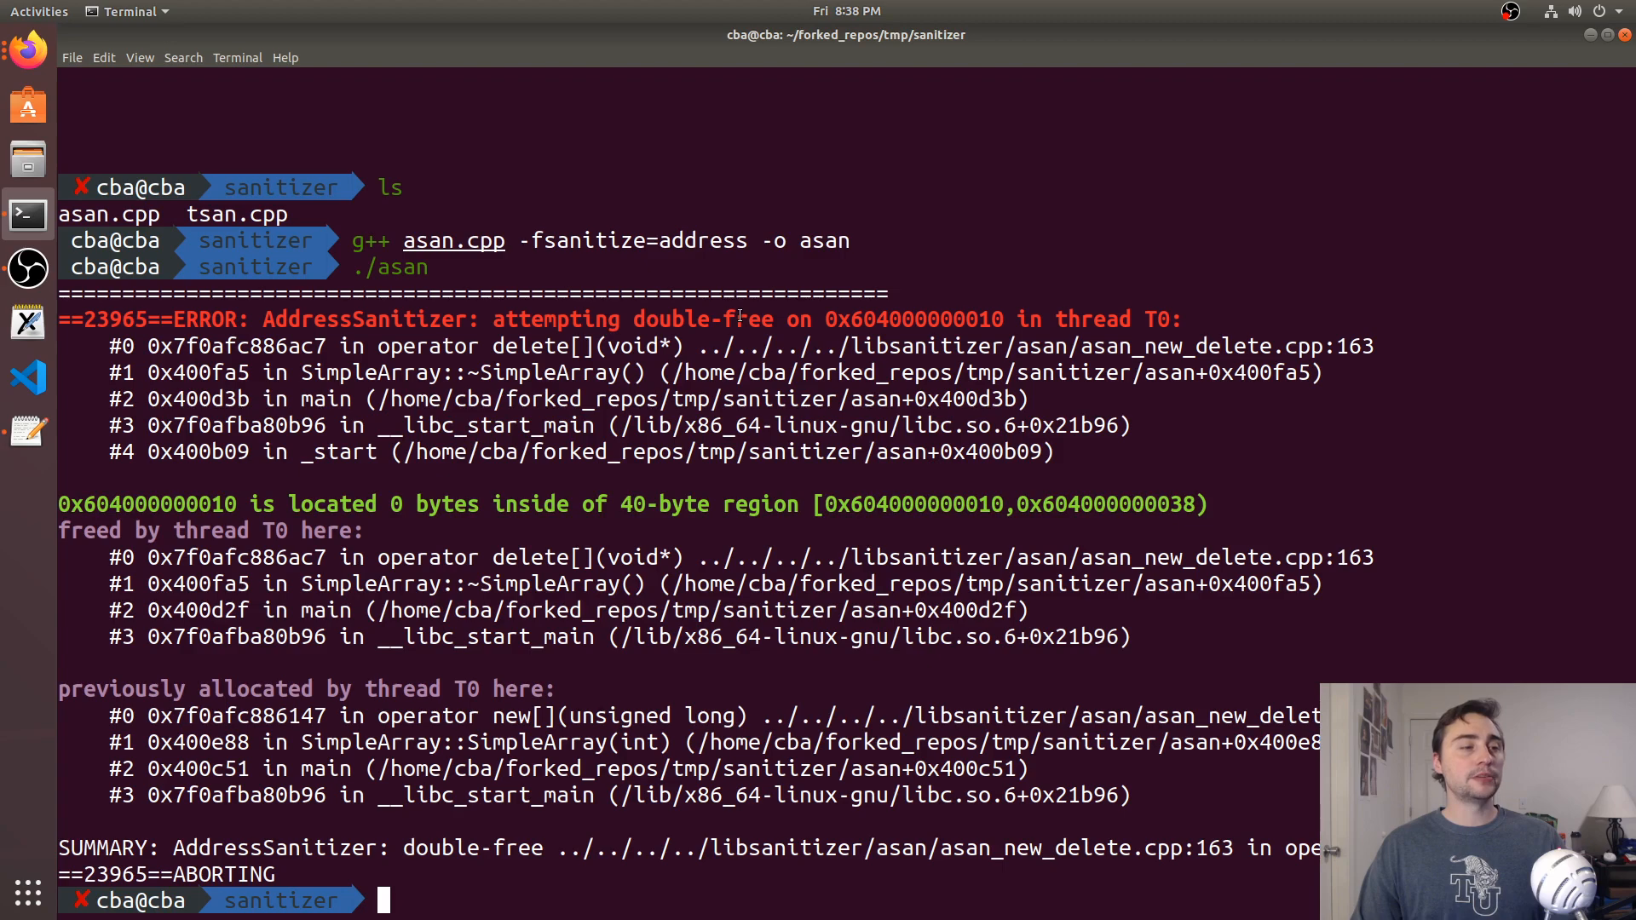
pyautogui.doubleClick(912, 319)
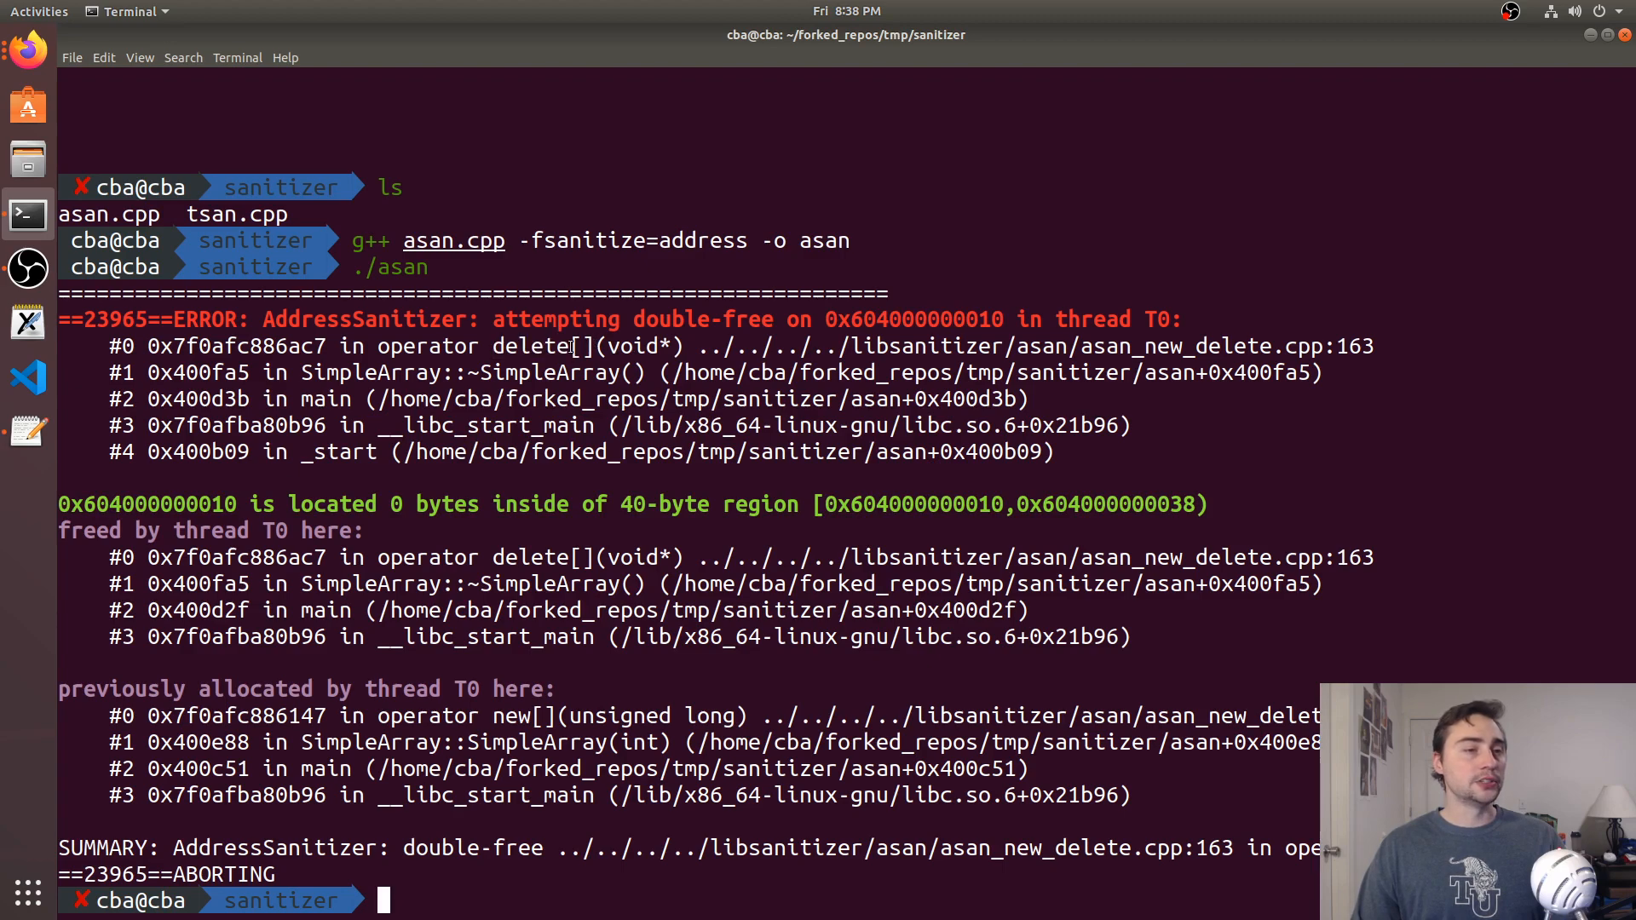
pyautogui.doubleClick(1111, 346)
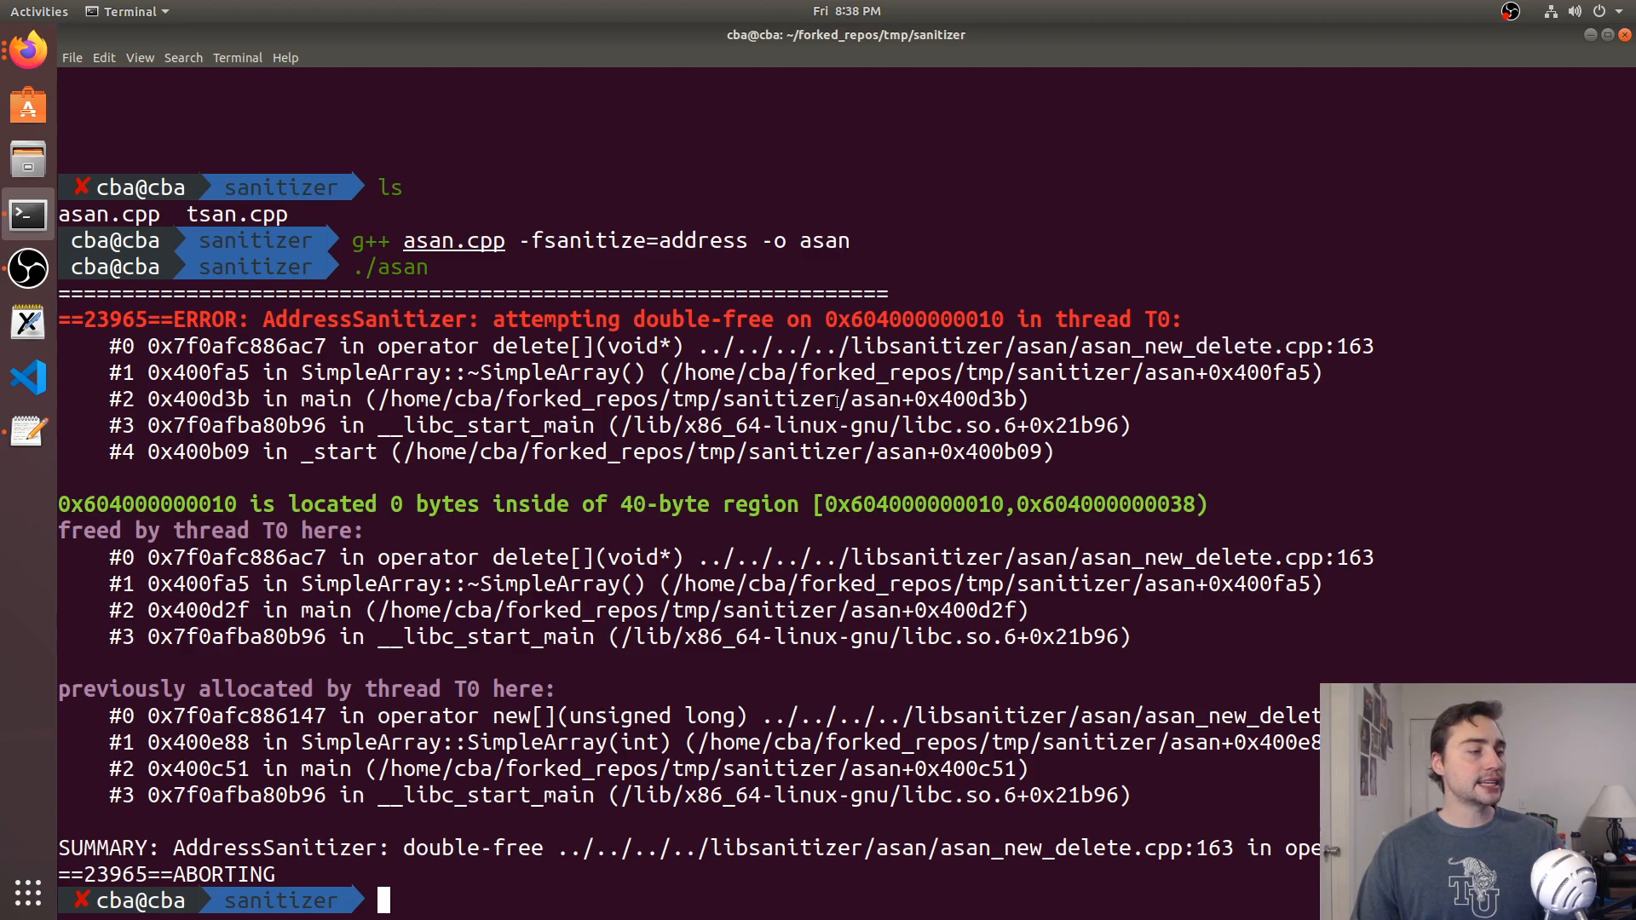
pyautogui.moveTo(1101, 412)
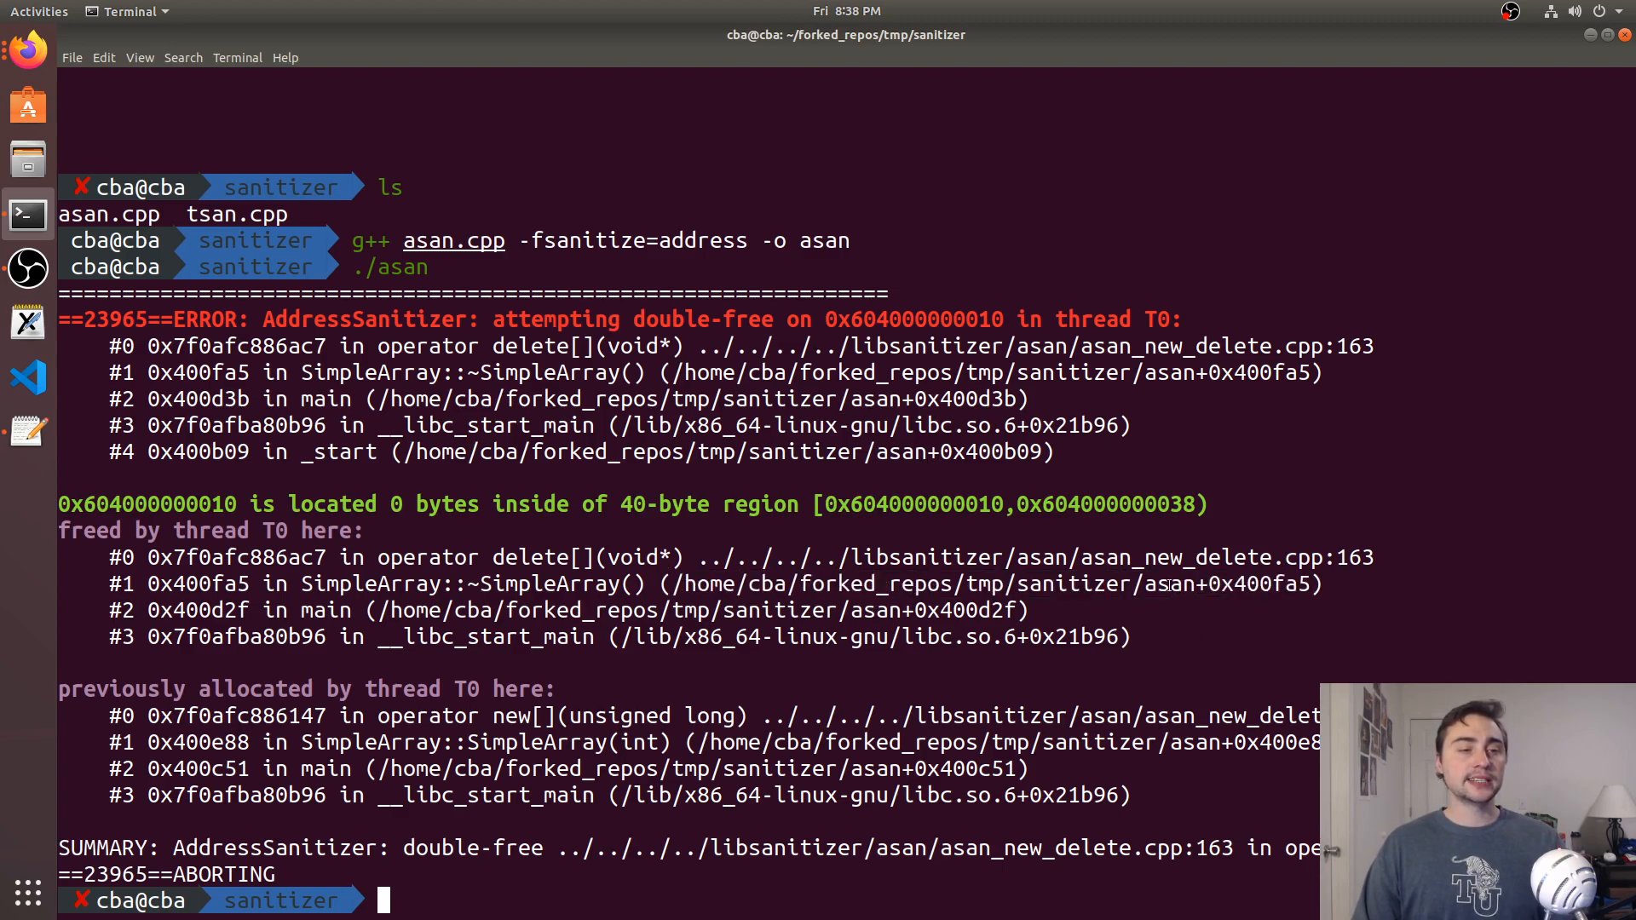
pyautogui.doubleClick(1258, 584)
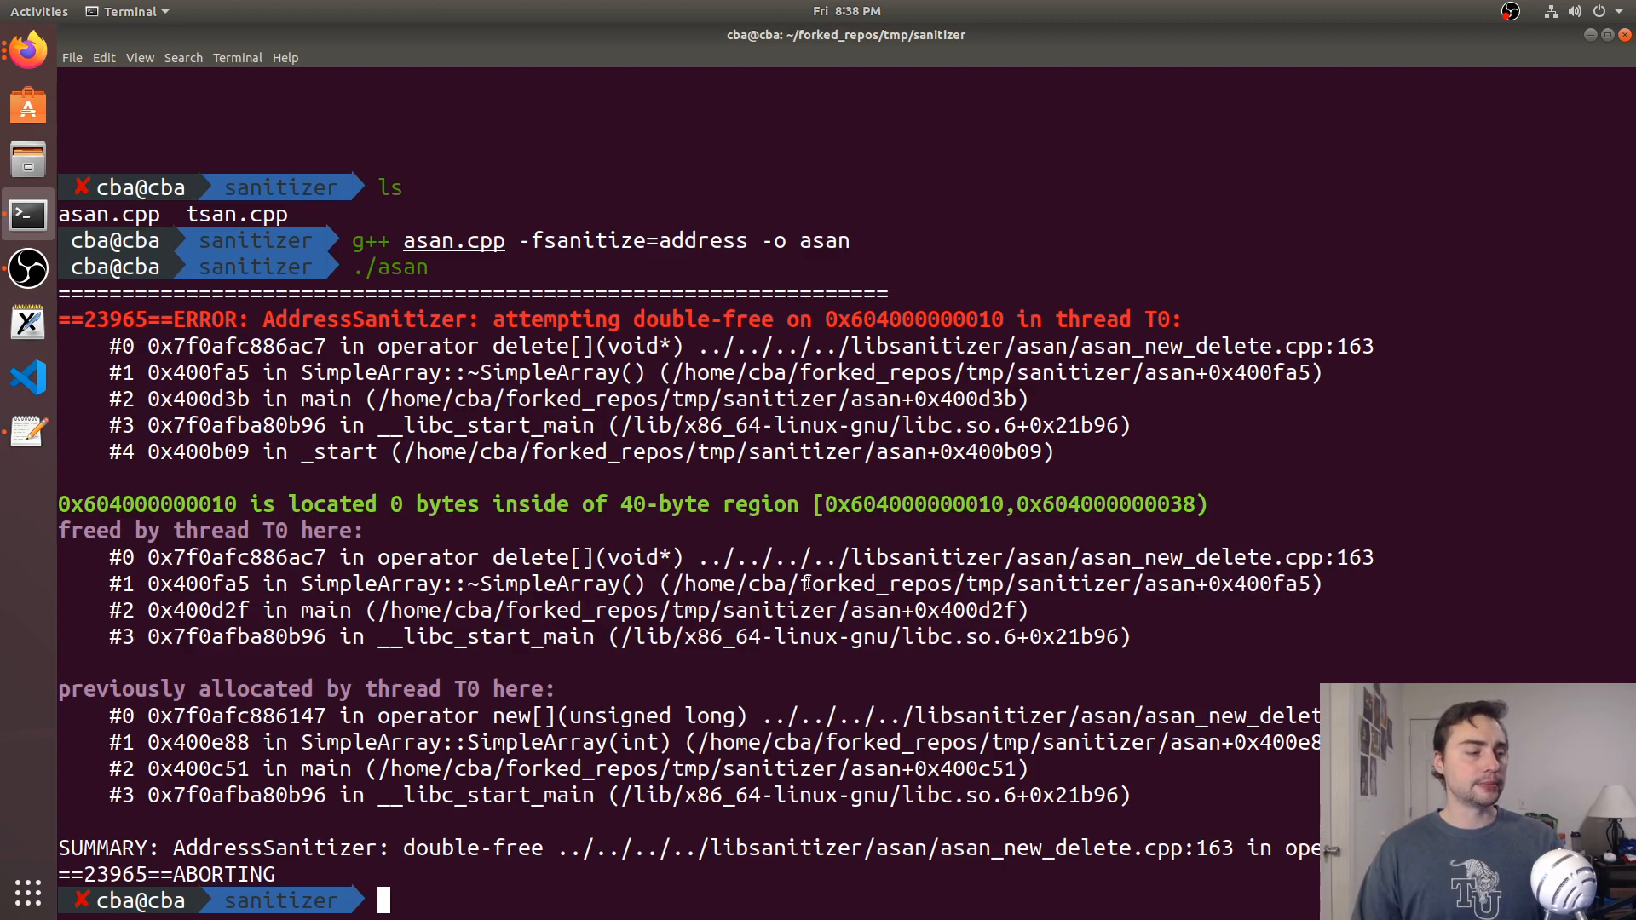
pyautogui.write('./a.out')
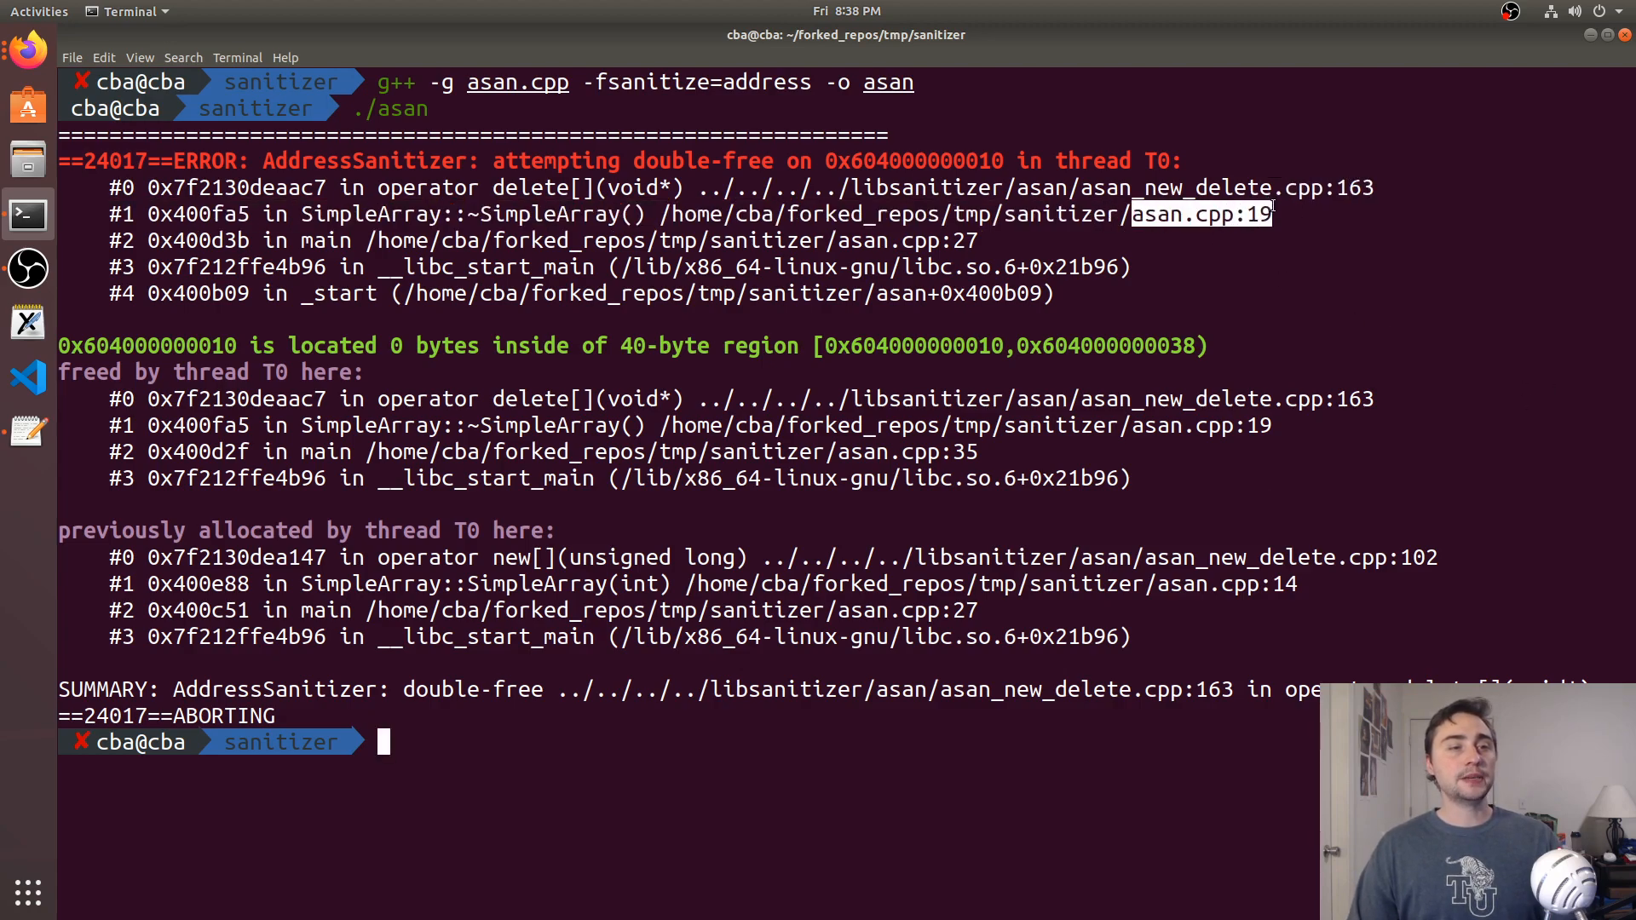
# Reopen asan.cpp briefly, then clear the screen and list asan.cpp and tsan.cpp
pyautogui.write('fg')
pyautogui.write('vim asan.cpp')
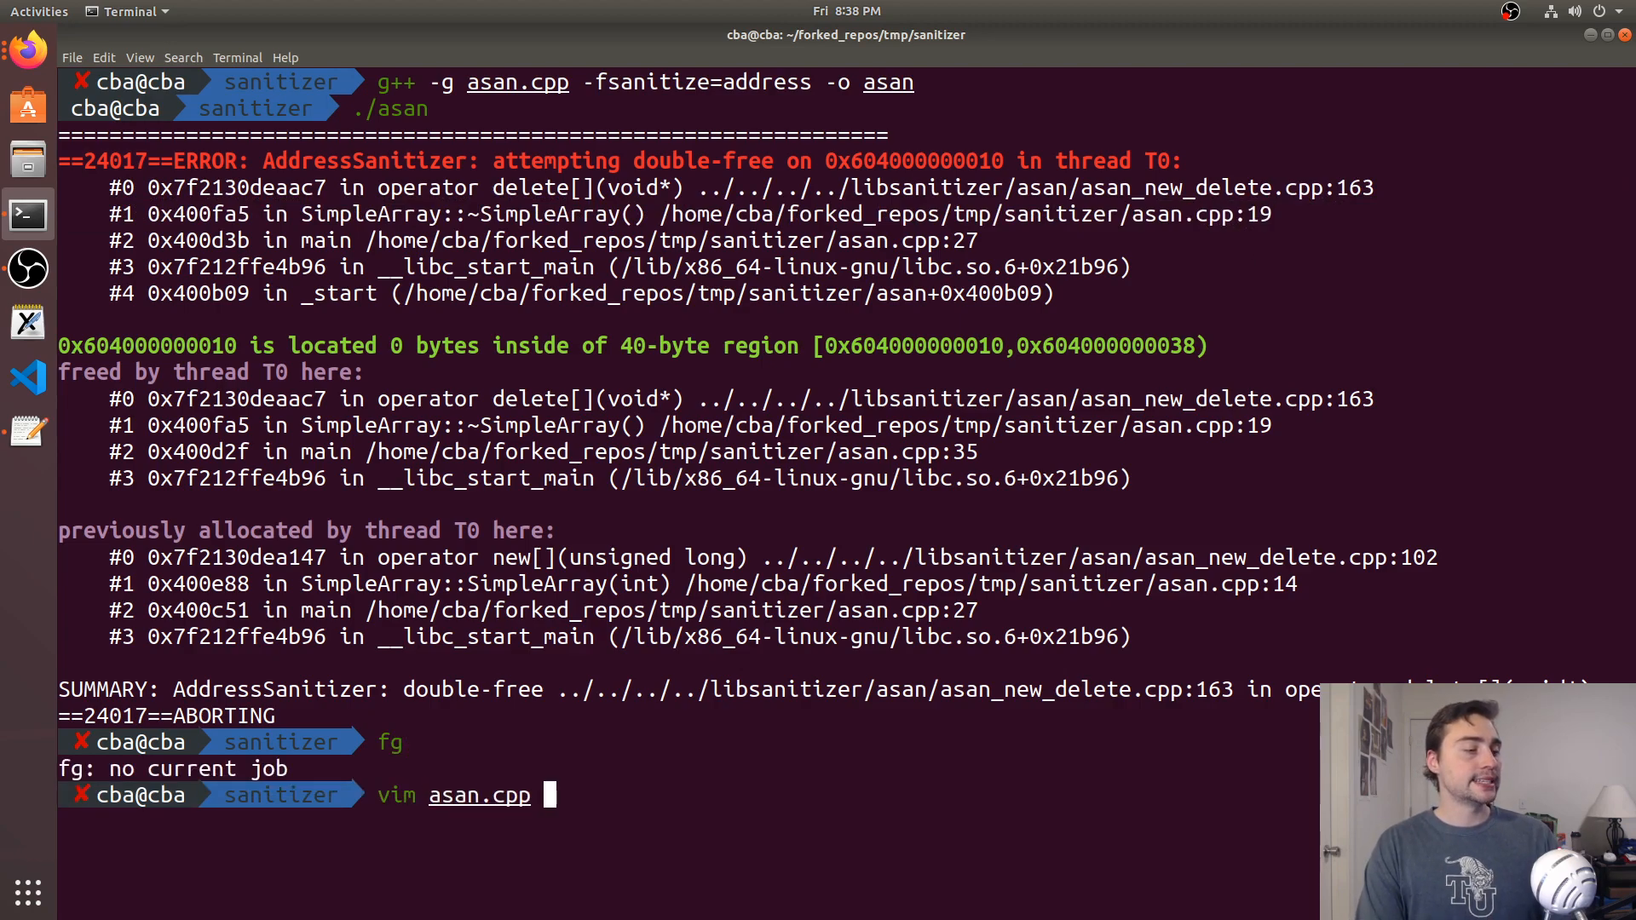
pyautogui.press('Return')
pyautogui.write('ls')
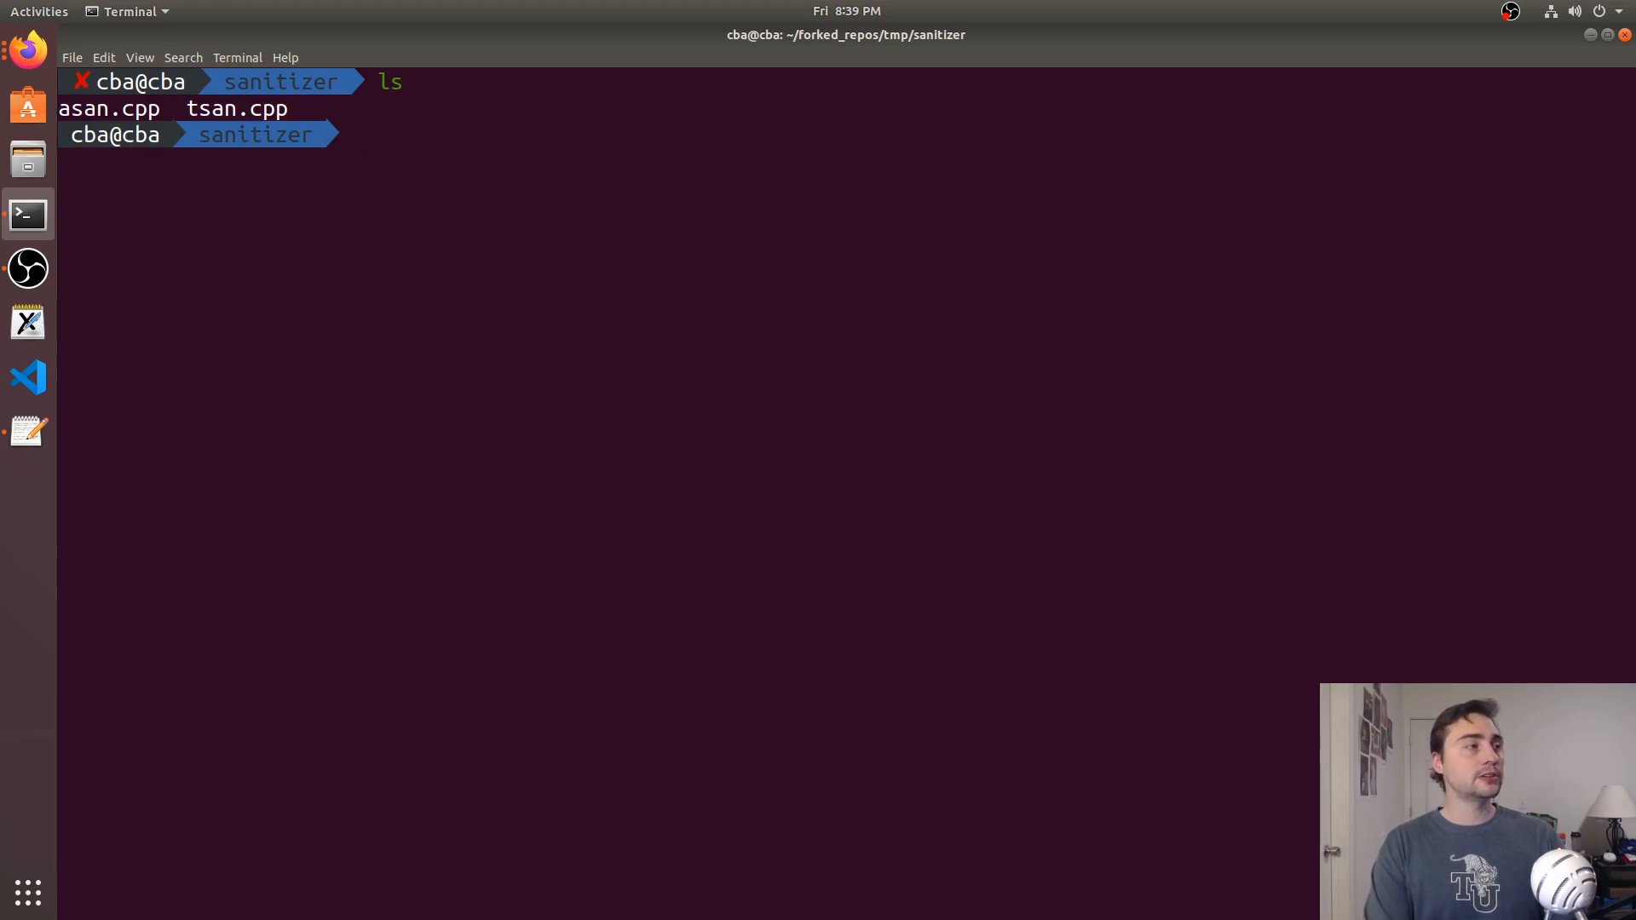
# Load tsan.cpp in vim and highlight the mutex in the lock declaration
pyautogui.write('vim tsan.cpp')
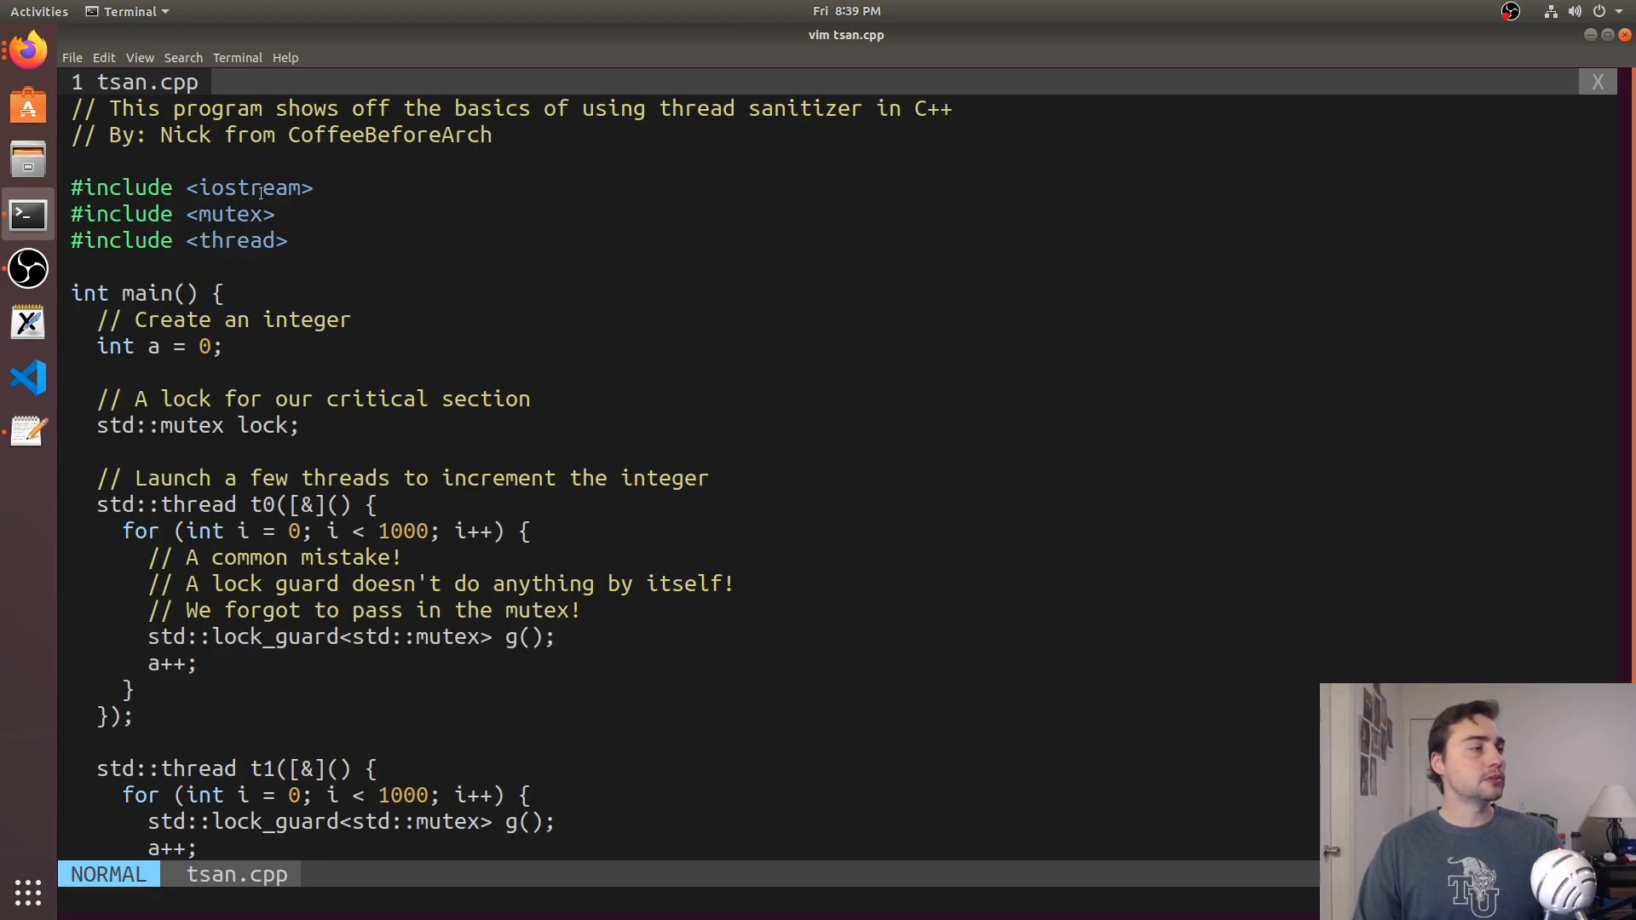
pyautogui.doubleClick(235, 241)
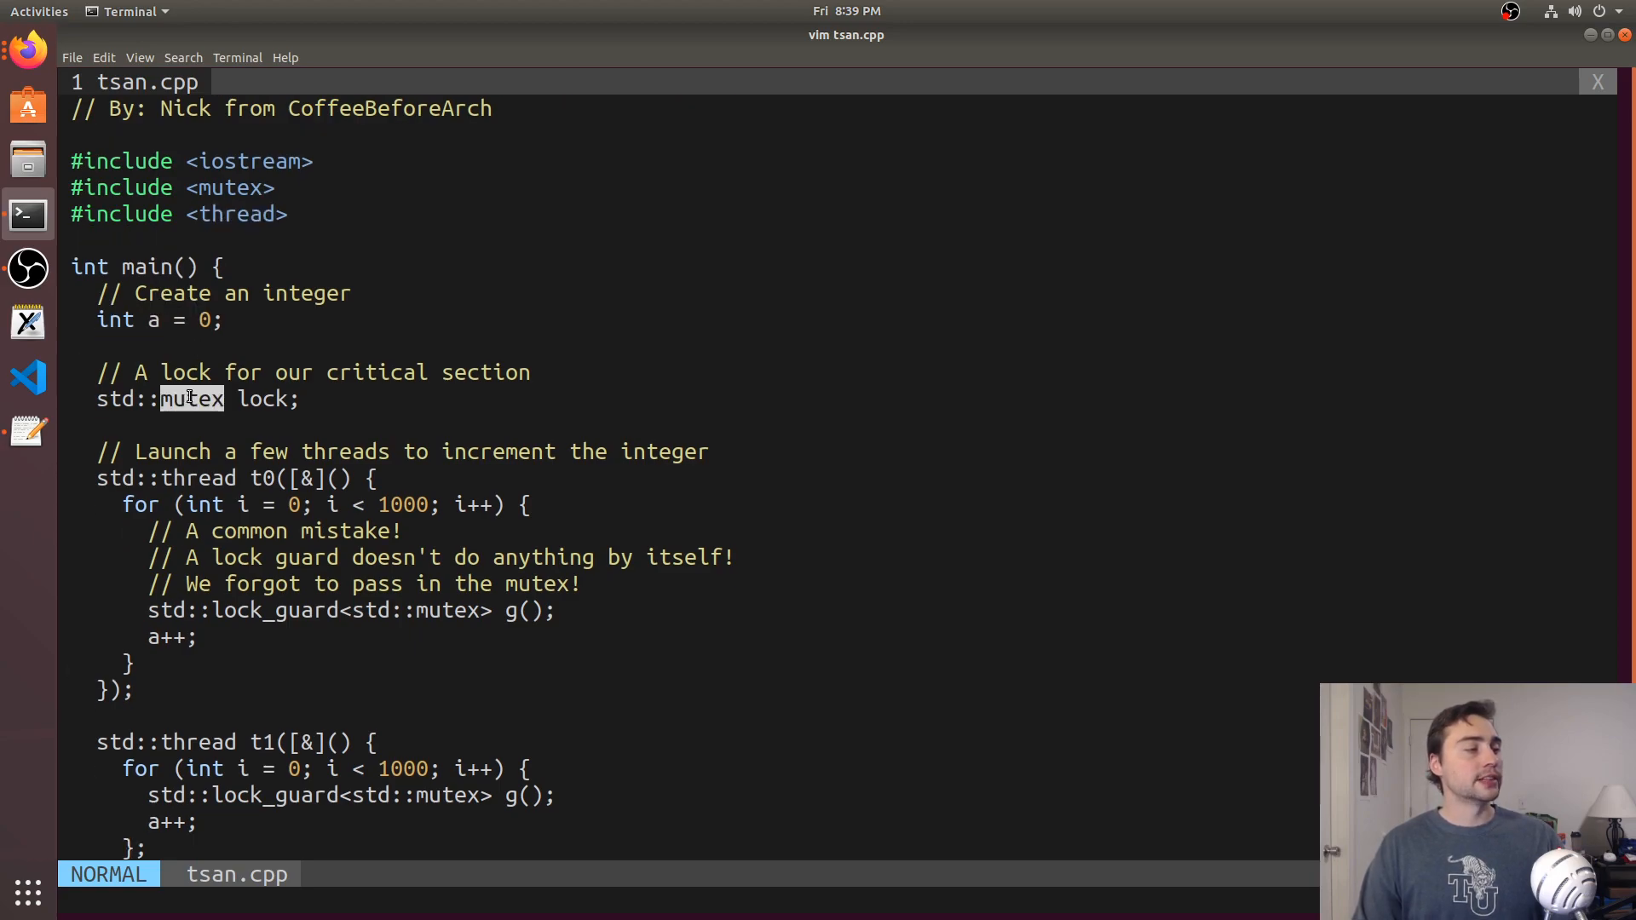
pyautogui.scroll(-3)
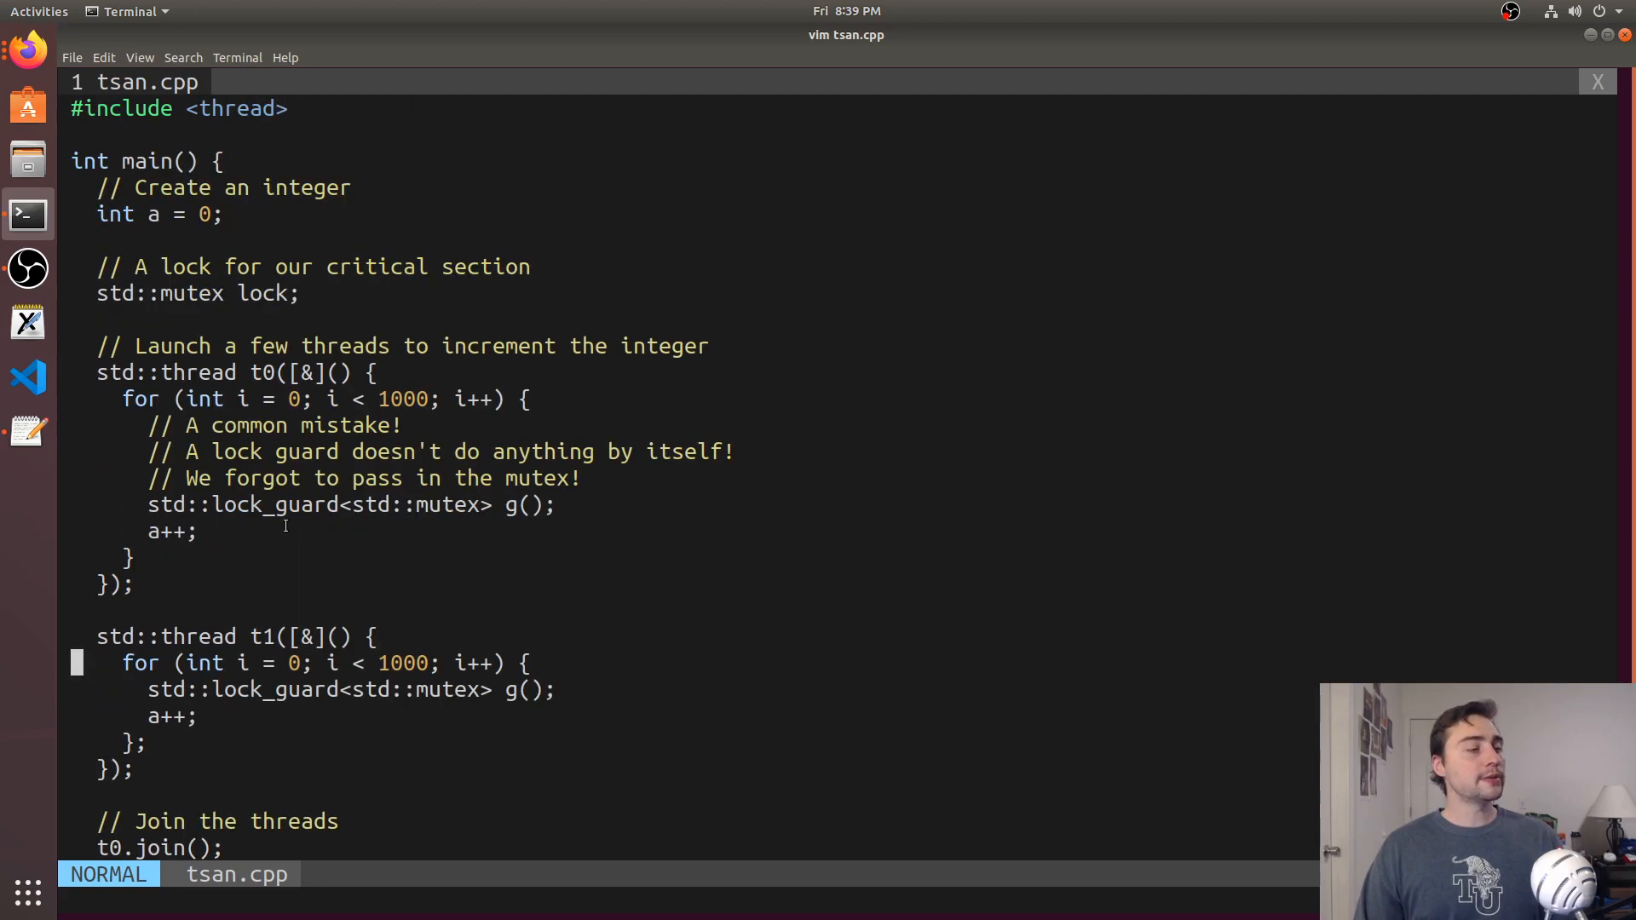
# Read to the thread joins and final print of a, then write the file with :w
pyautogui.scroll(-3)
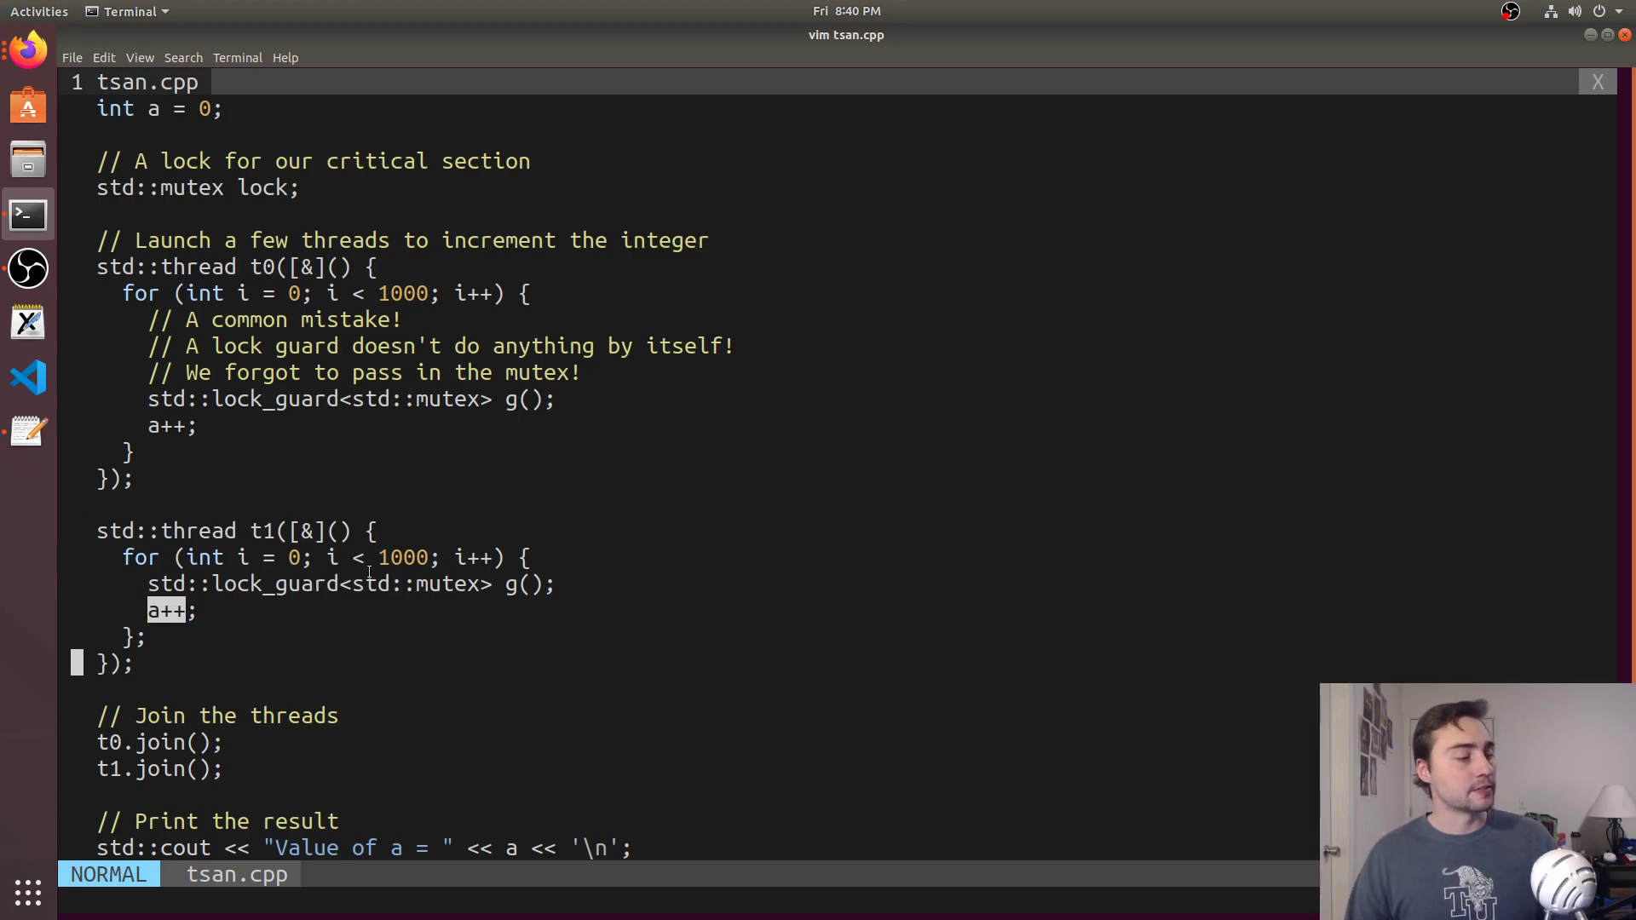
pyautogui.scroll(-3)
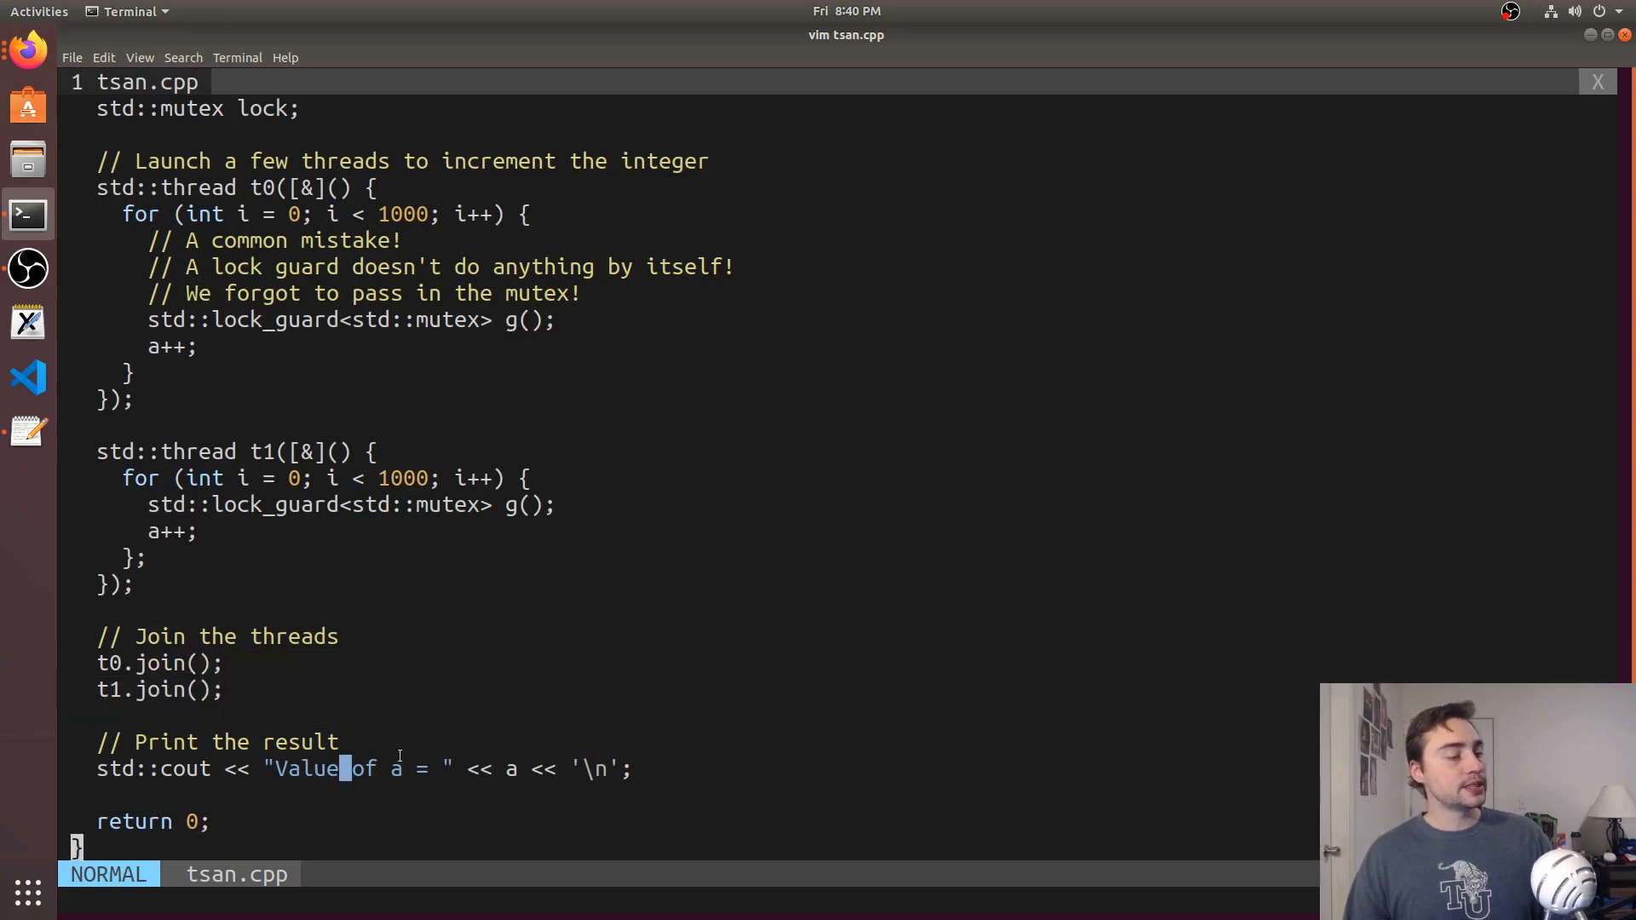
pyautogui.write(':w')
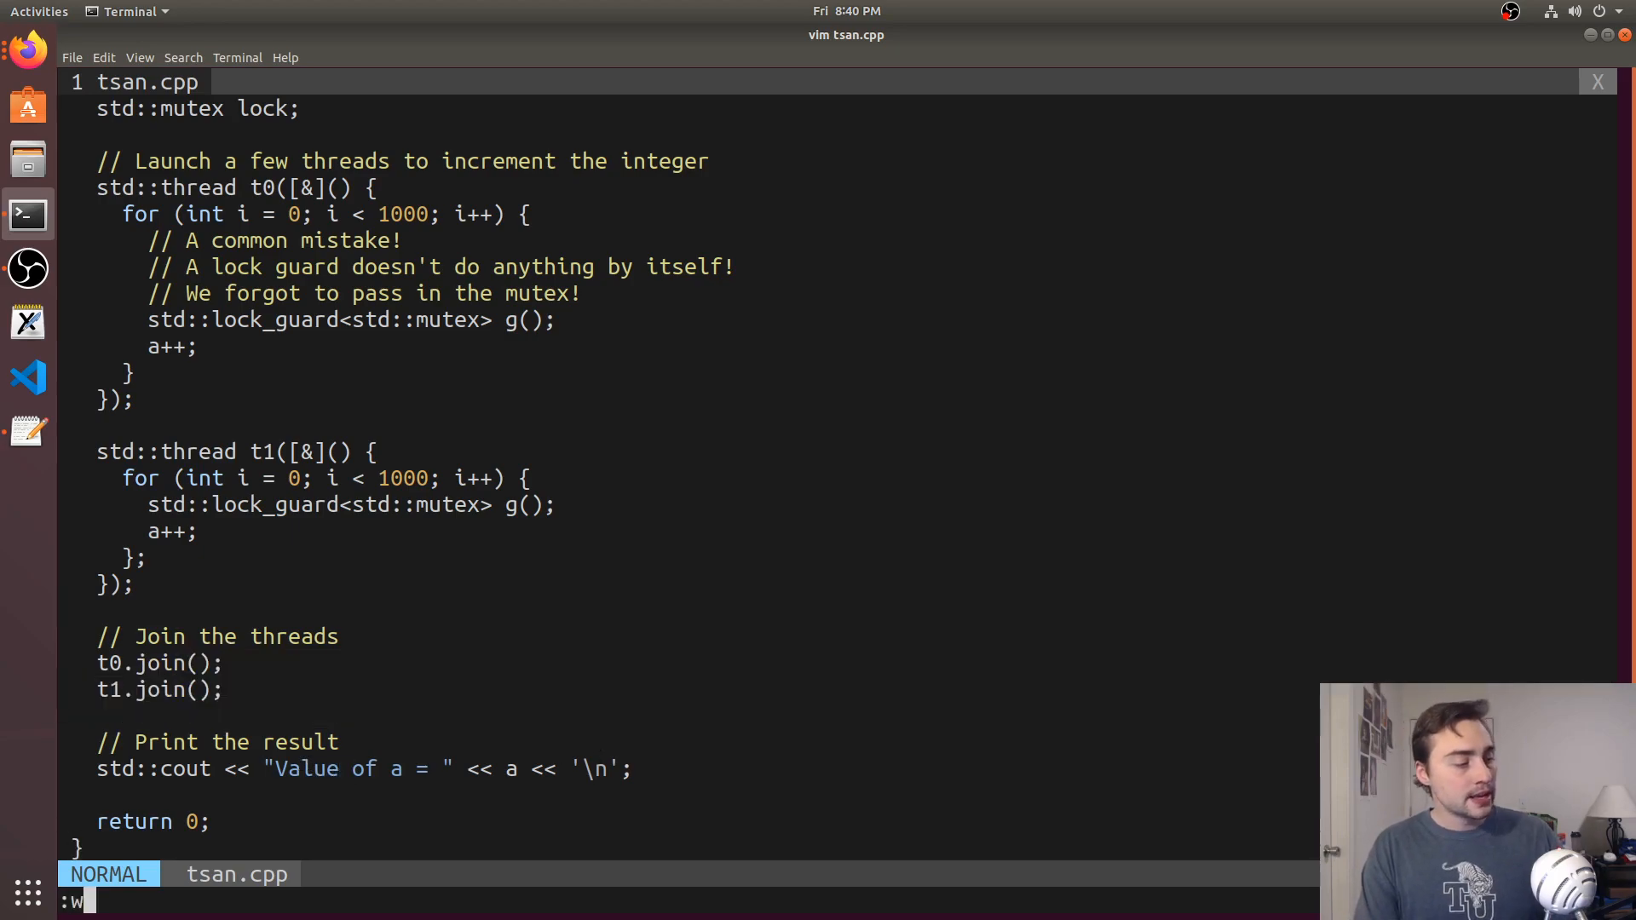
# Suspend vim and build with g++ tsan.cpp -lpthread -o tsan
pyautogui.press('Return')
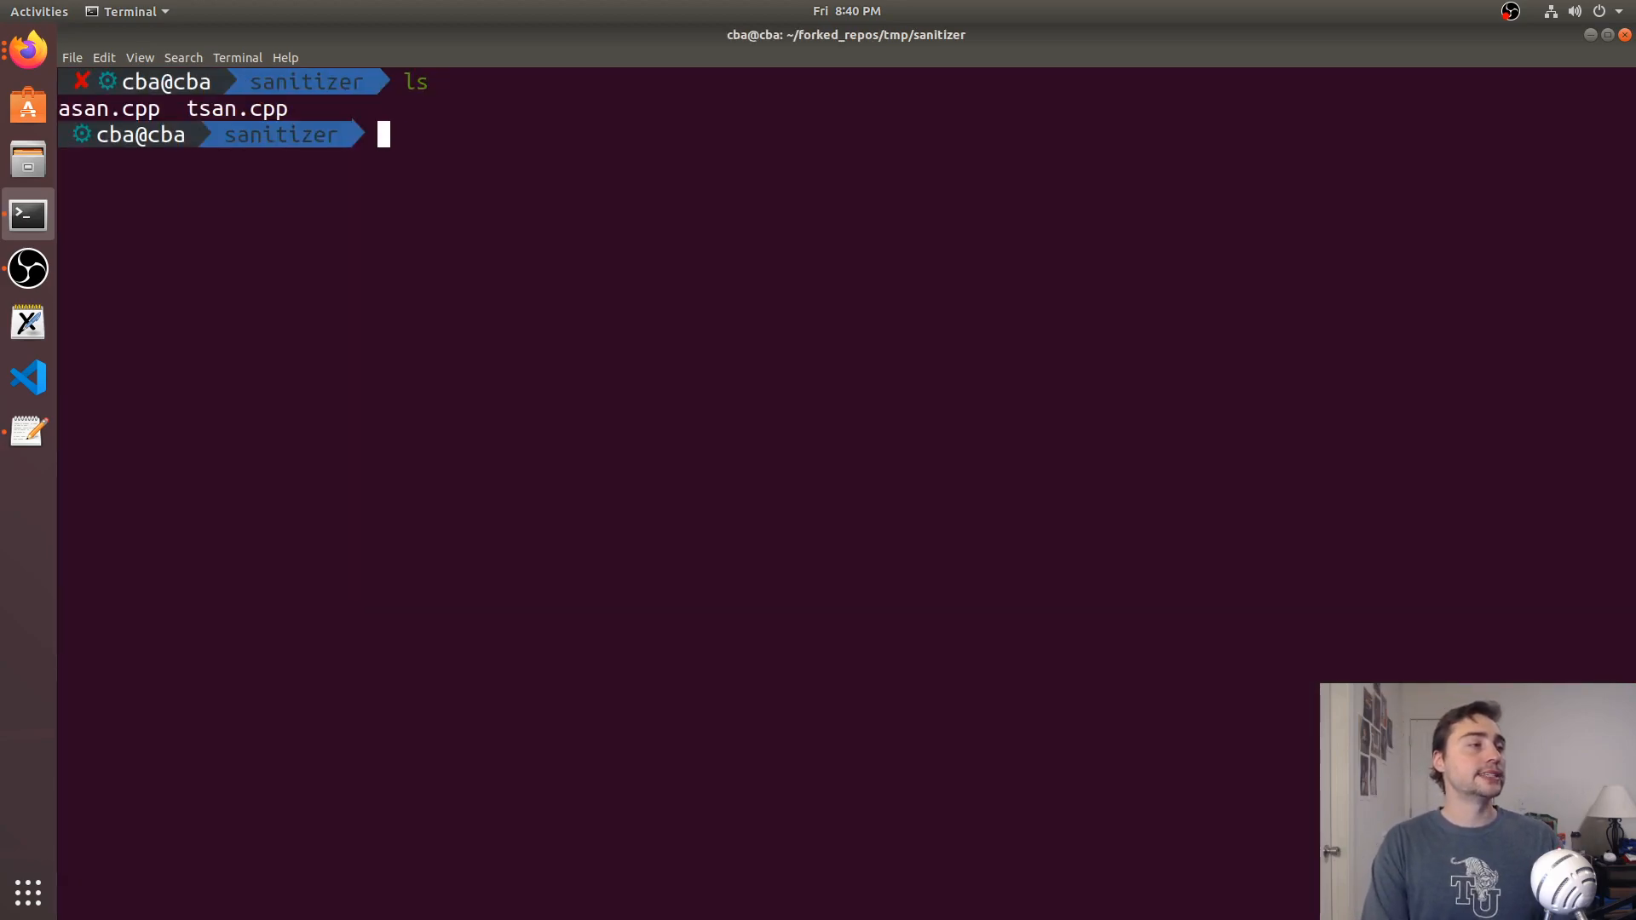
pyautogui.write('g++')
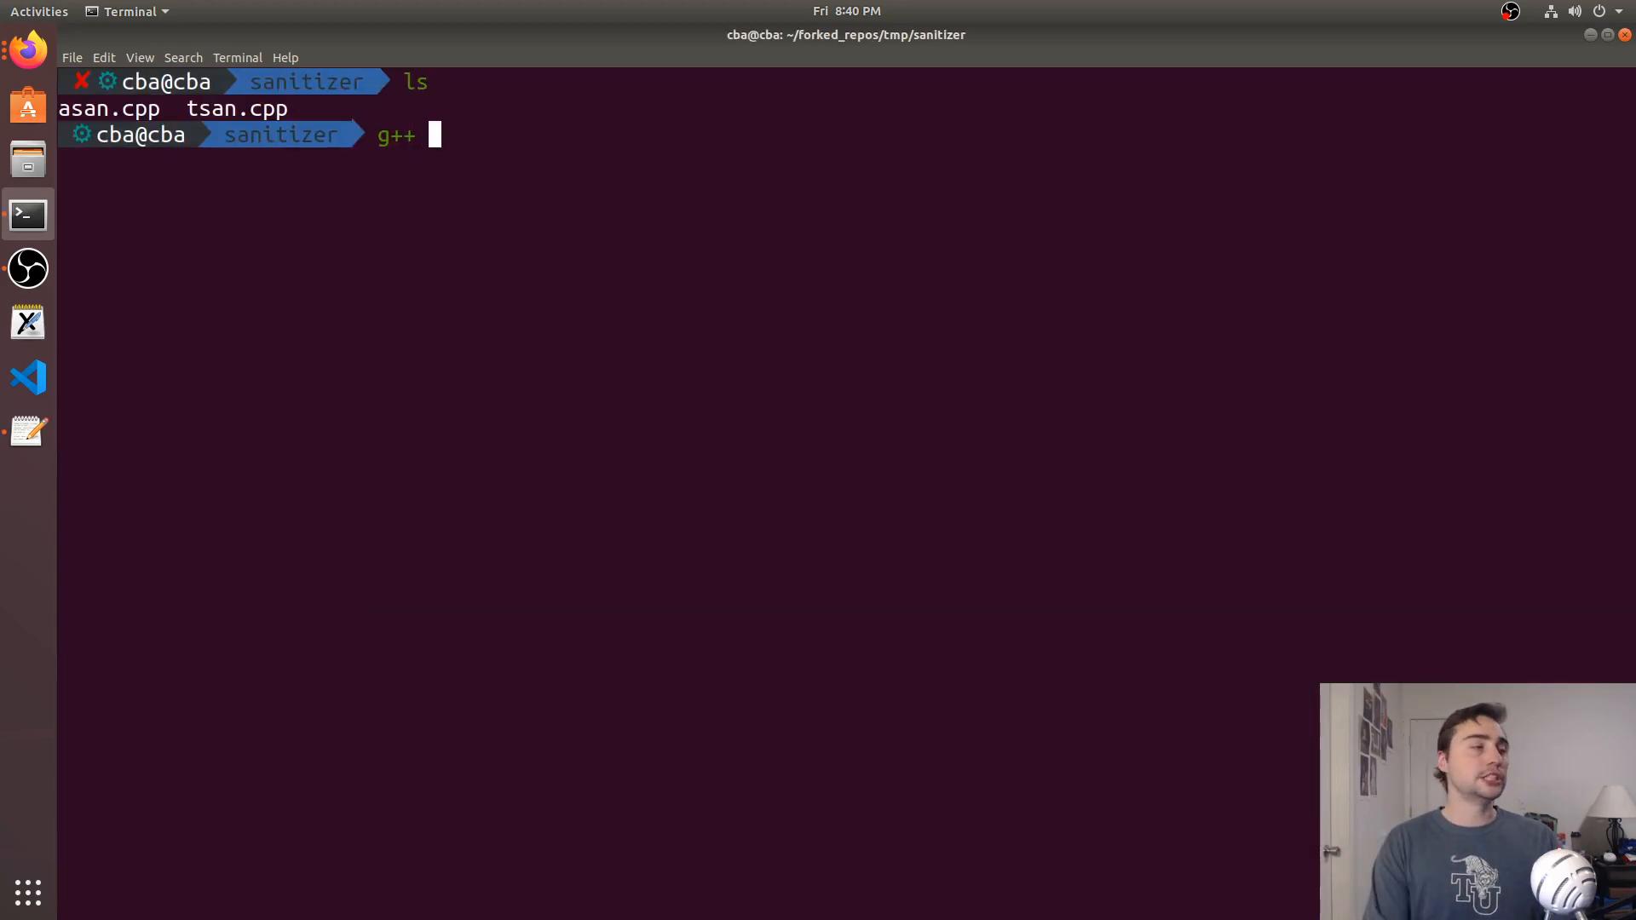
pyautogui.write('tsan.cpp -lpthread')
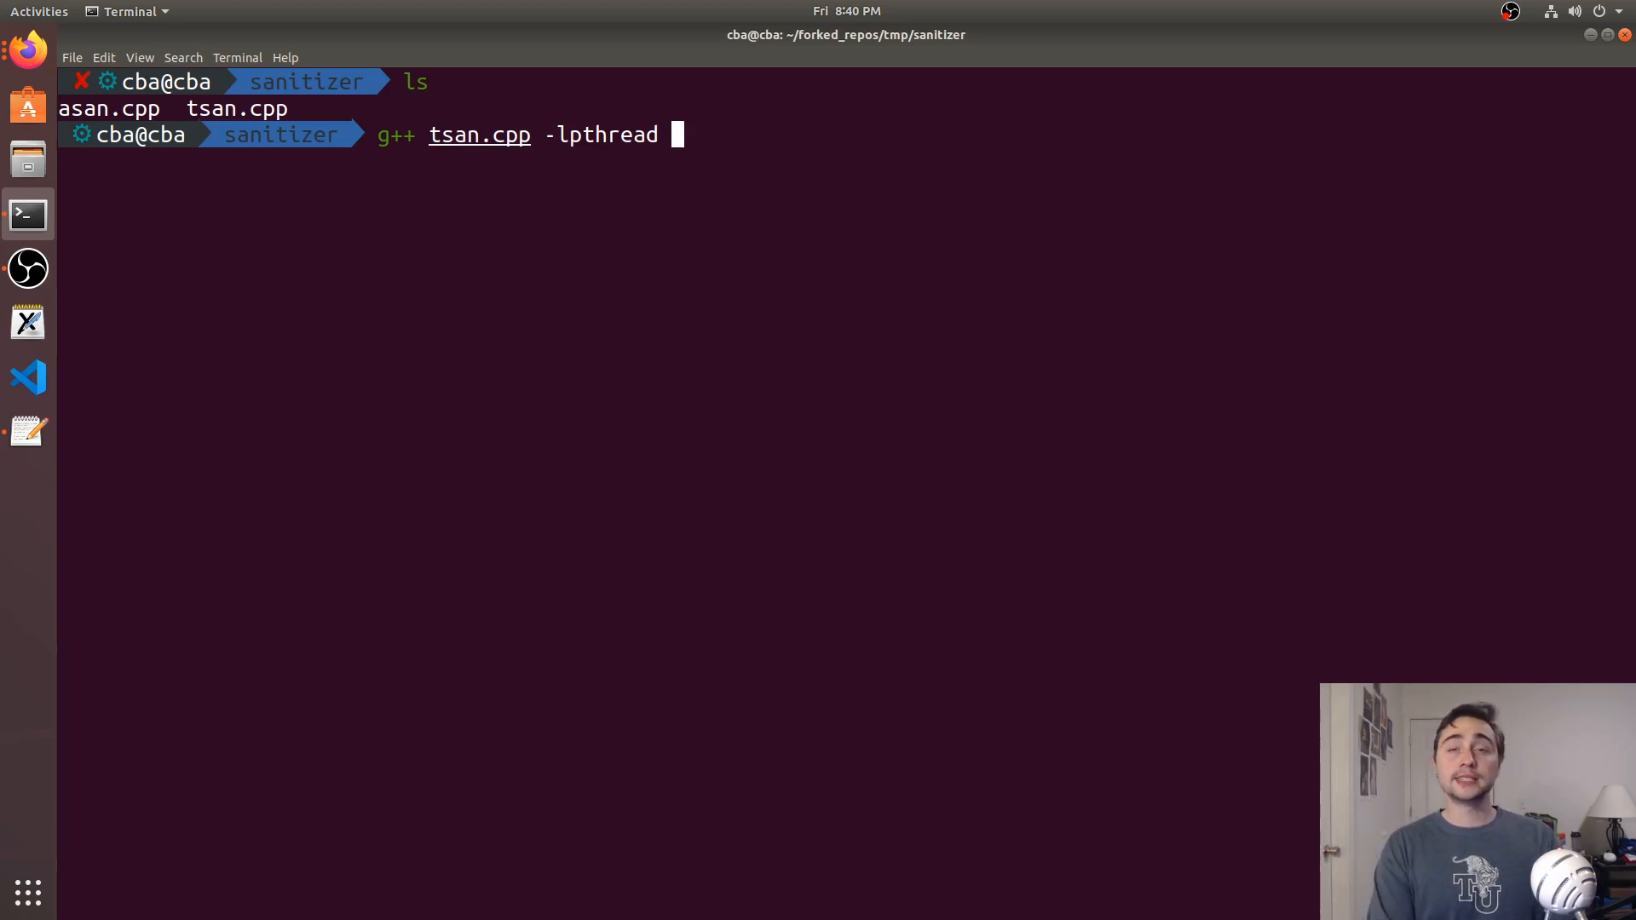
pyautogui.write('-o tsan')
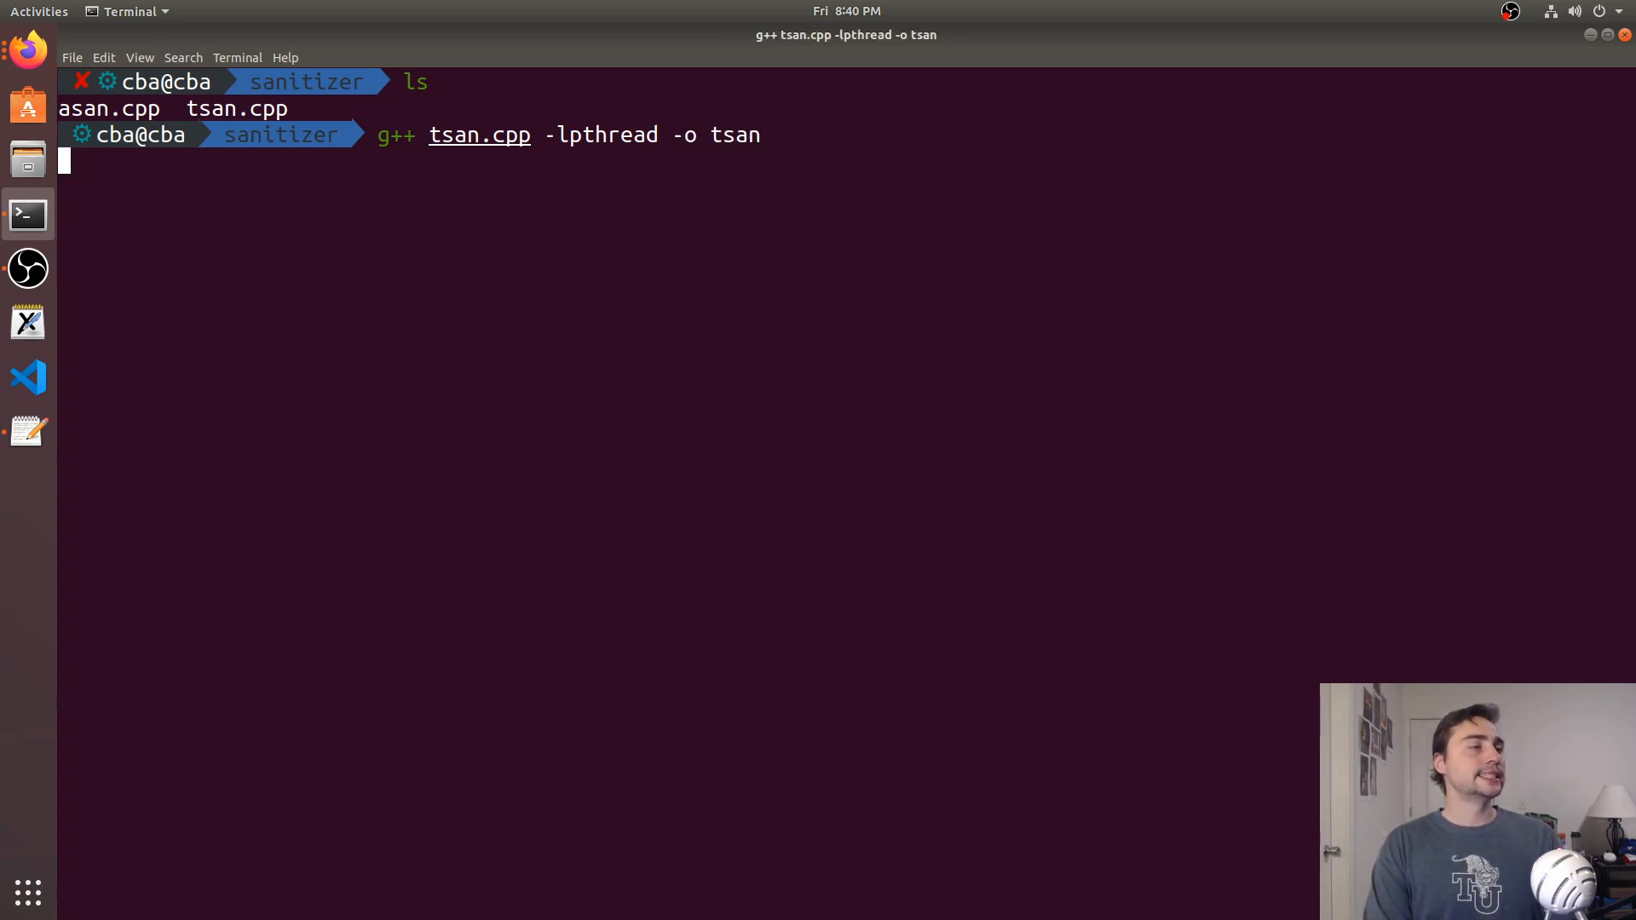
# Run ./tsan repeatedly, seeing 2000 and once 1735, then resume vim with fg
pyautogui.write('./tsan')
pyautogui.write('fg')
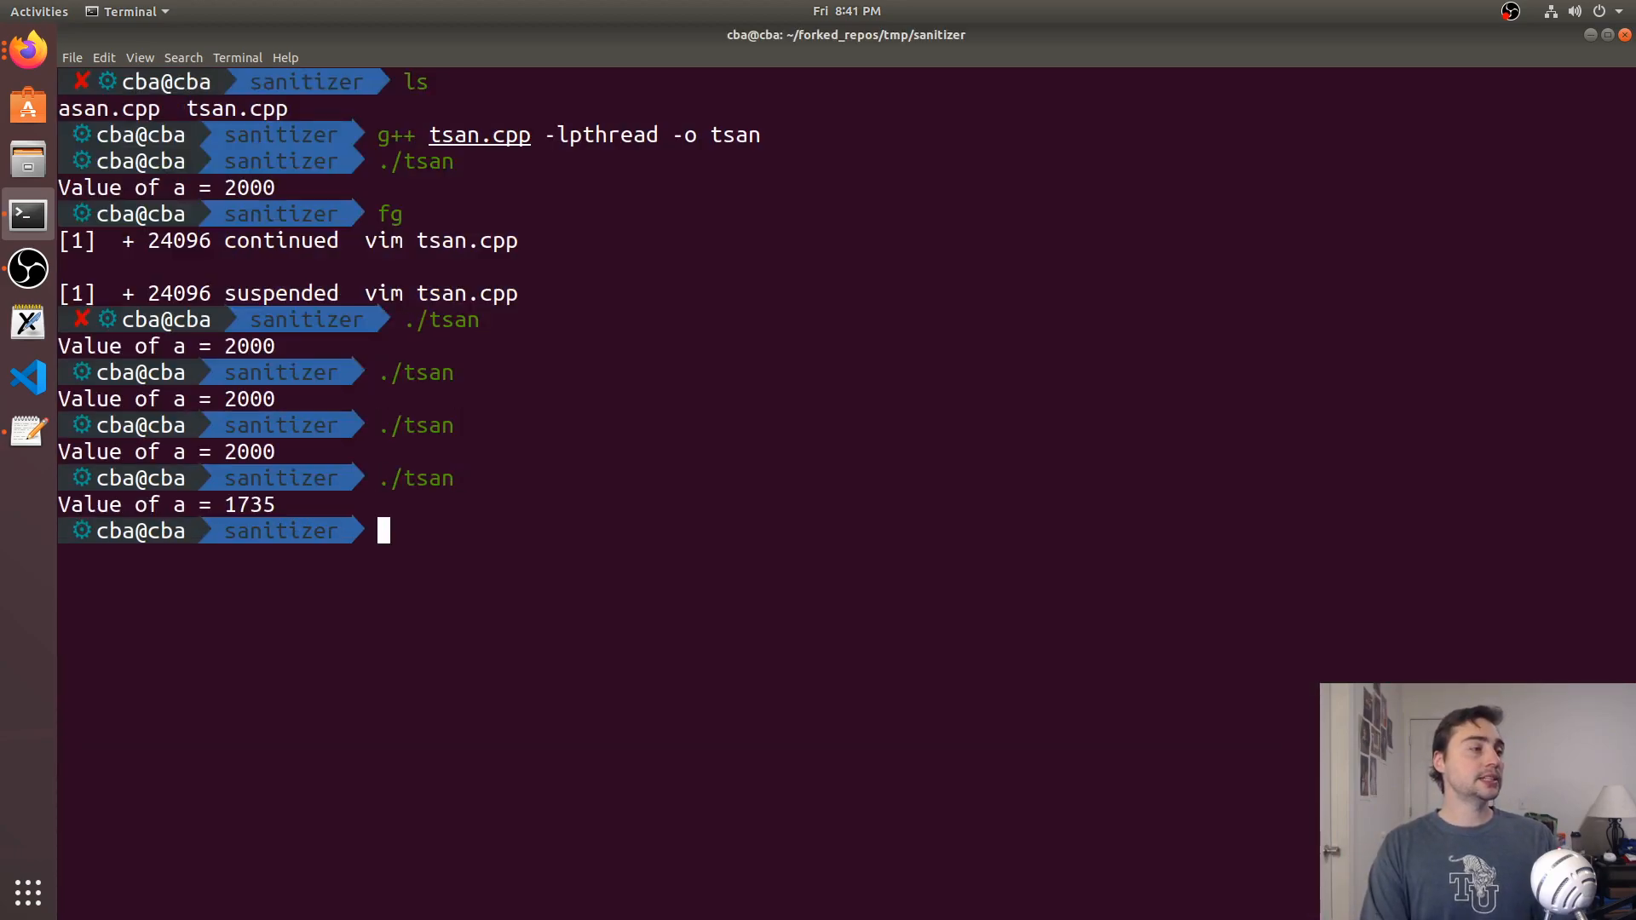
pyautogui.write('./tsan')
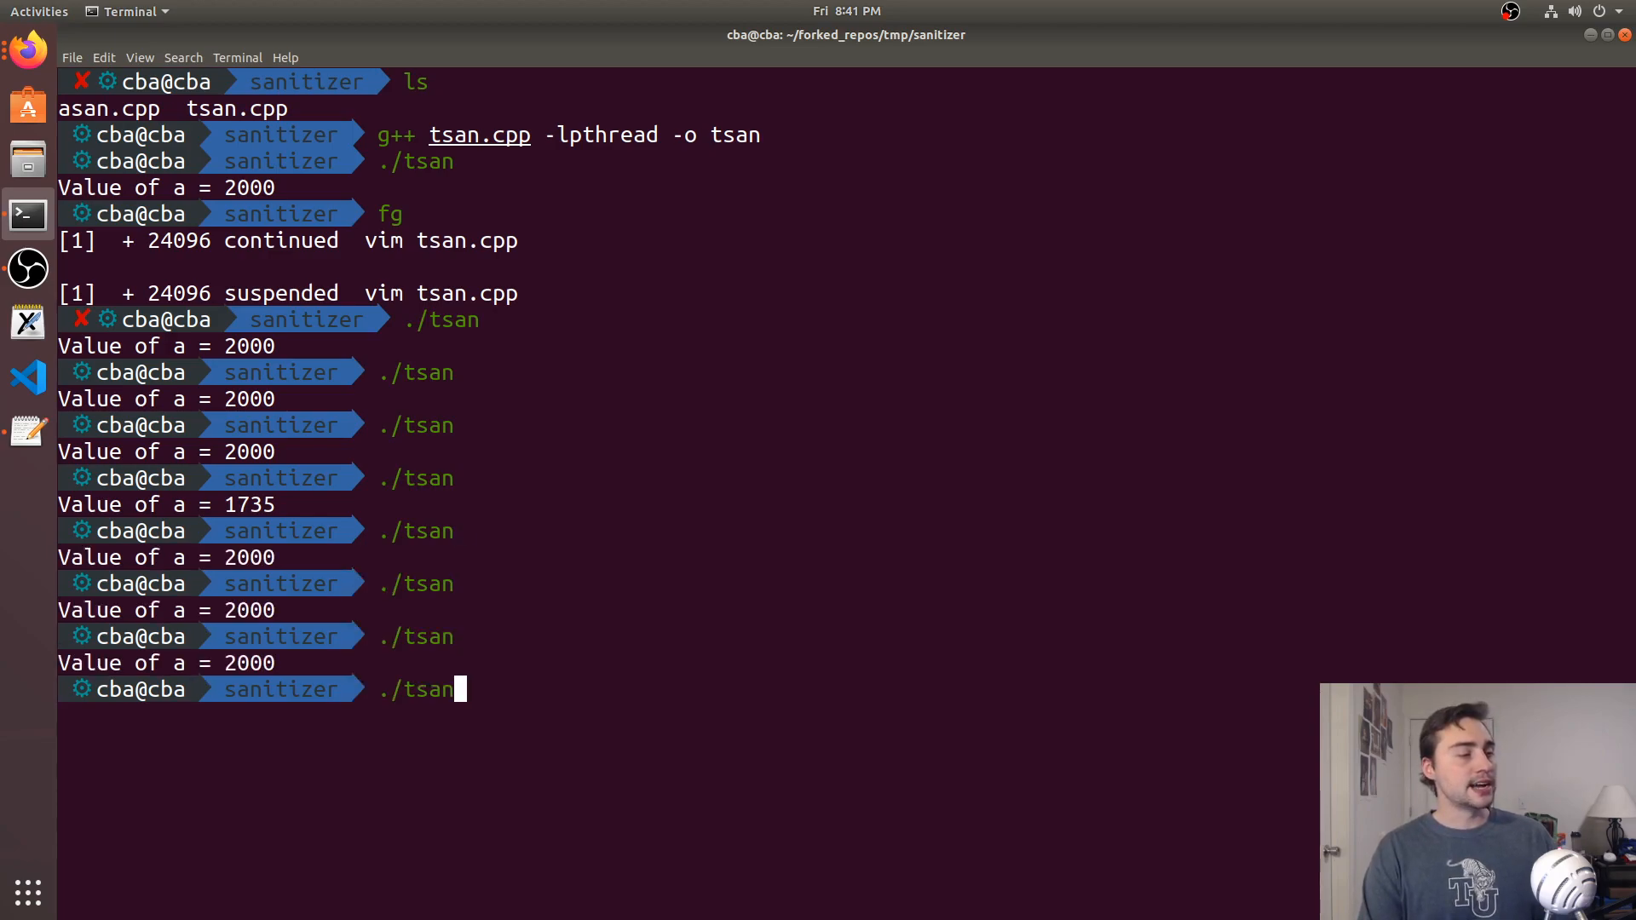
pyautogui.press('Return')
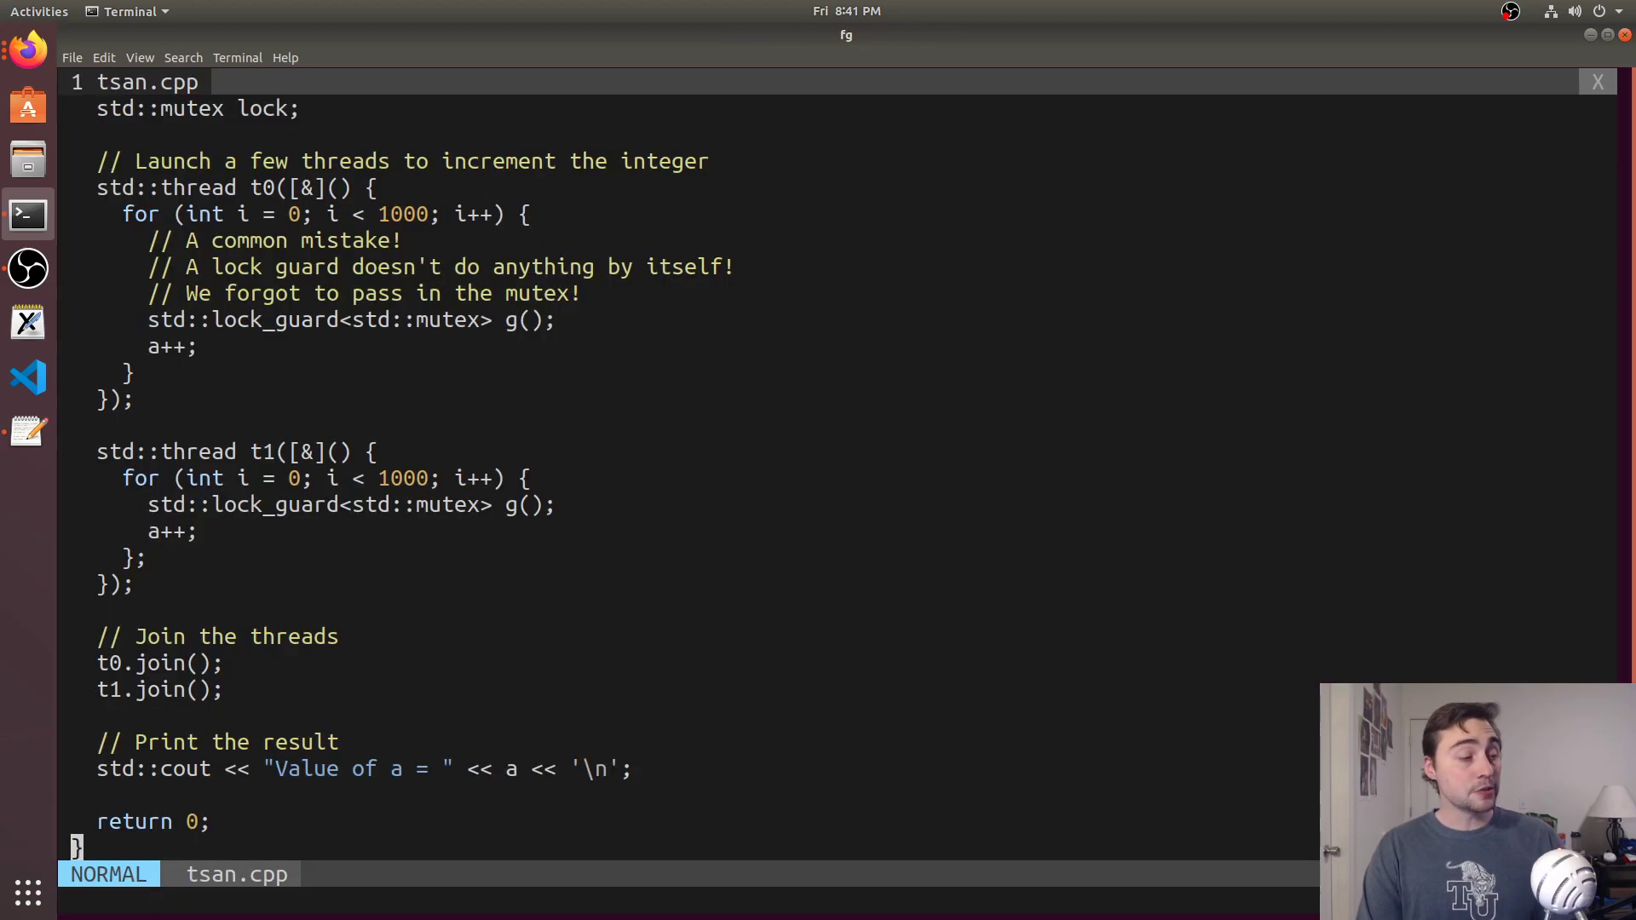
# Edit both for-loop limits in tsan.cpp so each thread iterates 10000 times
pyautogui.press('i')
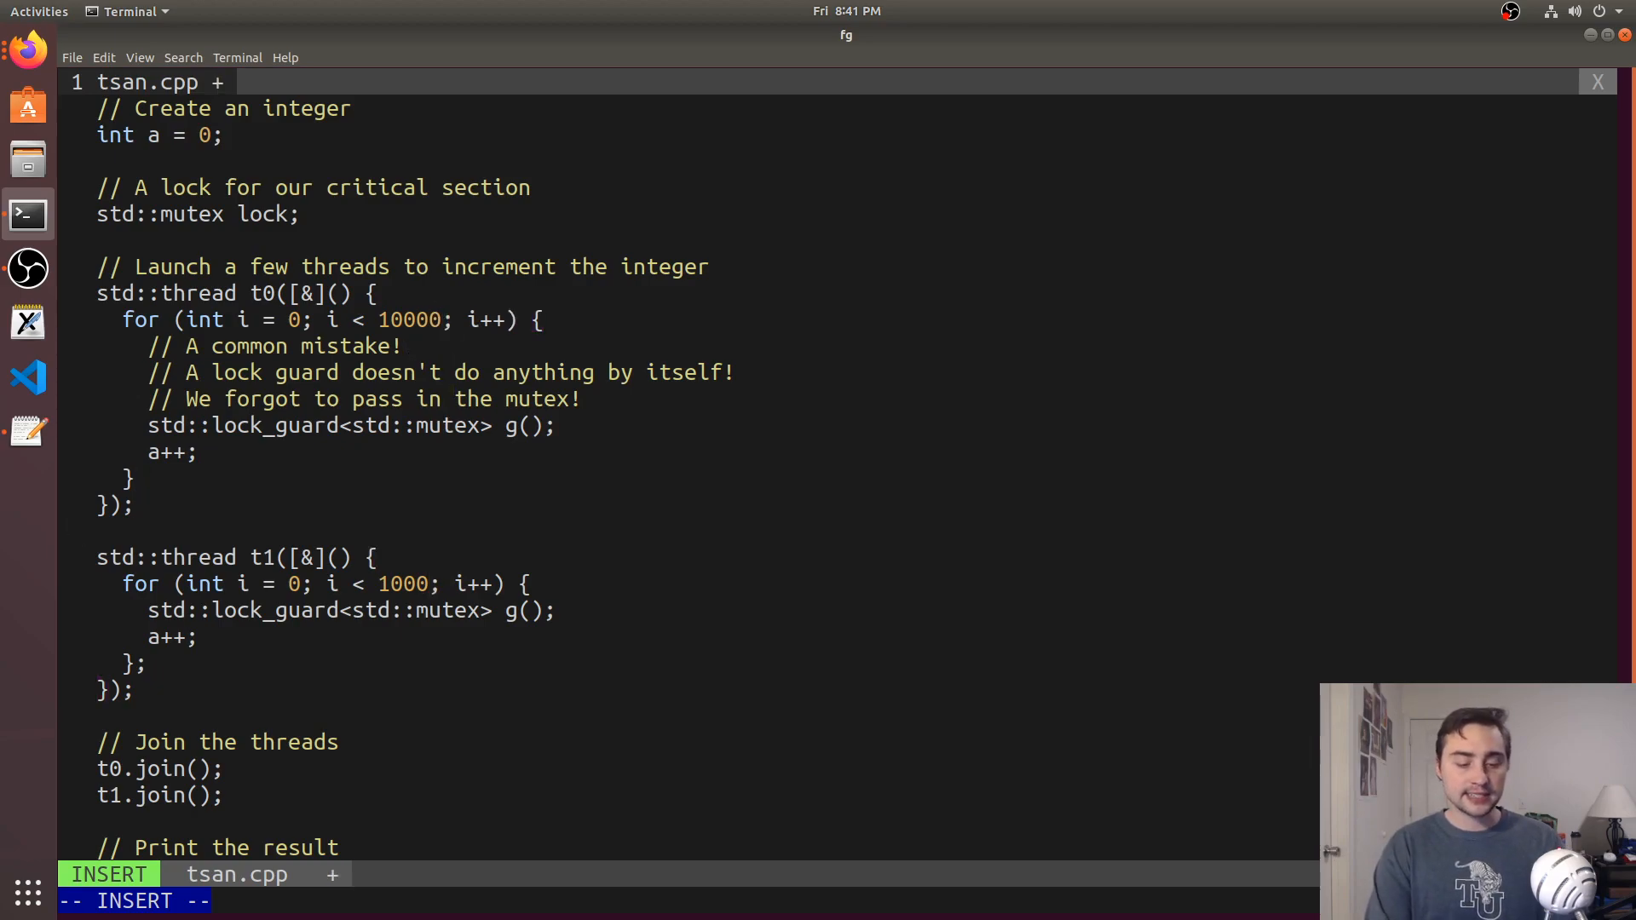
pyautogui.write('0')
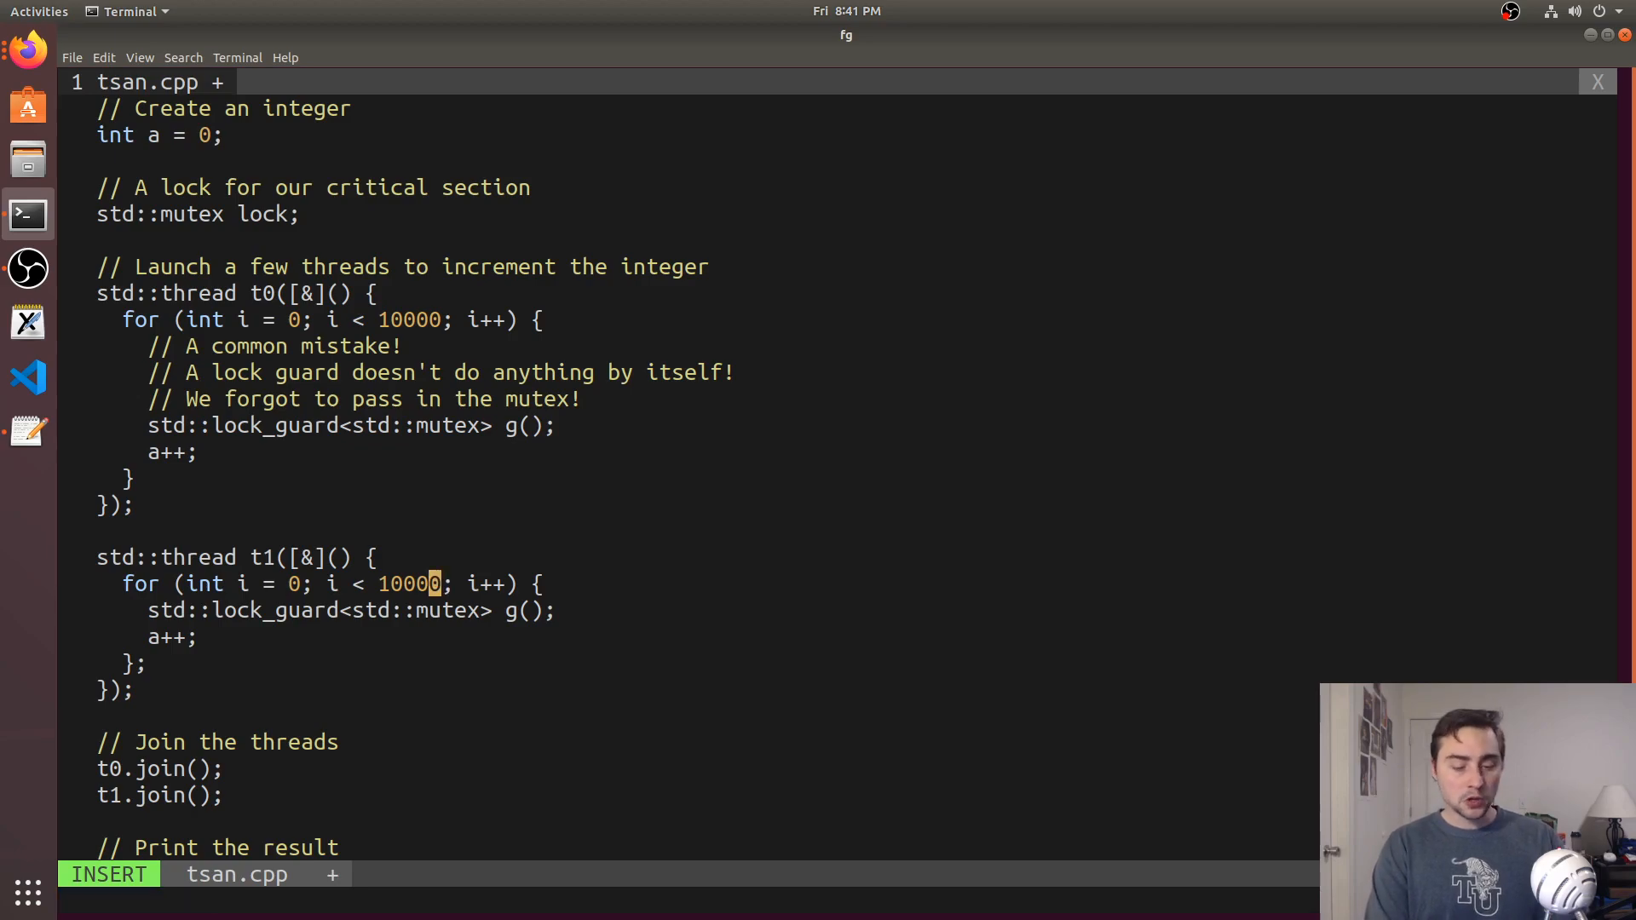
pyautogui.press('Escape')
pyautogui.write('./tsan')
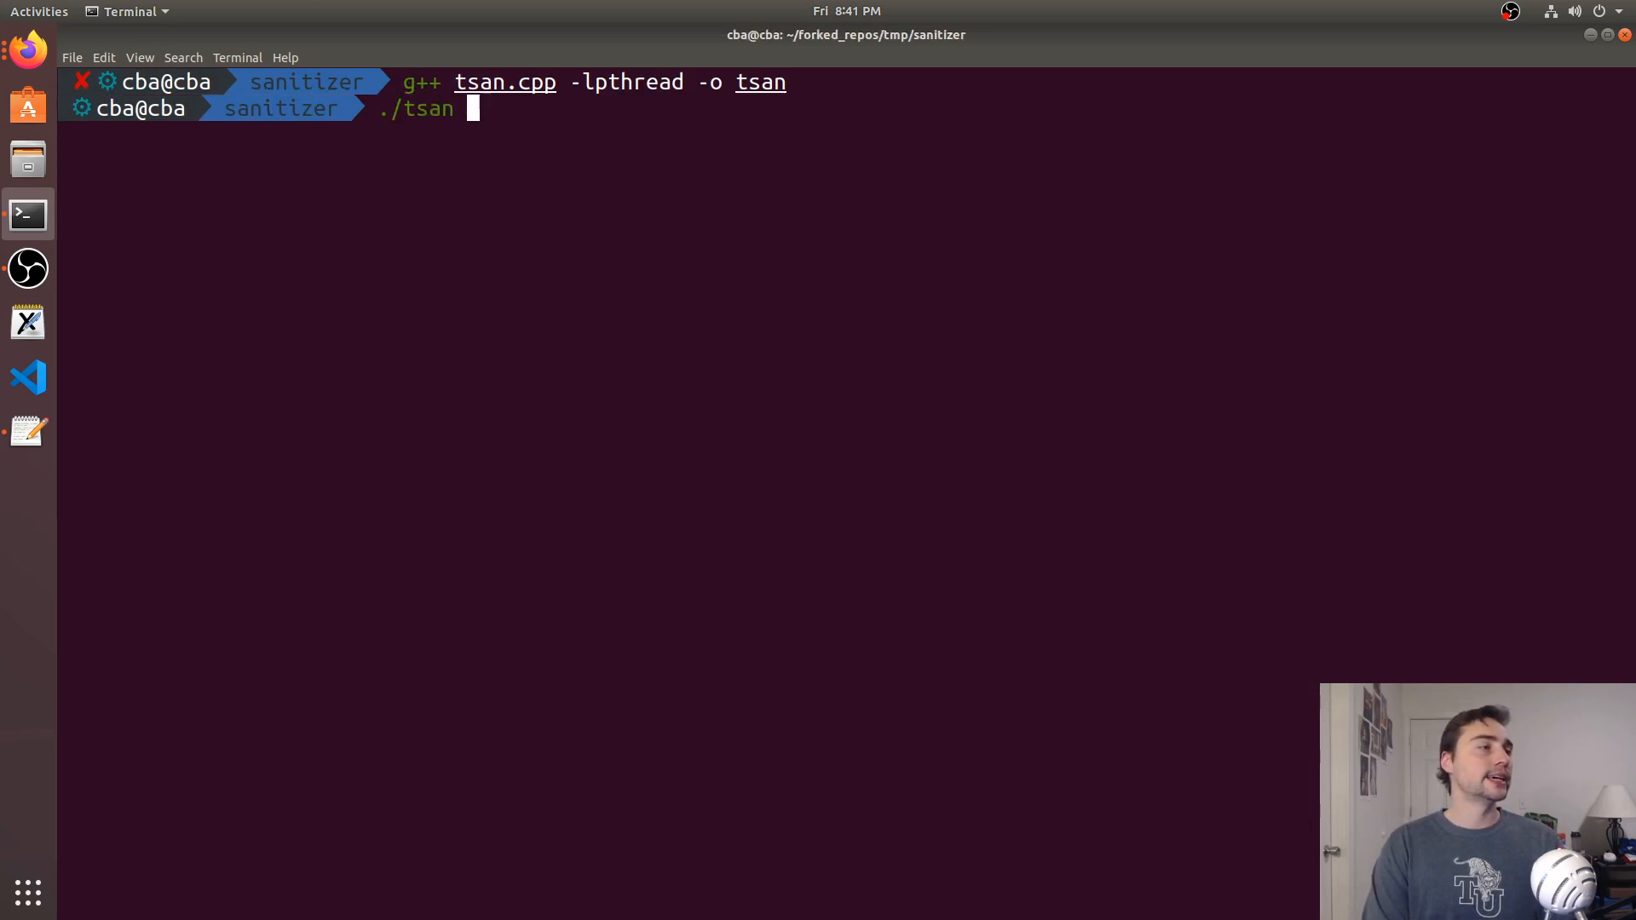
# Run ./tsan four times, observing varying outputs such as 13264, 18399 and 20000
pyautogui.press('Return')
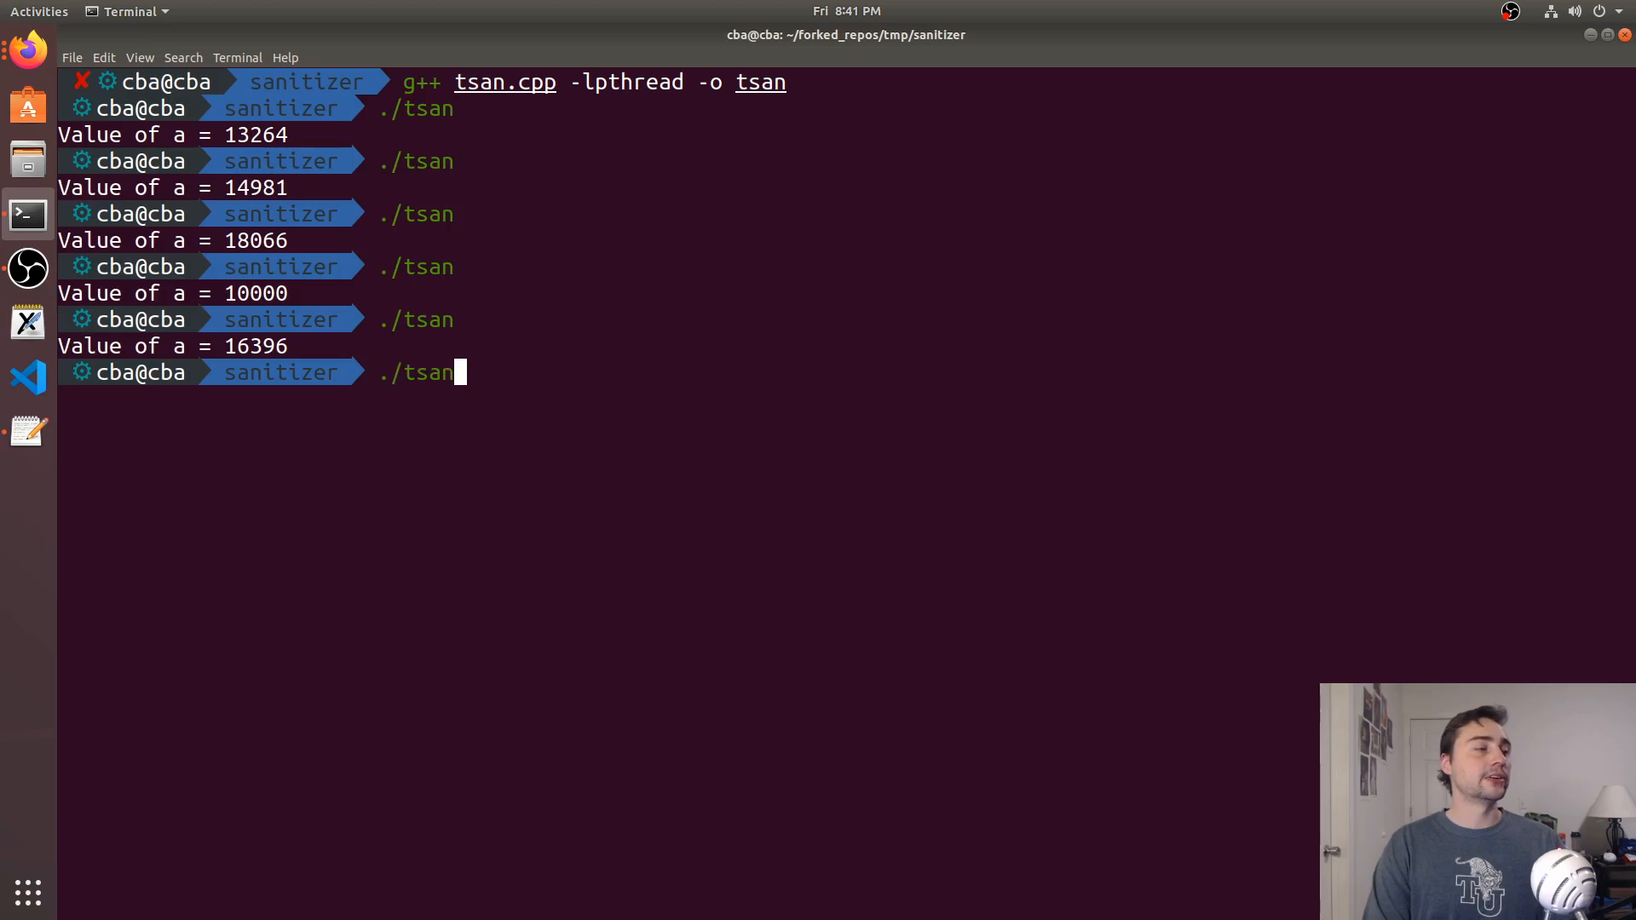
pyautogui.press('Return')
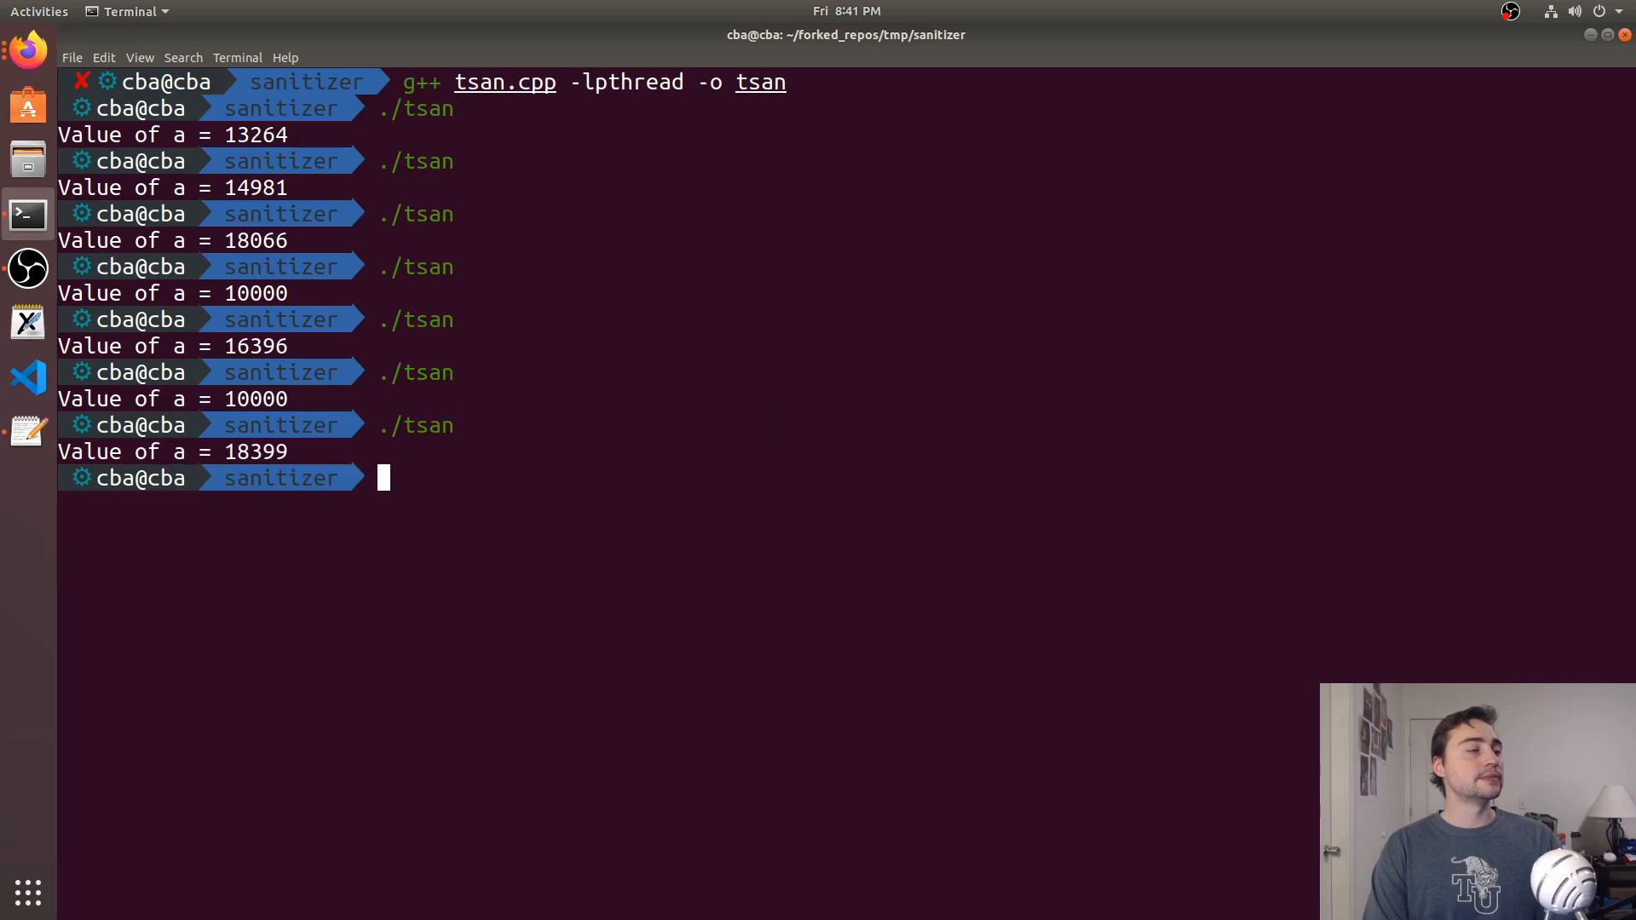
pyautogui.write('./tsan')
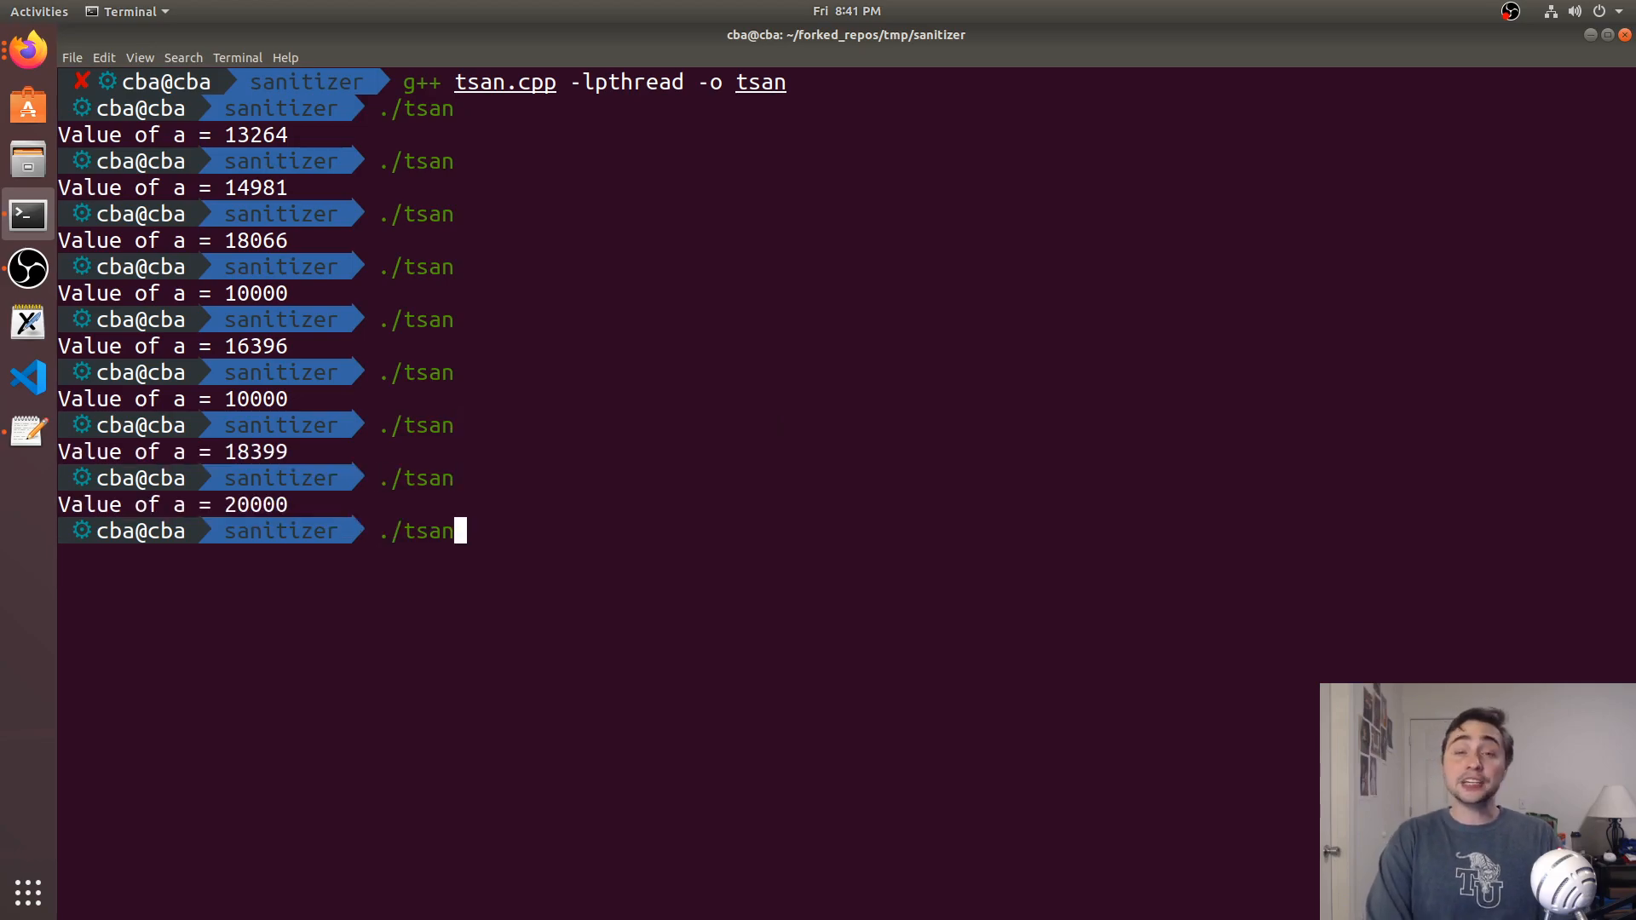
pyautogui.press('Return')
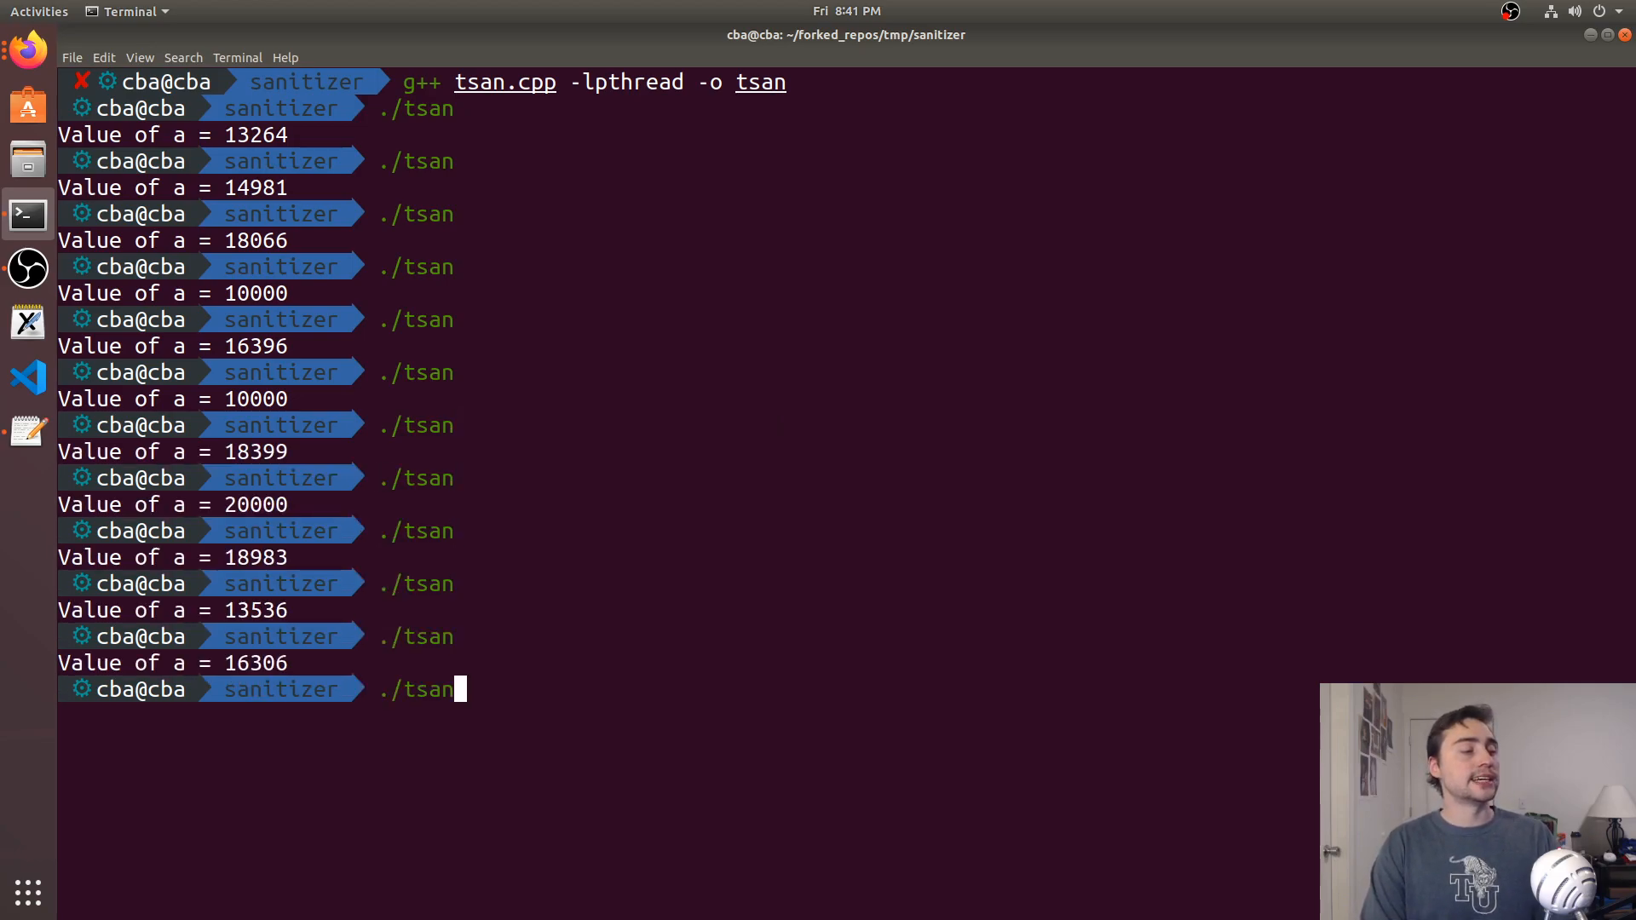
pyautogui.press('Return')
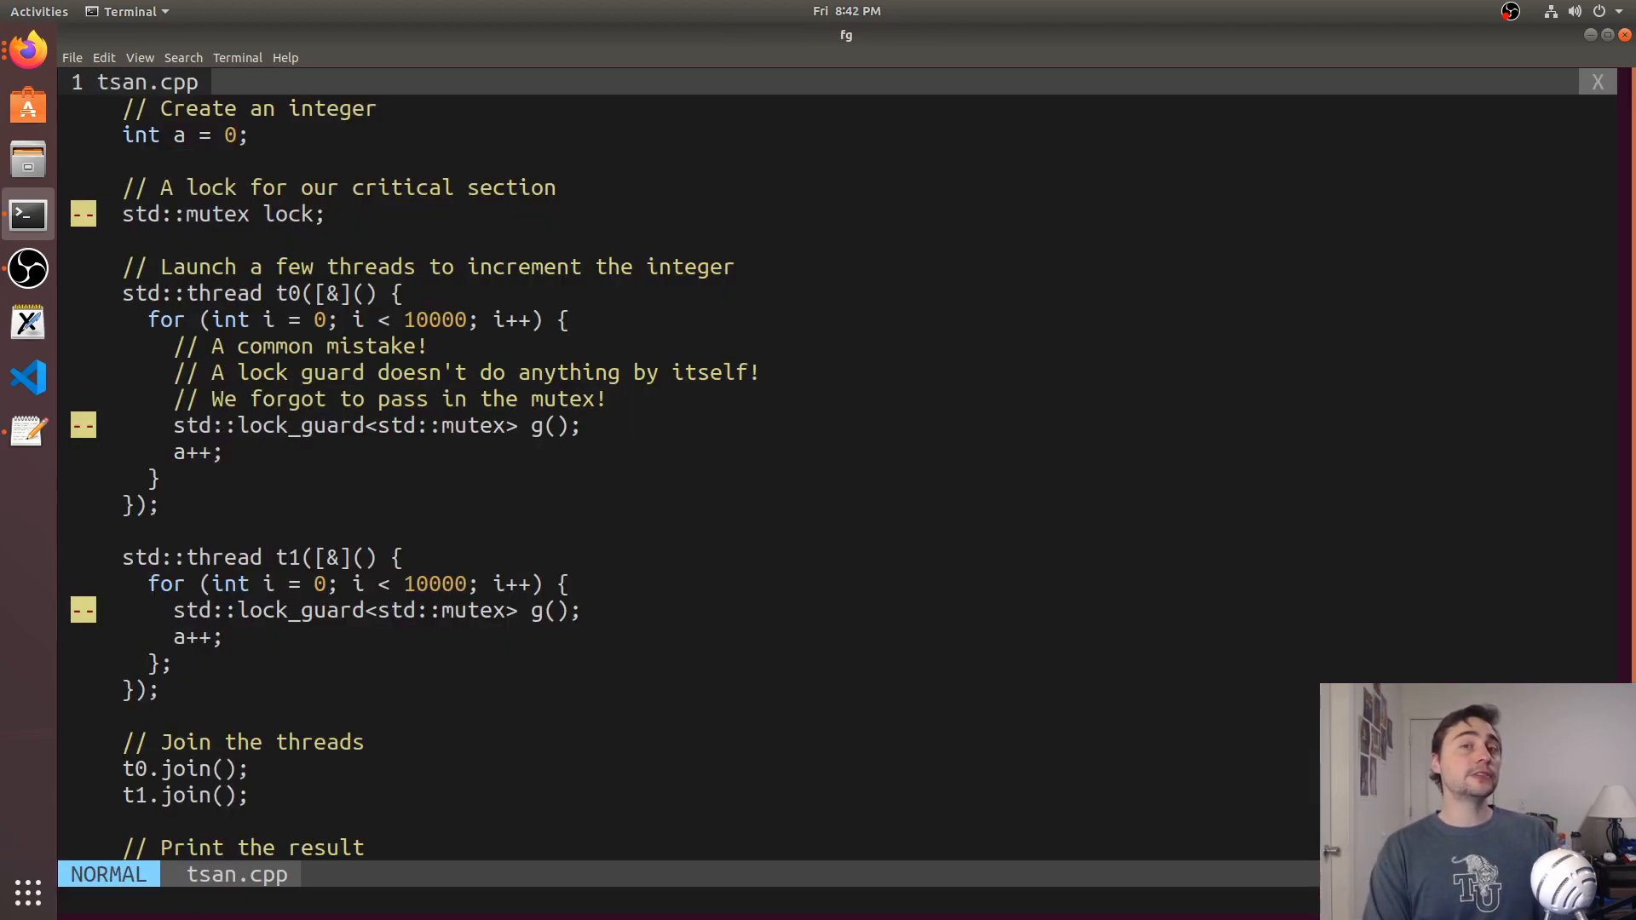
# Save tsan.cpp and rebuild tsan with g++ -g -fsanitize=thread -lpthread, queuing ./tsan
pyautogui.write(':wa')
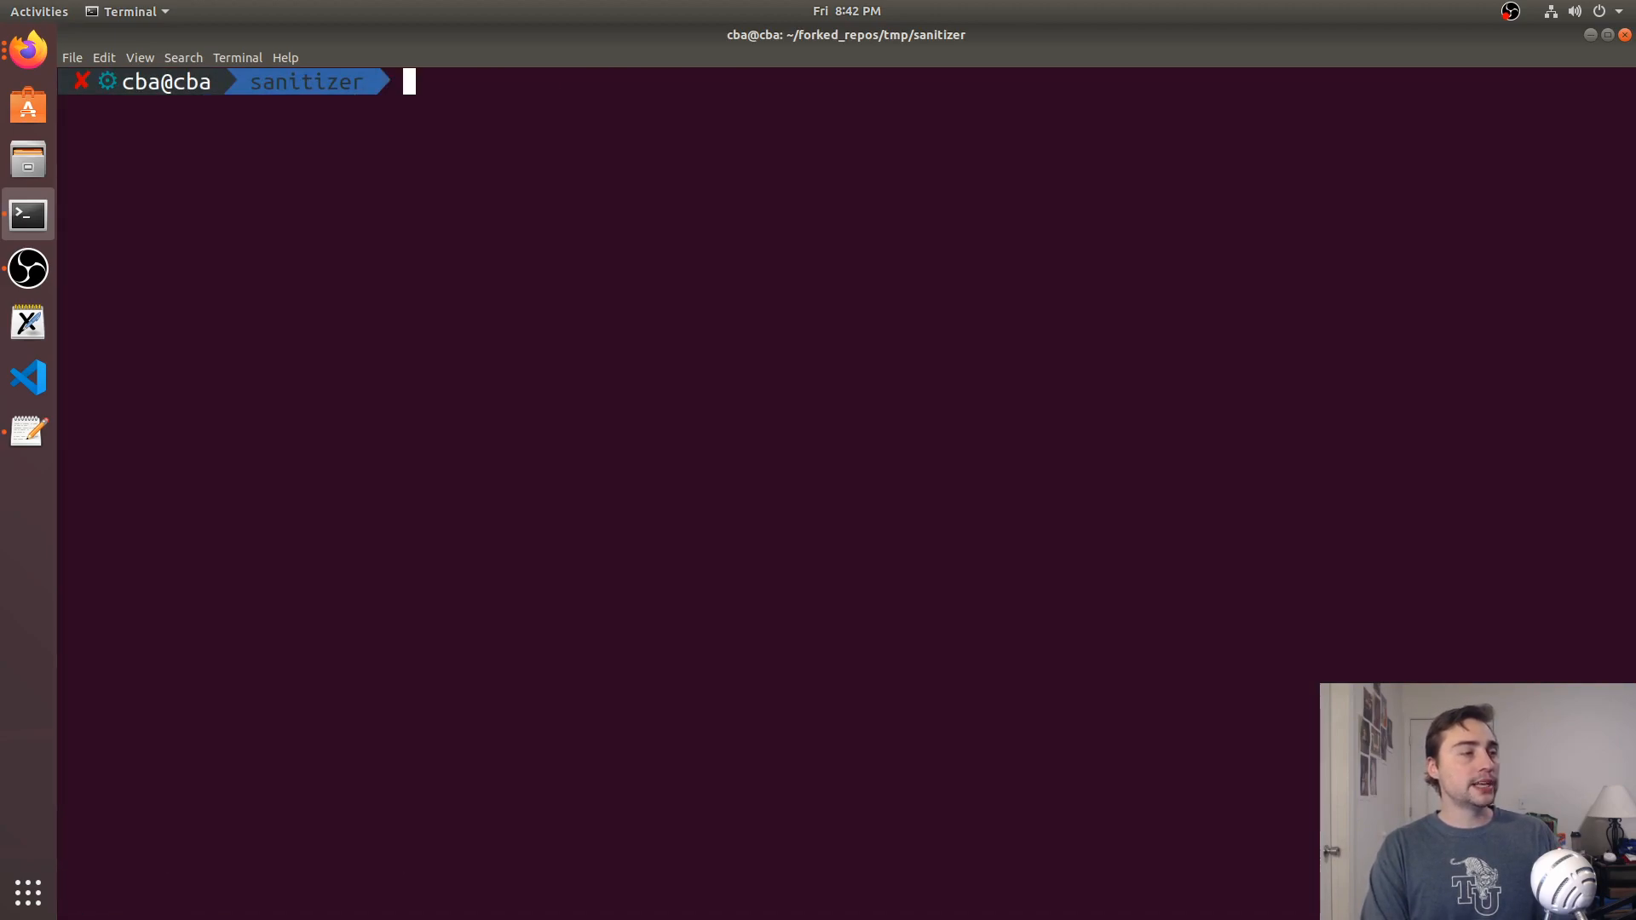
pyautogui.write('g++ tsan.cpp -lpthread -o tsan')
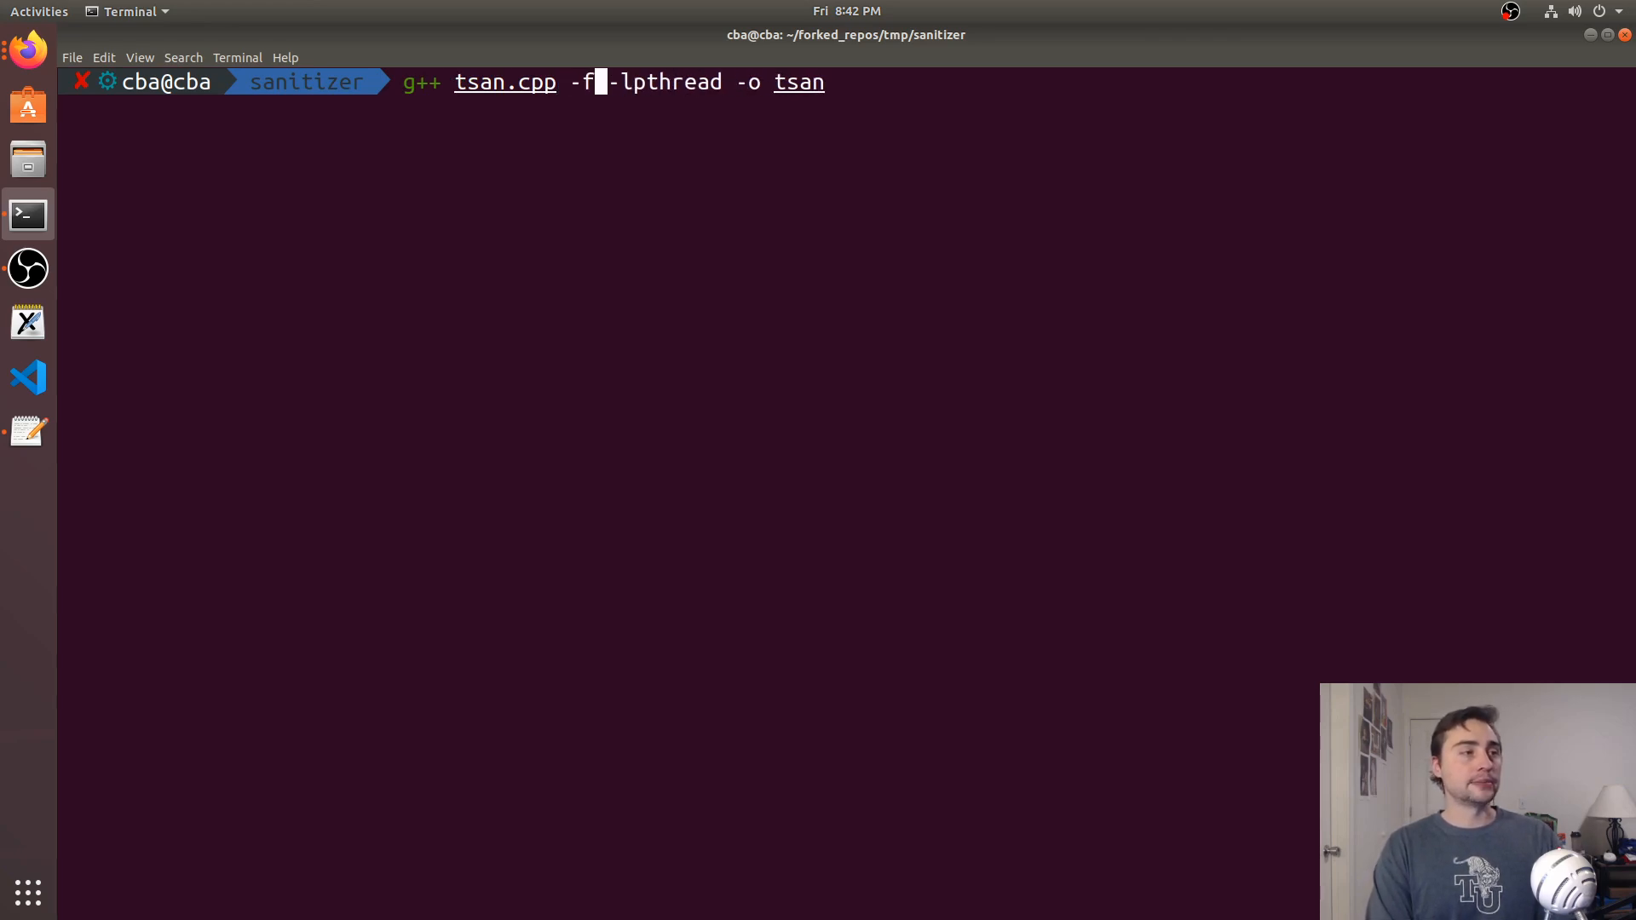
pyautogui.write('thread-jumps')
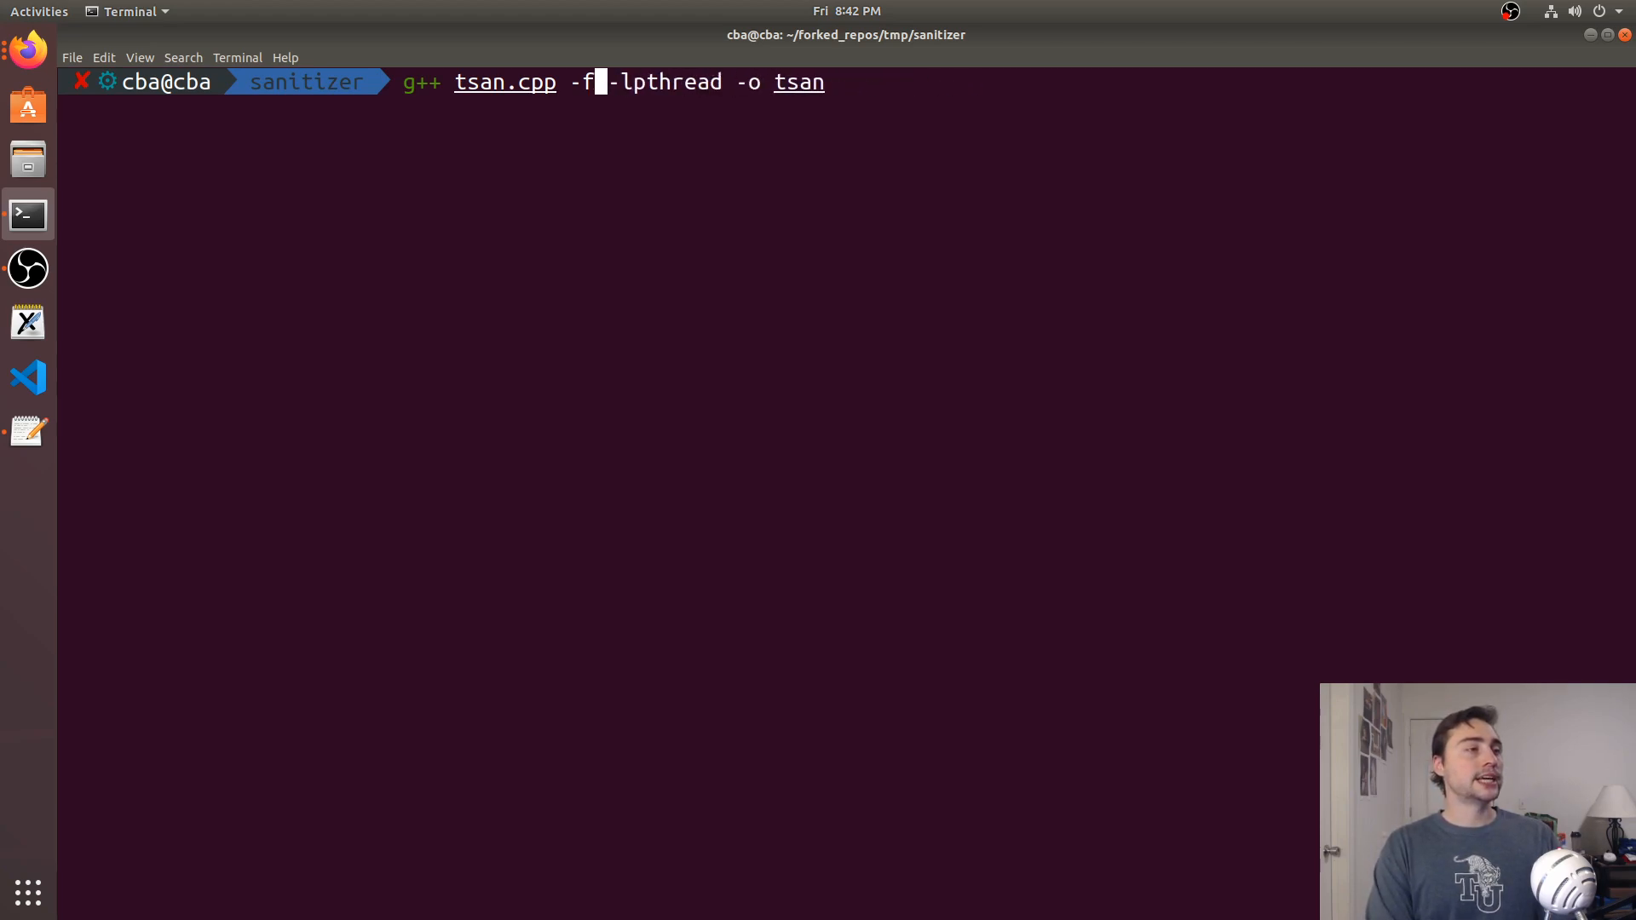
pyautogui.write('sanitize=thread')
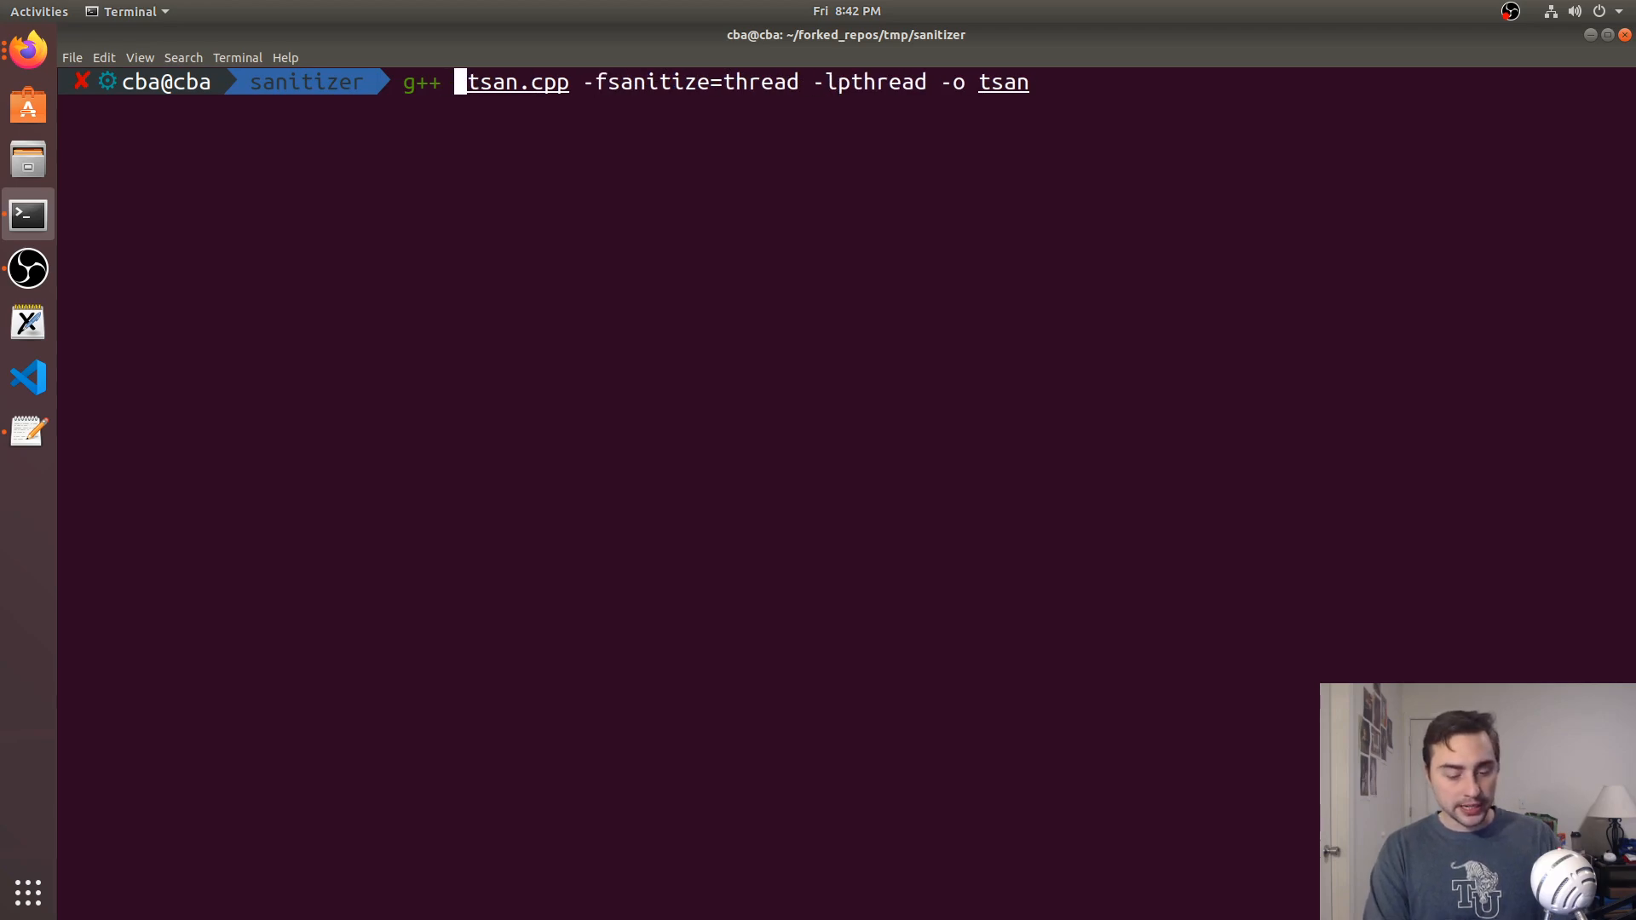
pyautogui.write('-g')
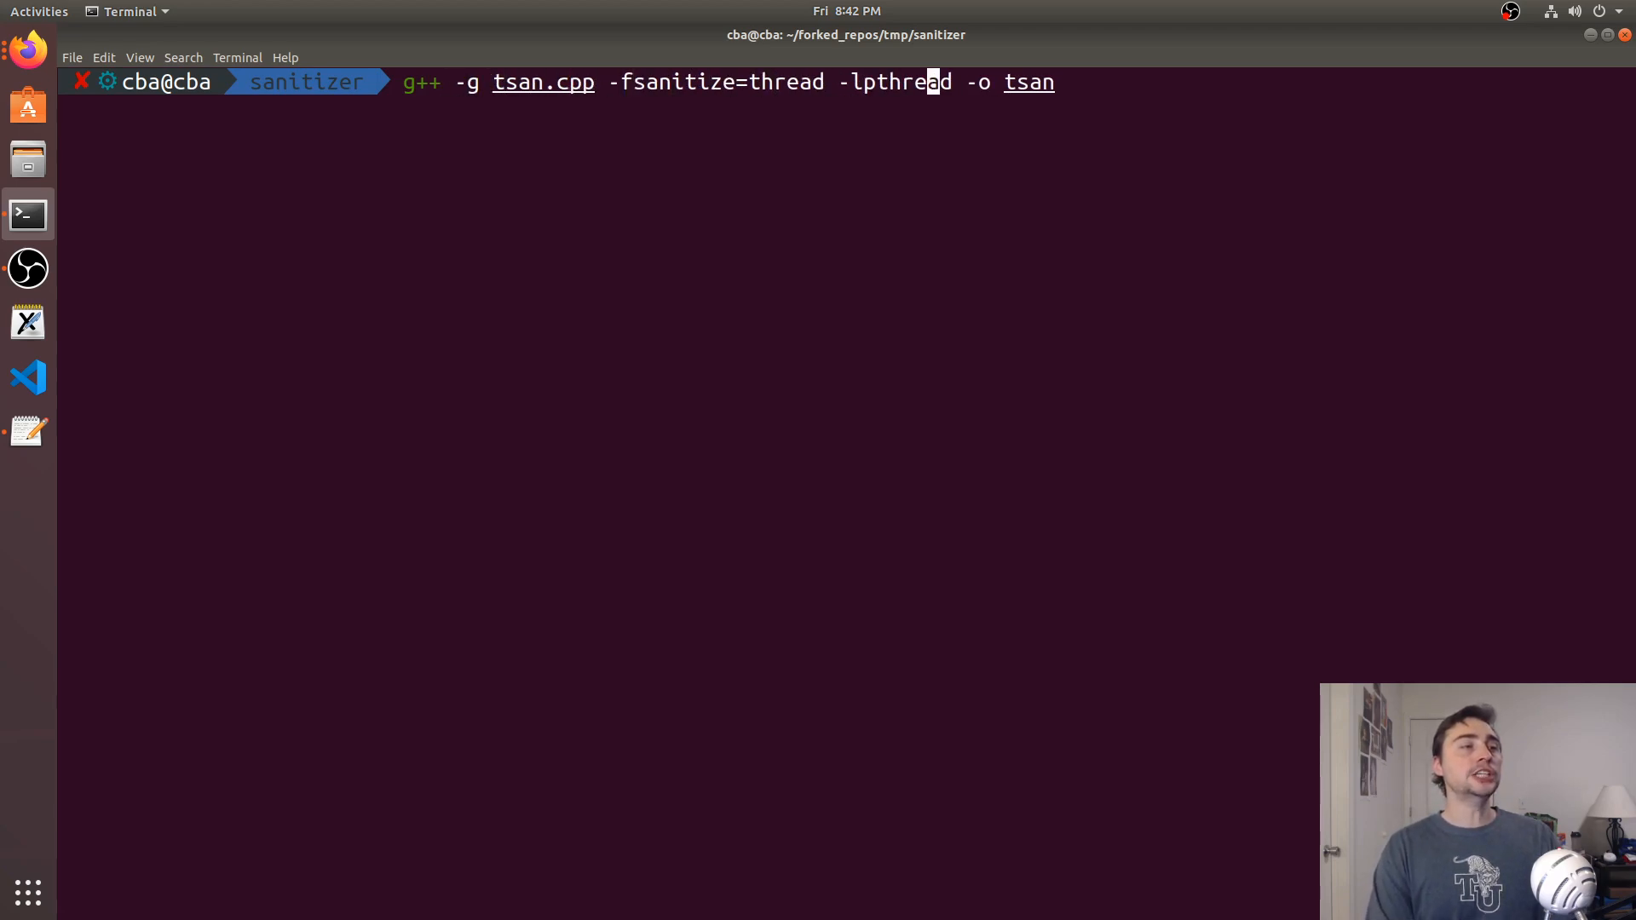
pyautogui.press('Return')
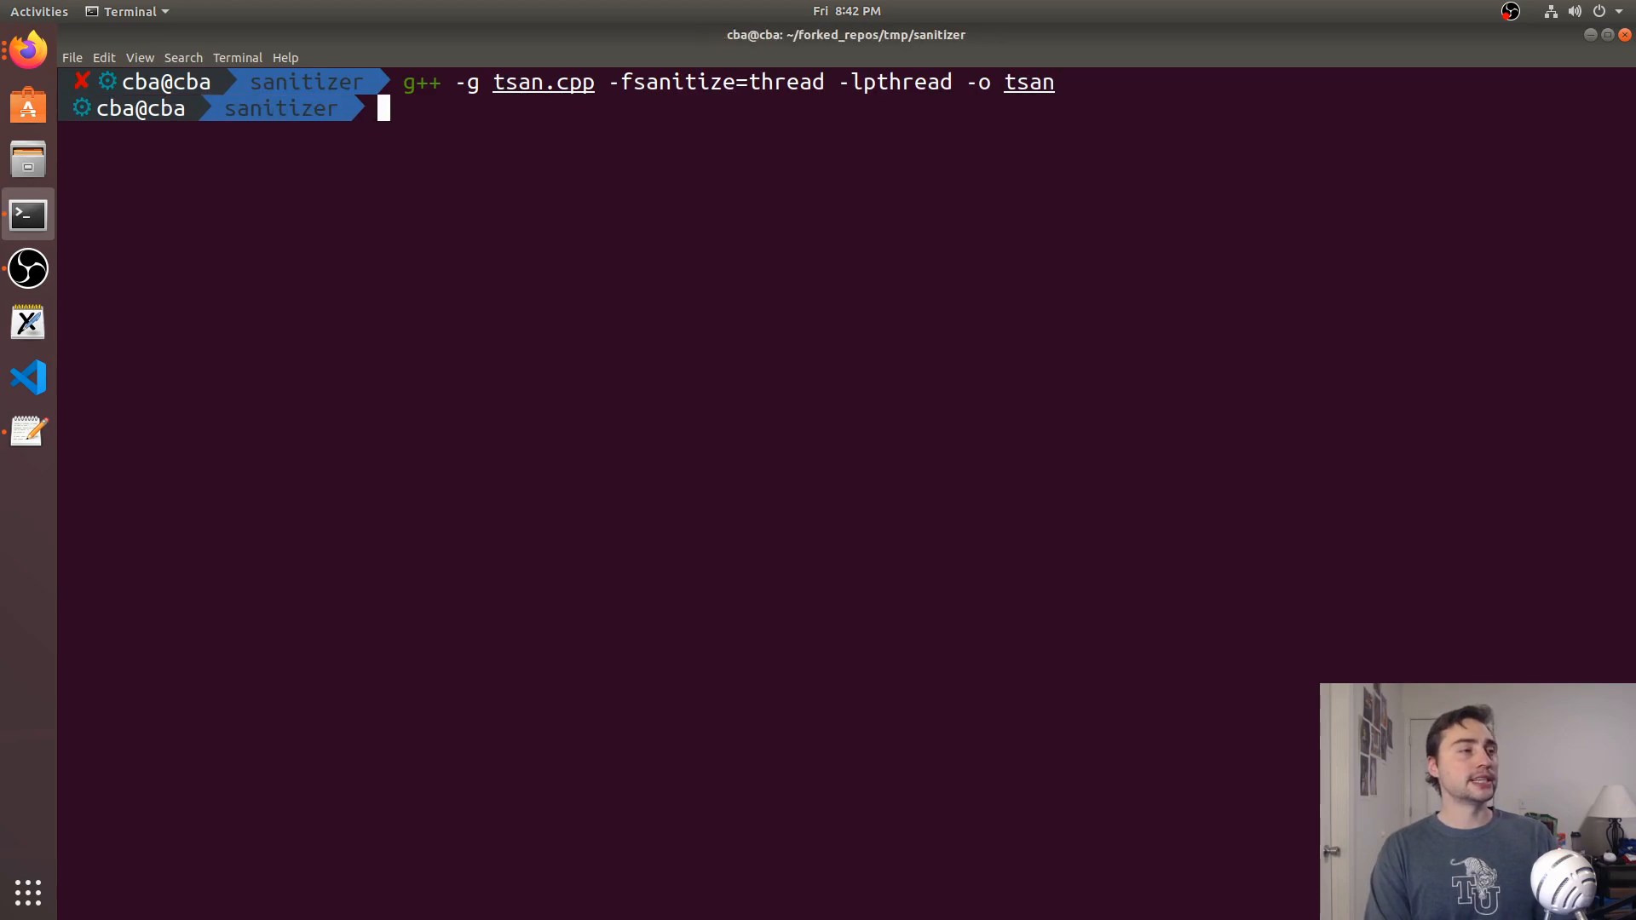
pyautogui.write('./tsan')
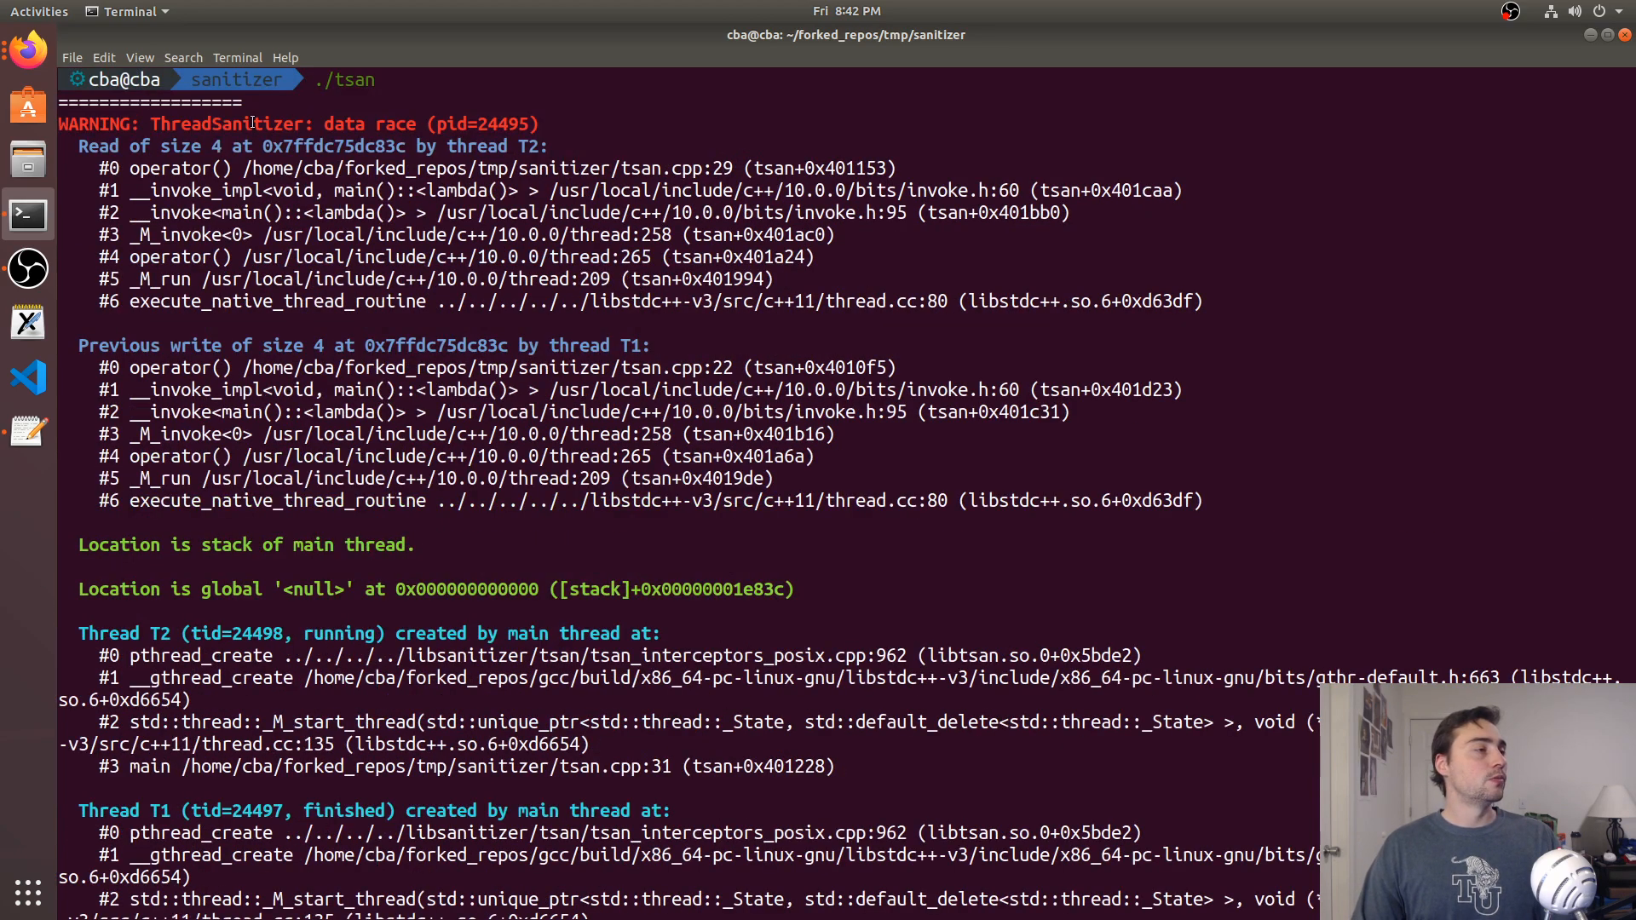
# Highlight ThreadSanitizer, the racing read address and the tsan.cpp source path in the race report
pyautogui.doubleClick(225, 122)
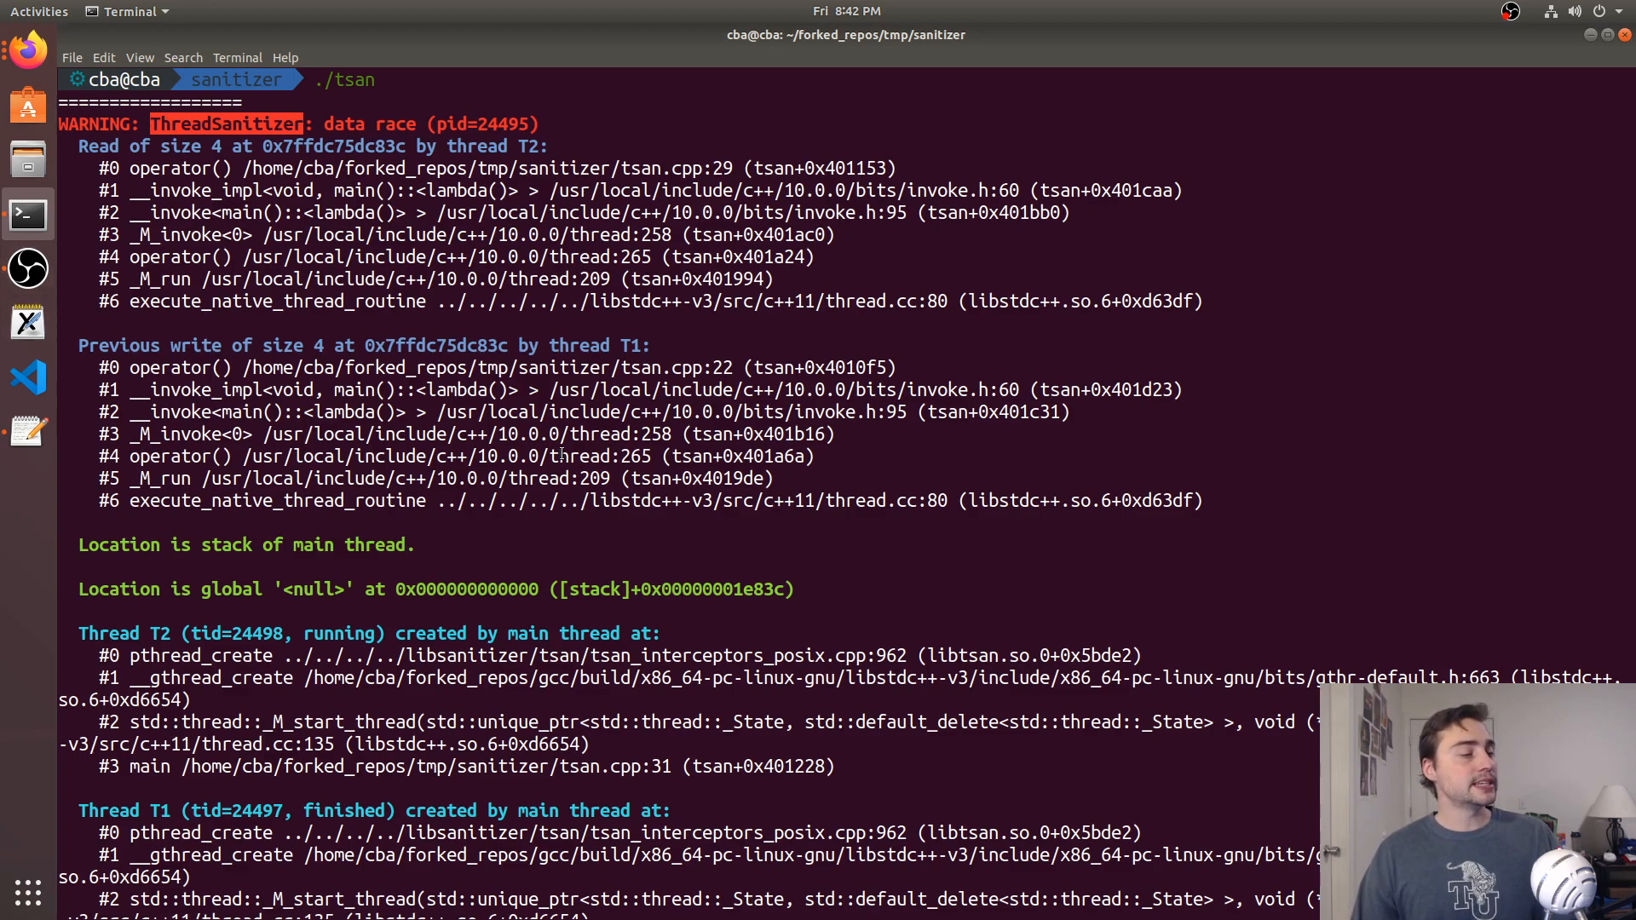
pyautogui.scroll(-3)
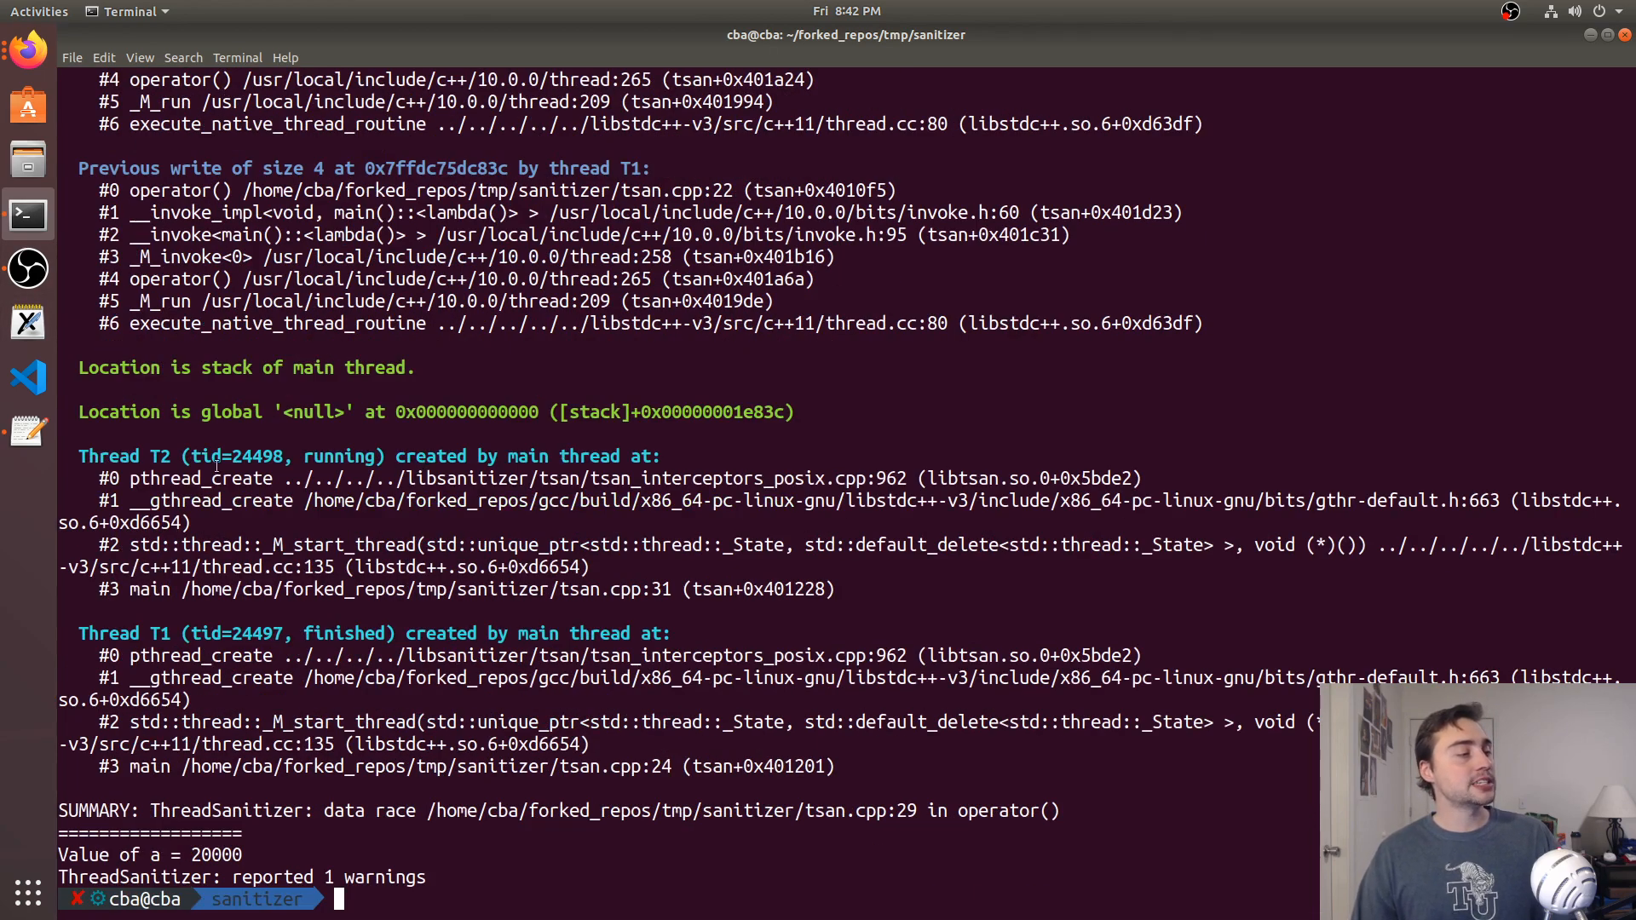
pyautogui.moveTo(164, 638)
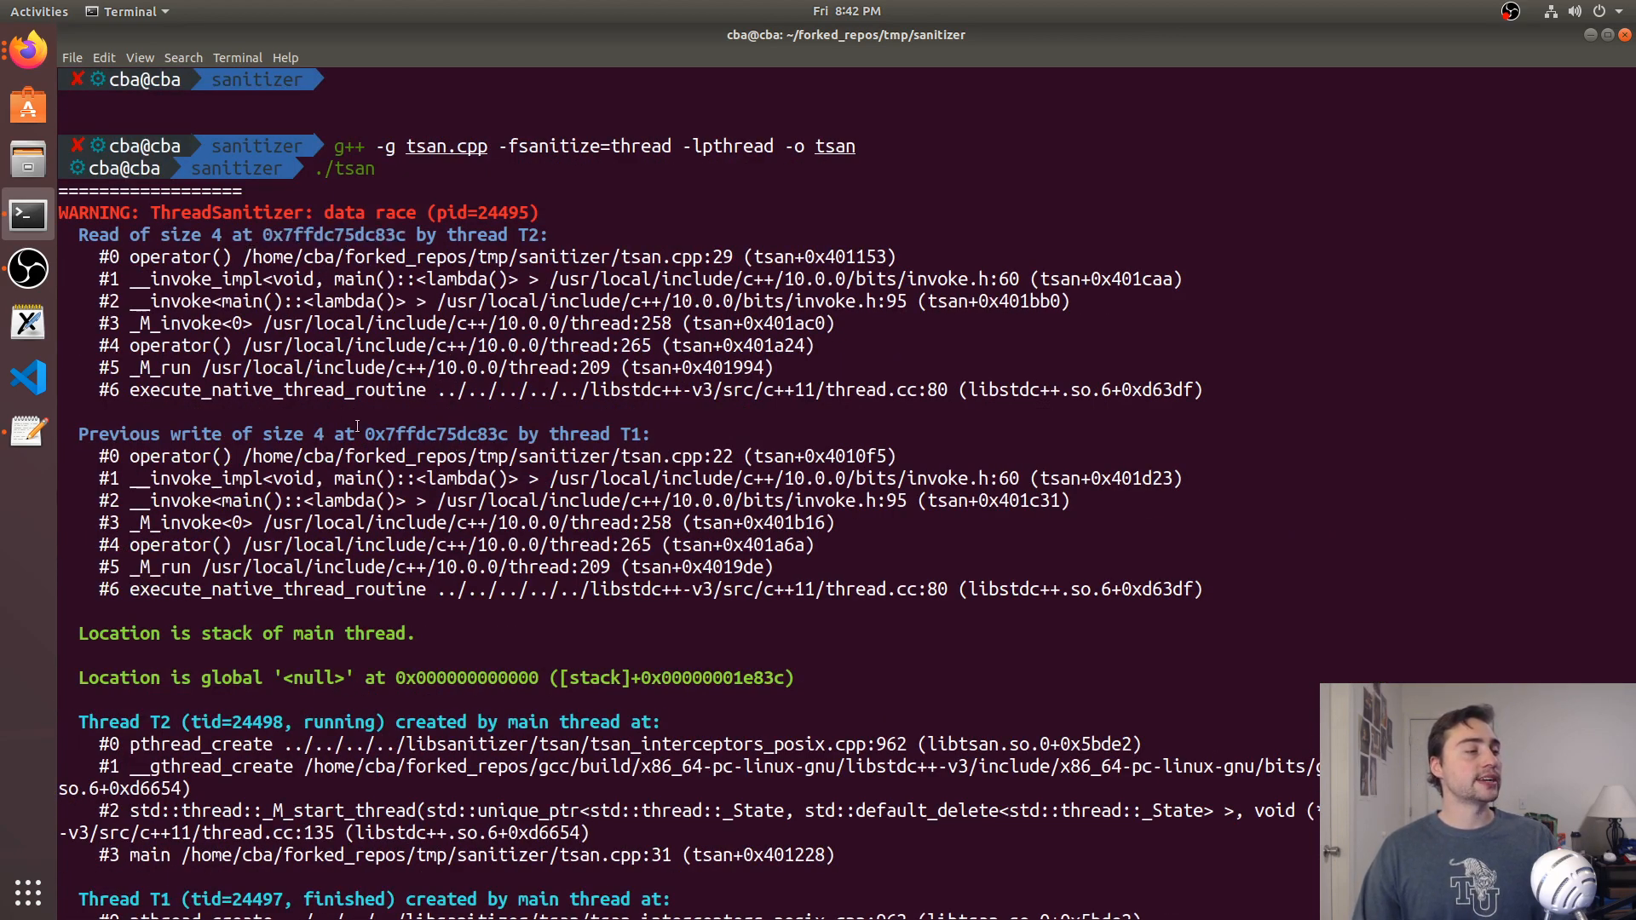
pyautogui.moveTo(263, 435)
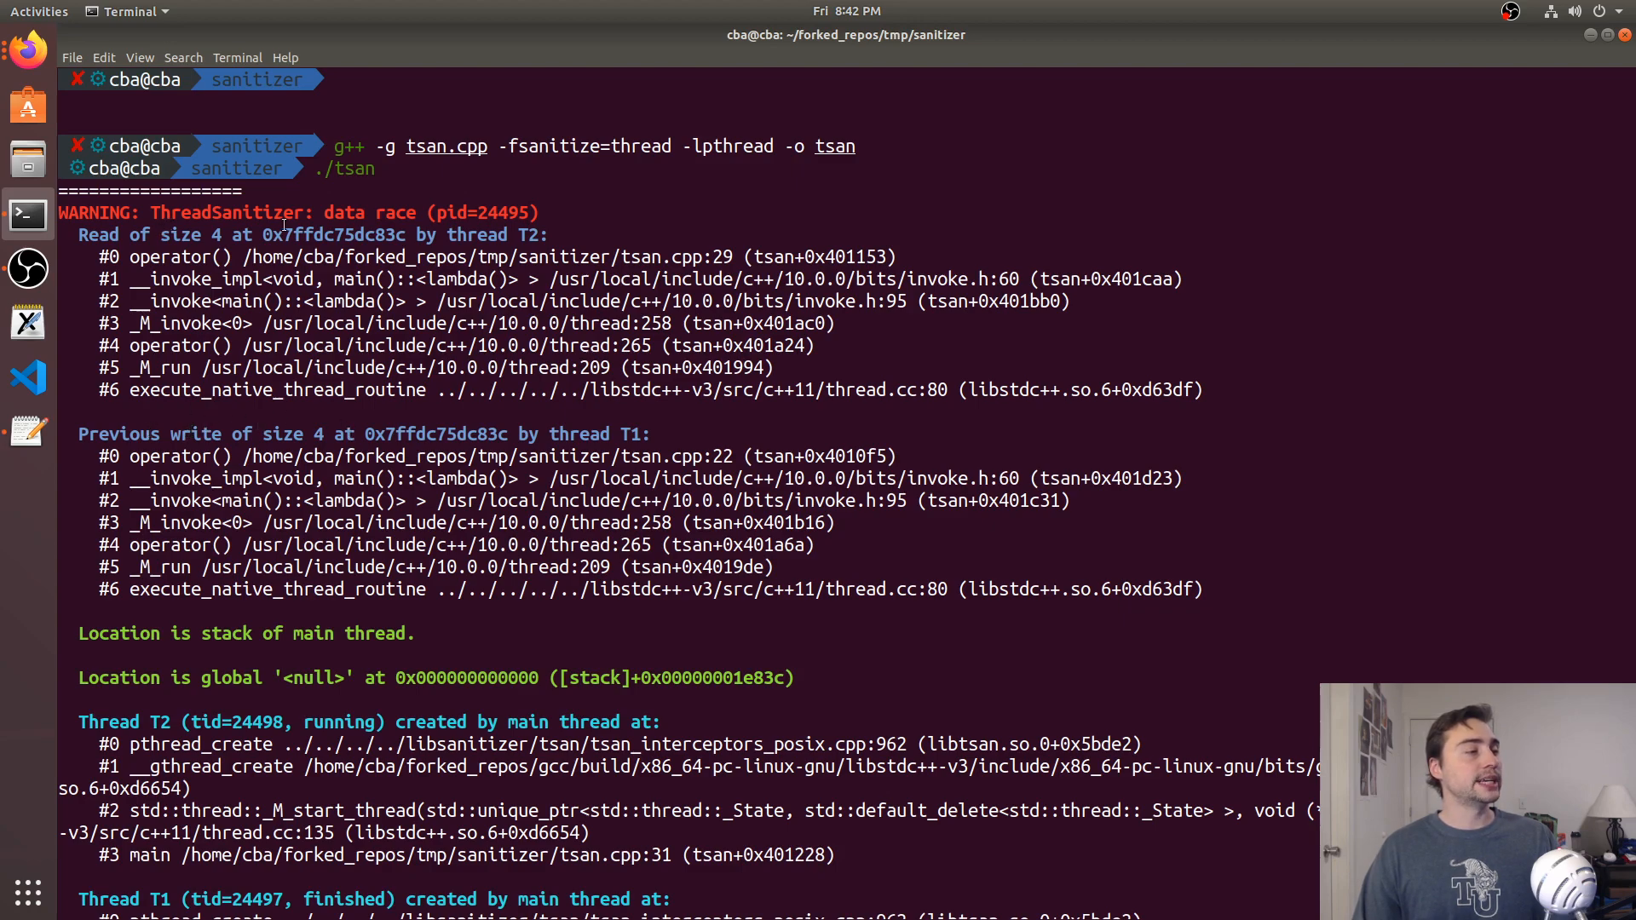
pyautogui.doubleClick(334, 236)
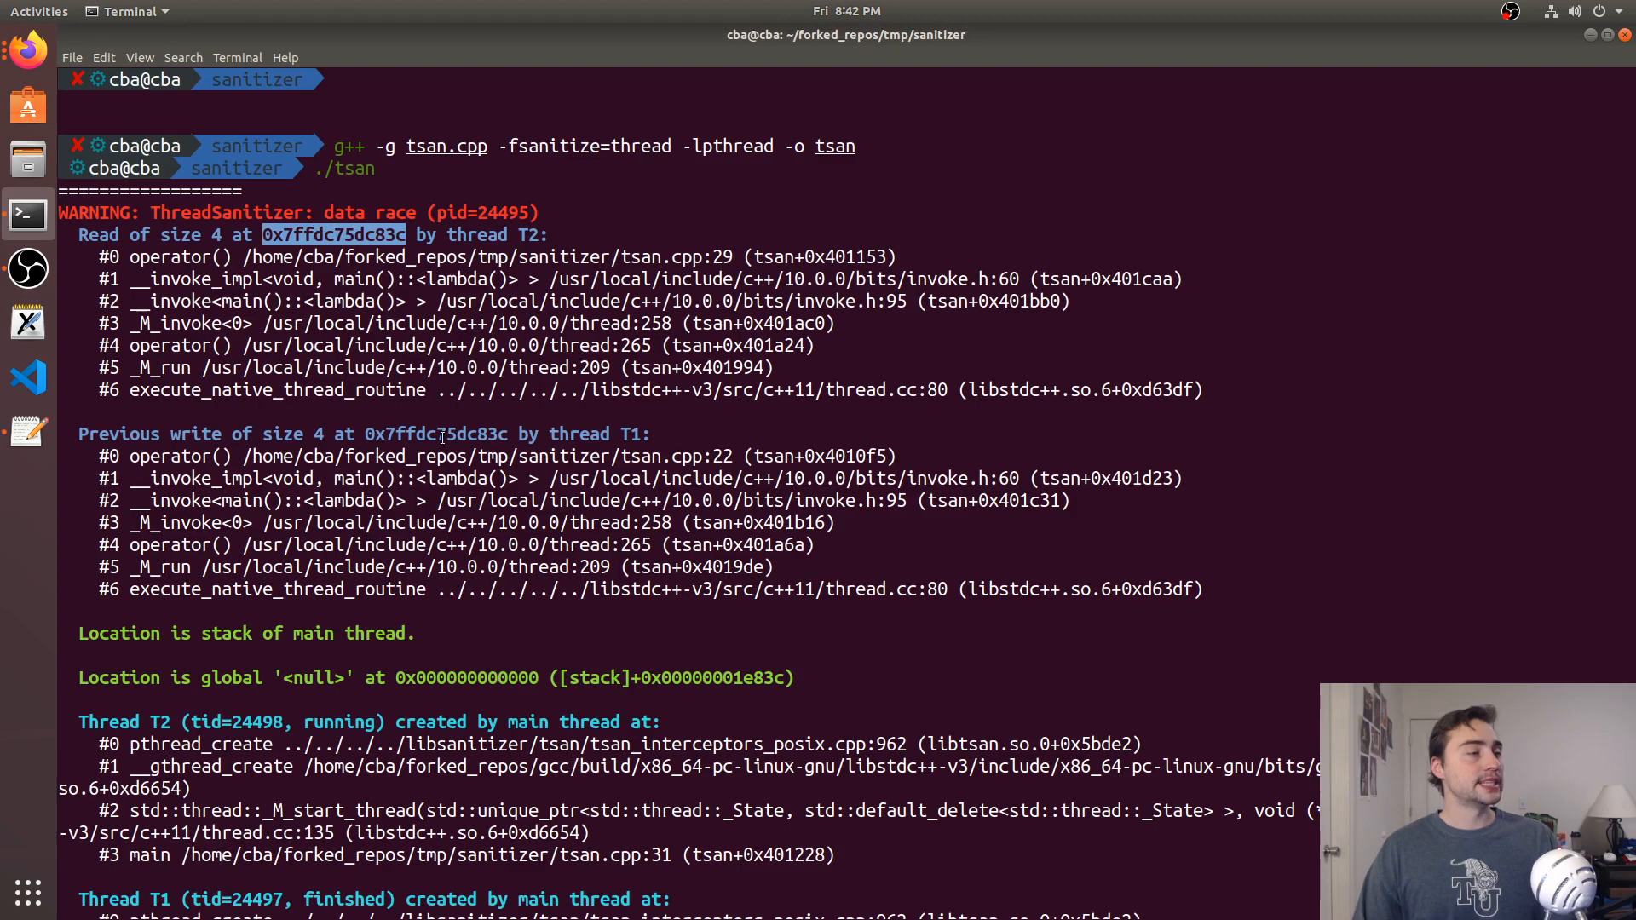
pyautogui.doubleClick(436, 434)
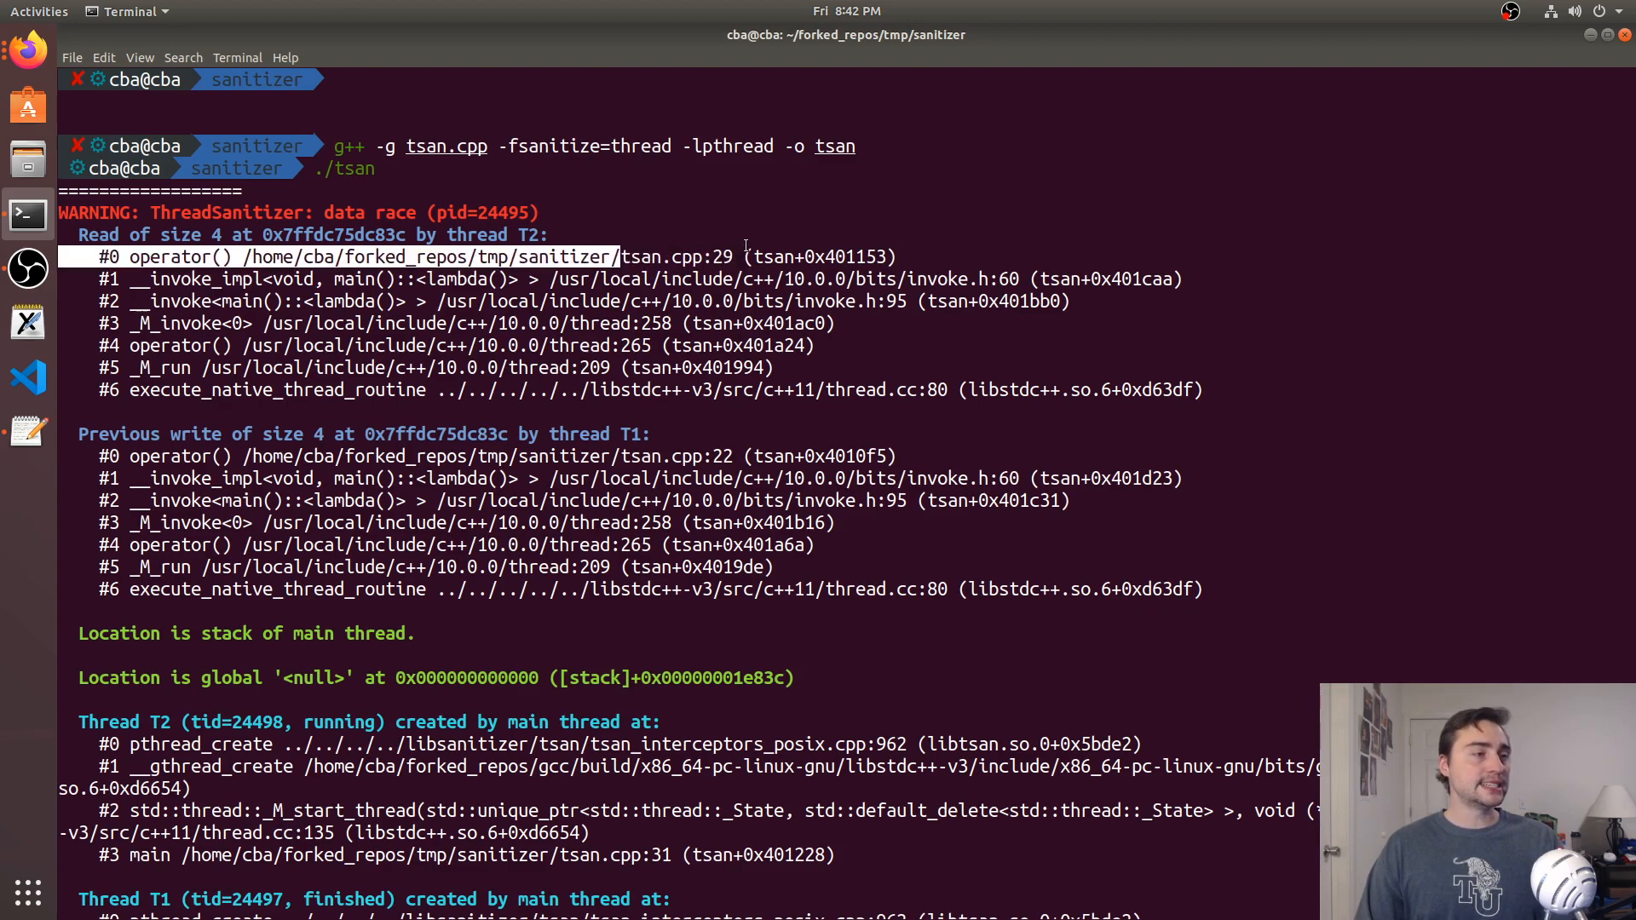
pyautogui.doubleClick(675, 256)
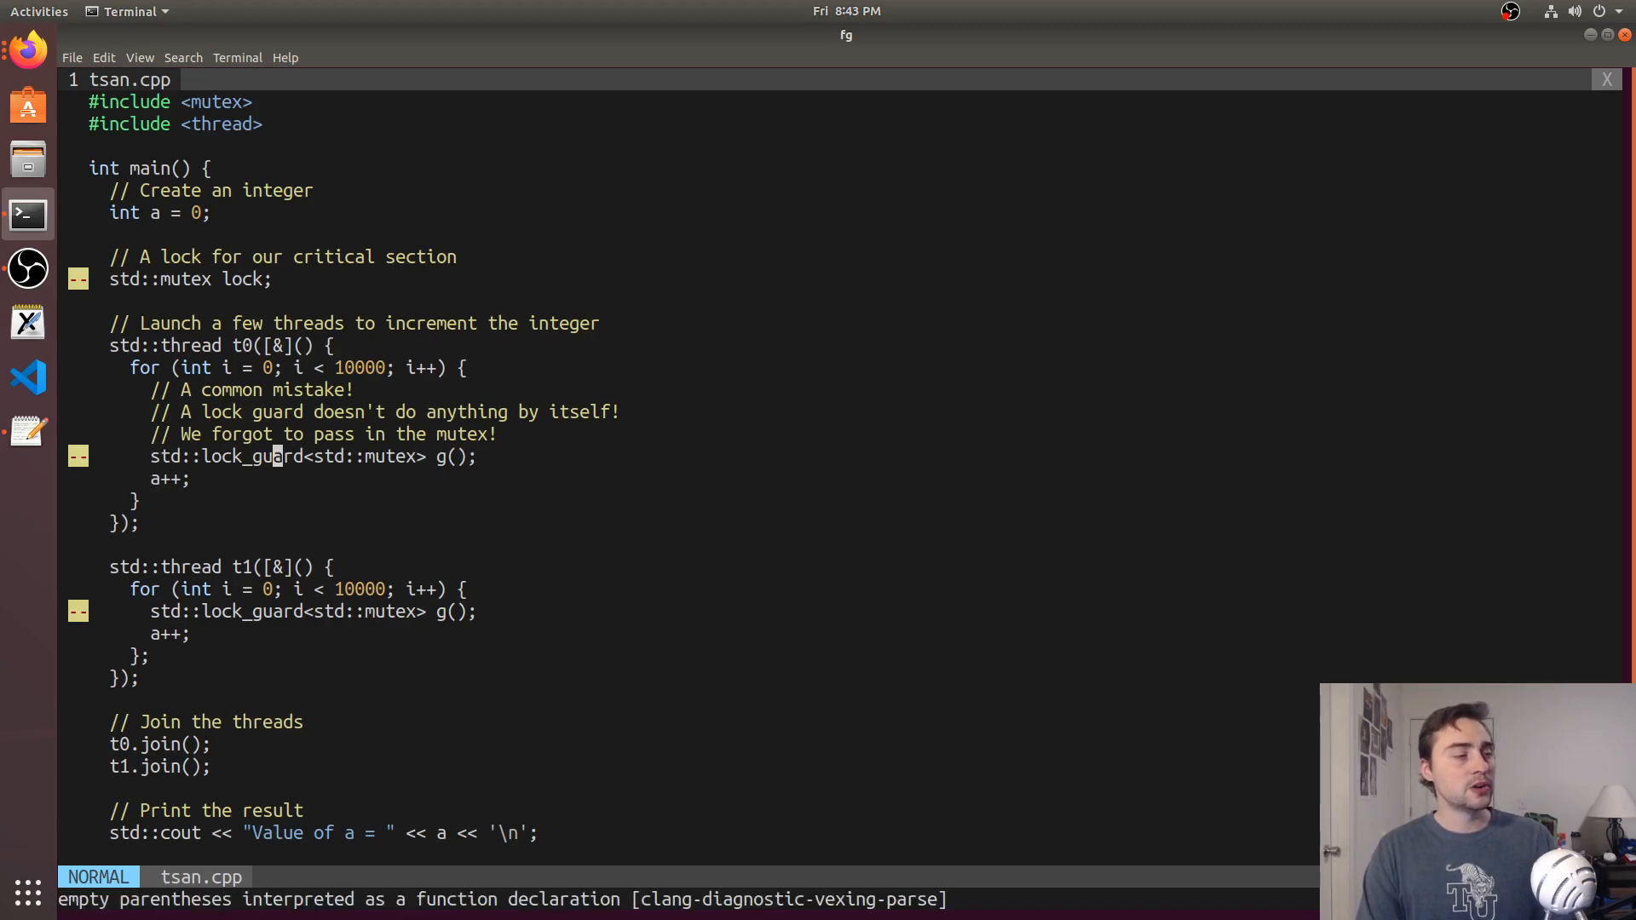
# Insert lock as the argument of both lock_guard declarations and save with :wa
pyautogui.press('i')
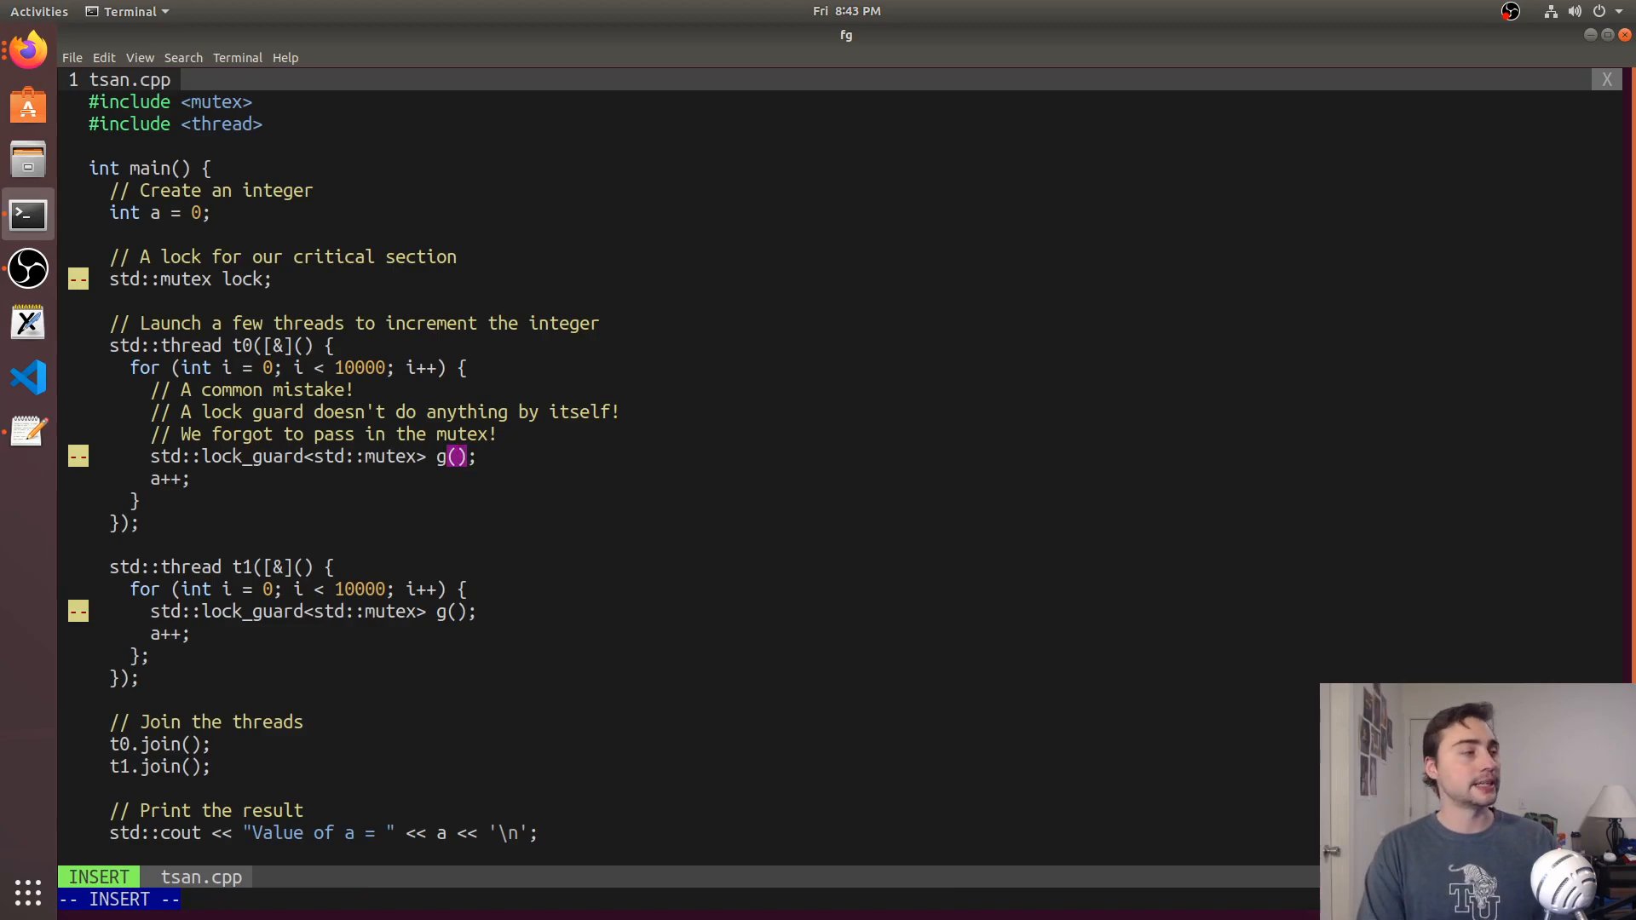
pyautogui.write('lock')
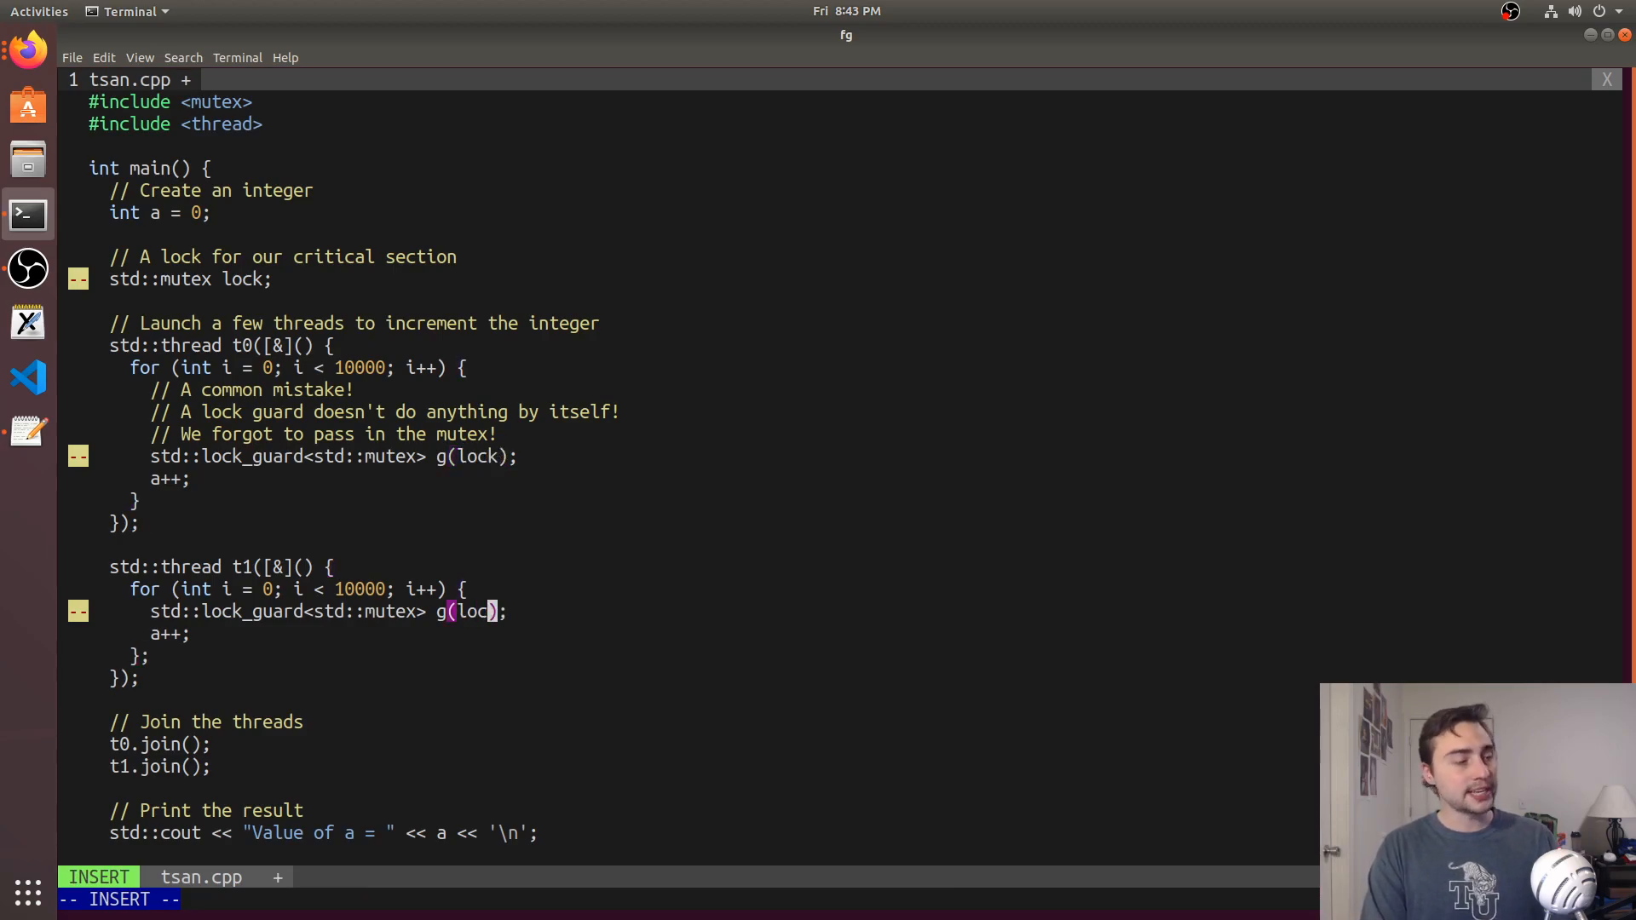
pyautogui.press('Escape')
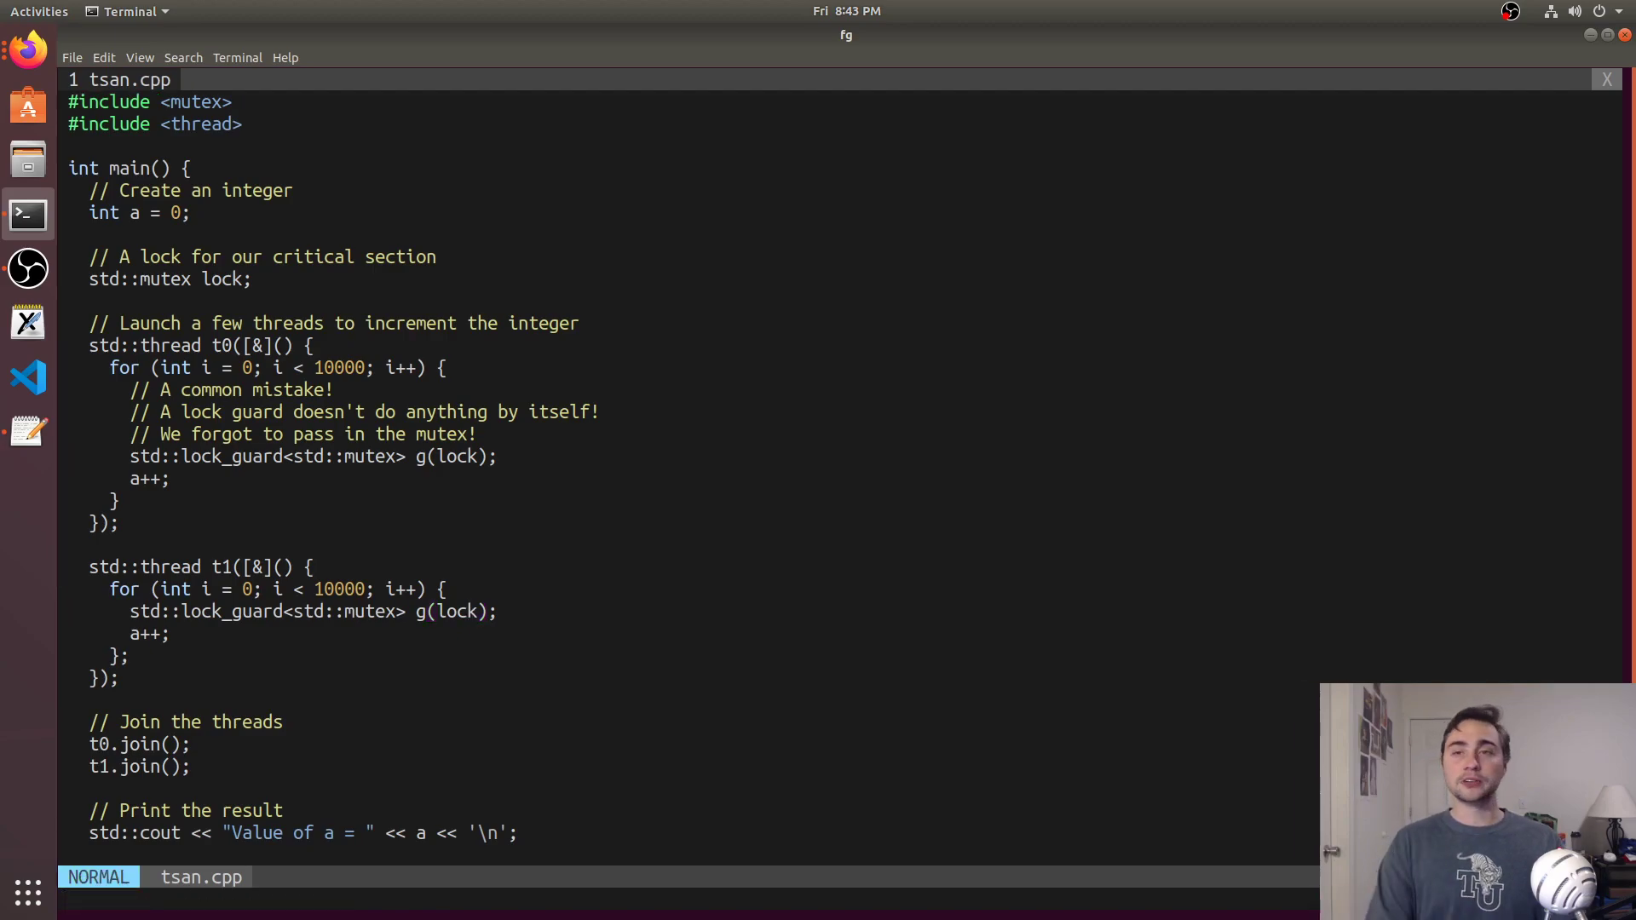
pyautogui.write(':wa')
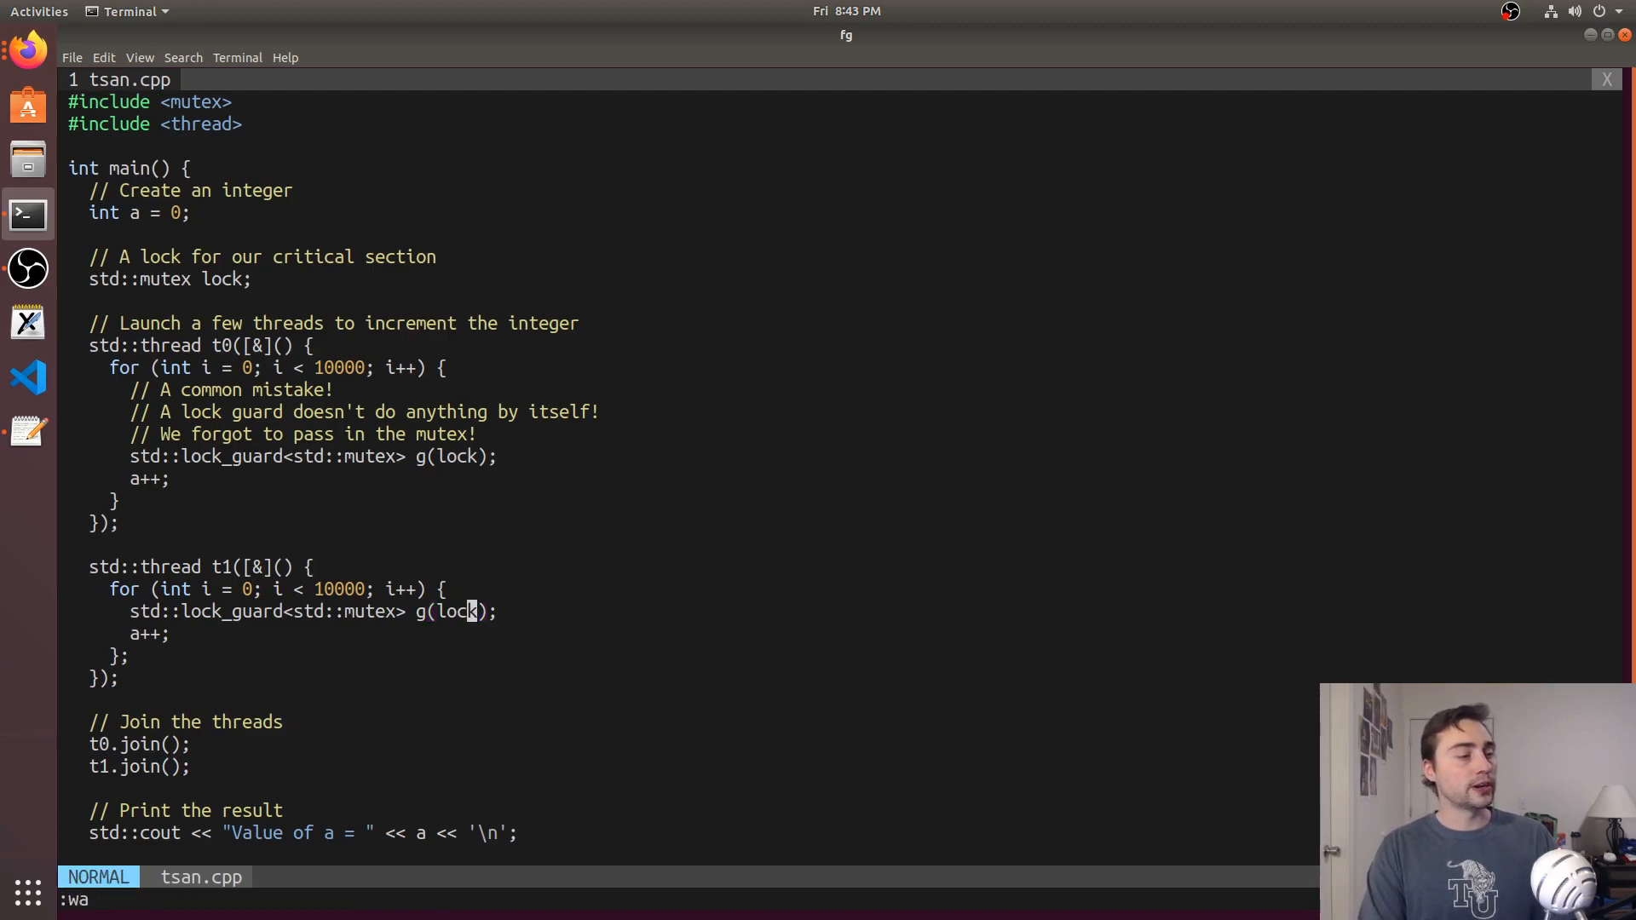
pyautogui.press('Return')
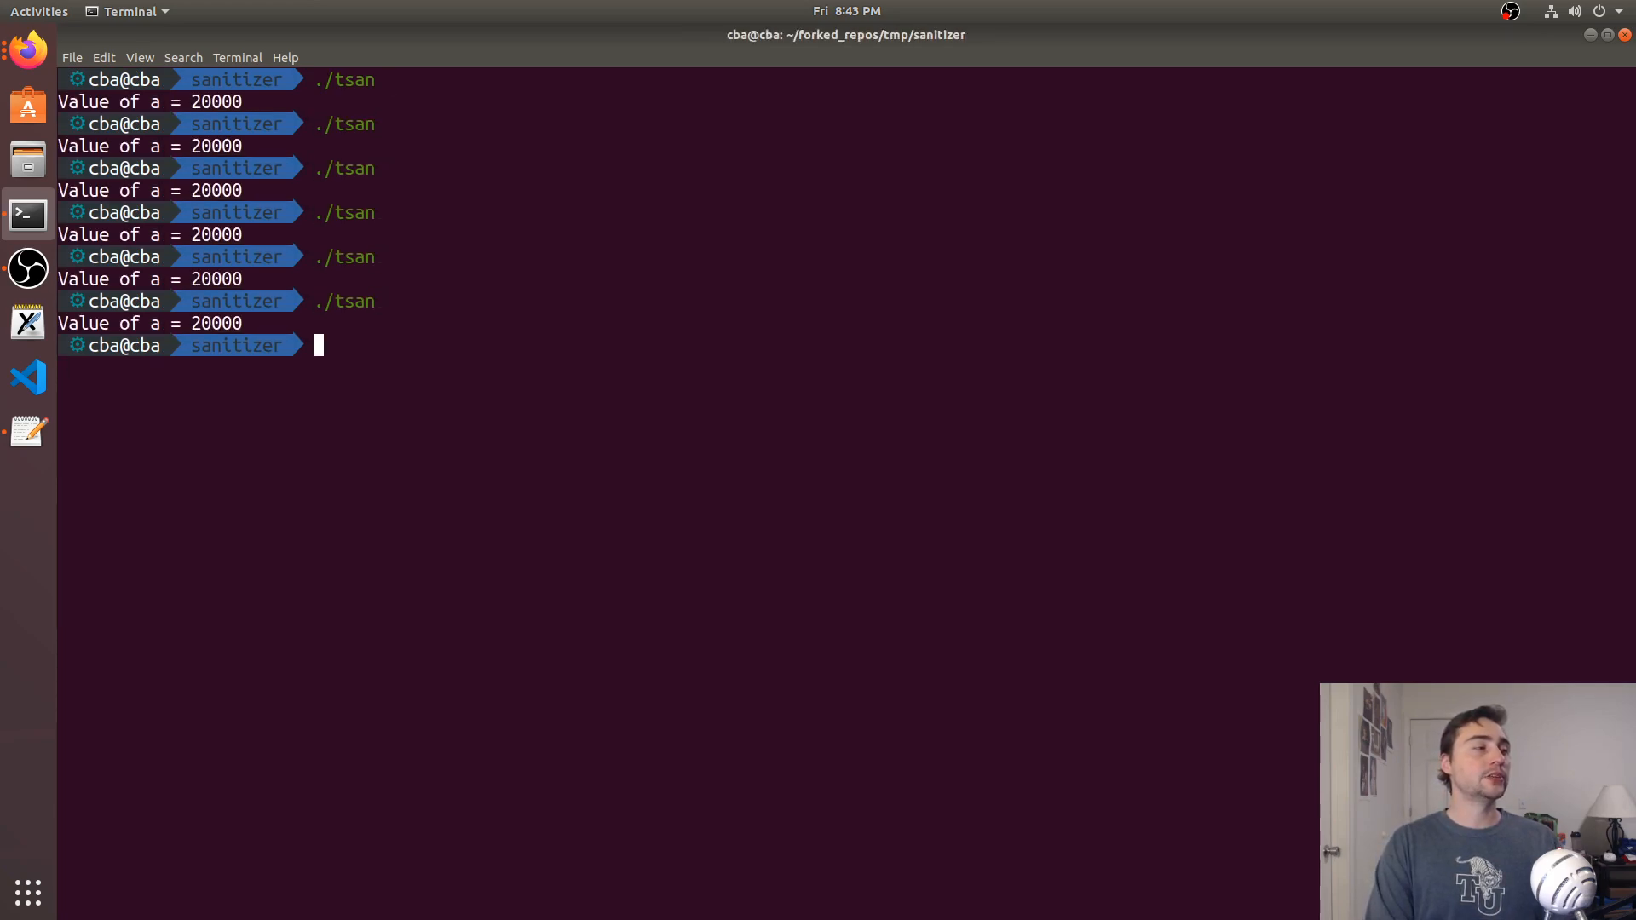
# Run the fixed ./tsan again, printing Value of a = 20000 with no race warning
pyautogui.press('Return')
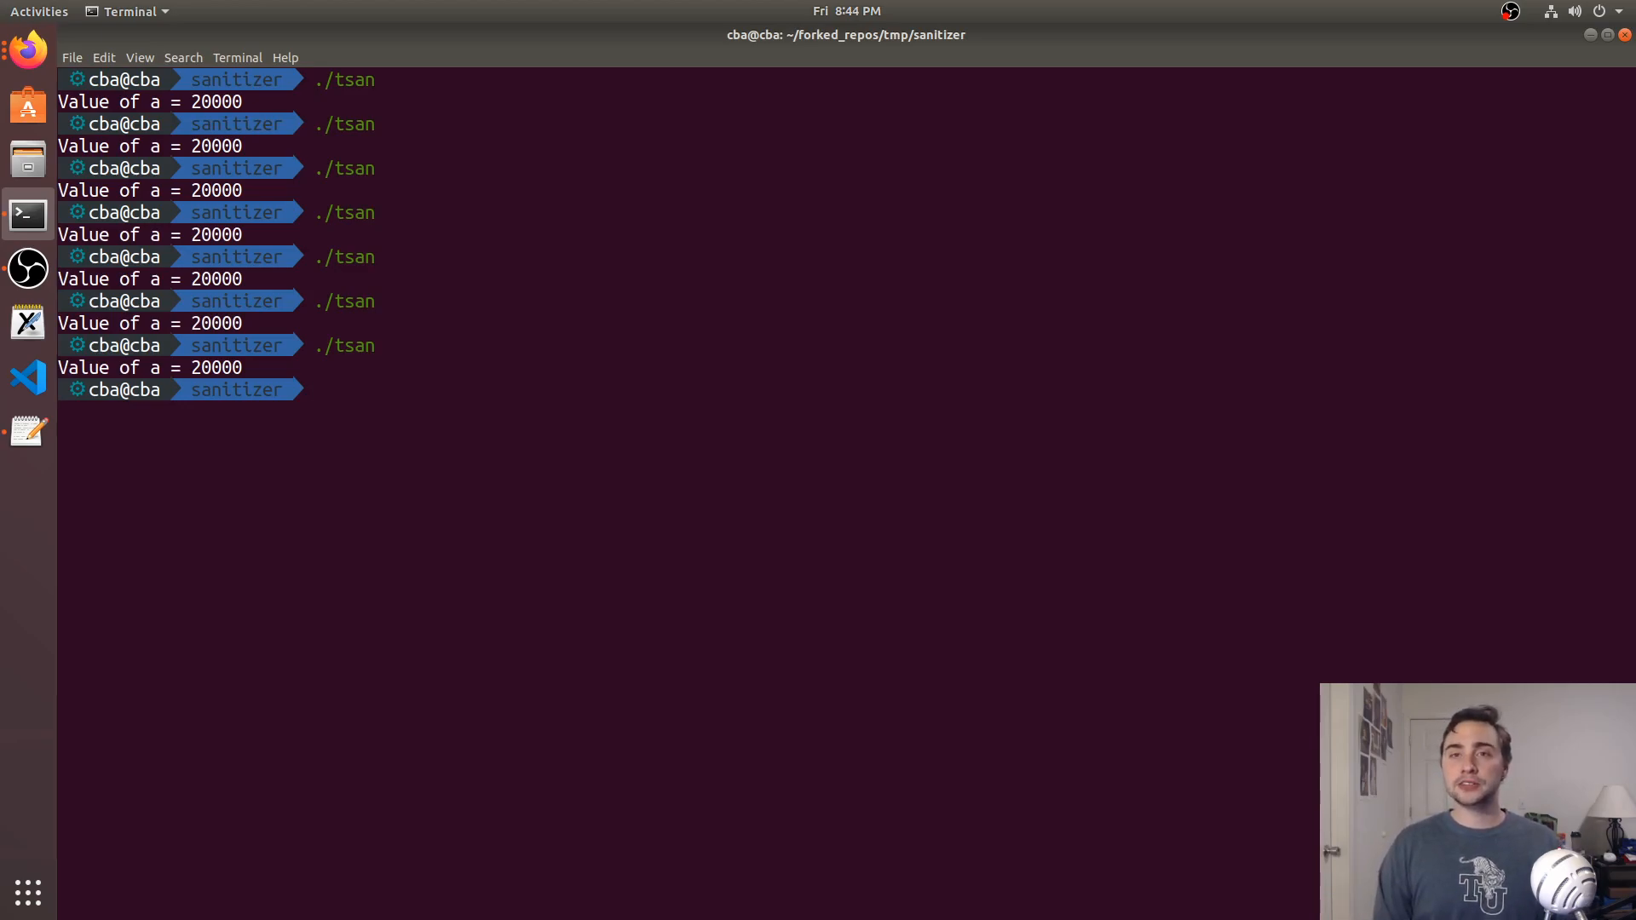
pyautogui.moveTo(1332, 7)
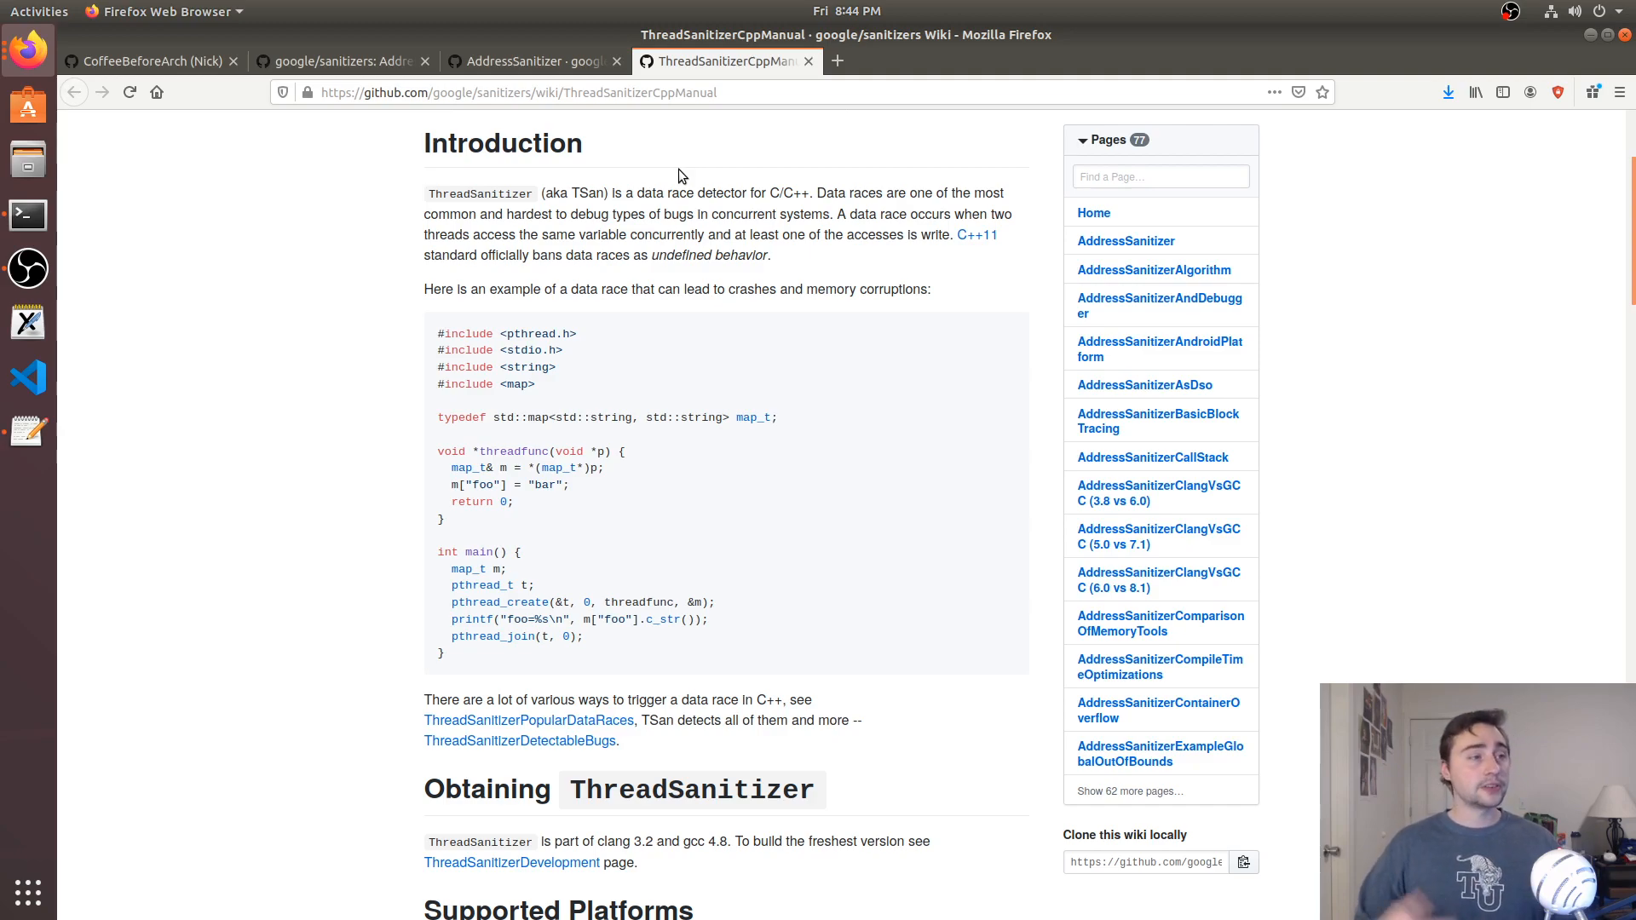
# Switch to the google/sanitizers repository tab, then to the CoffeeBeforeArch GitHub profile tab
pyautogui.click(327, 62)
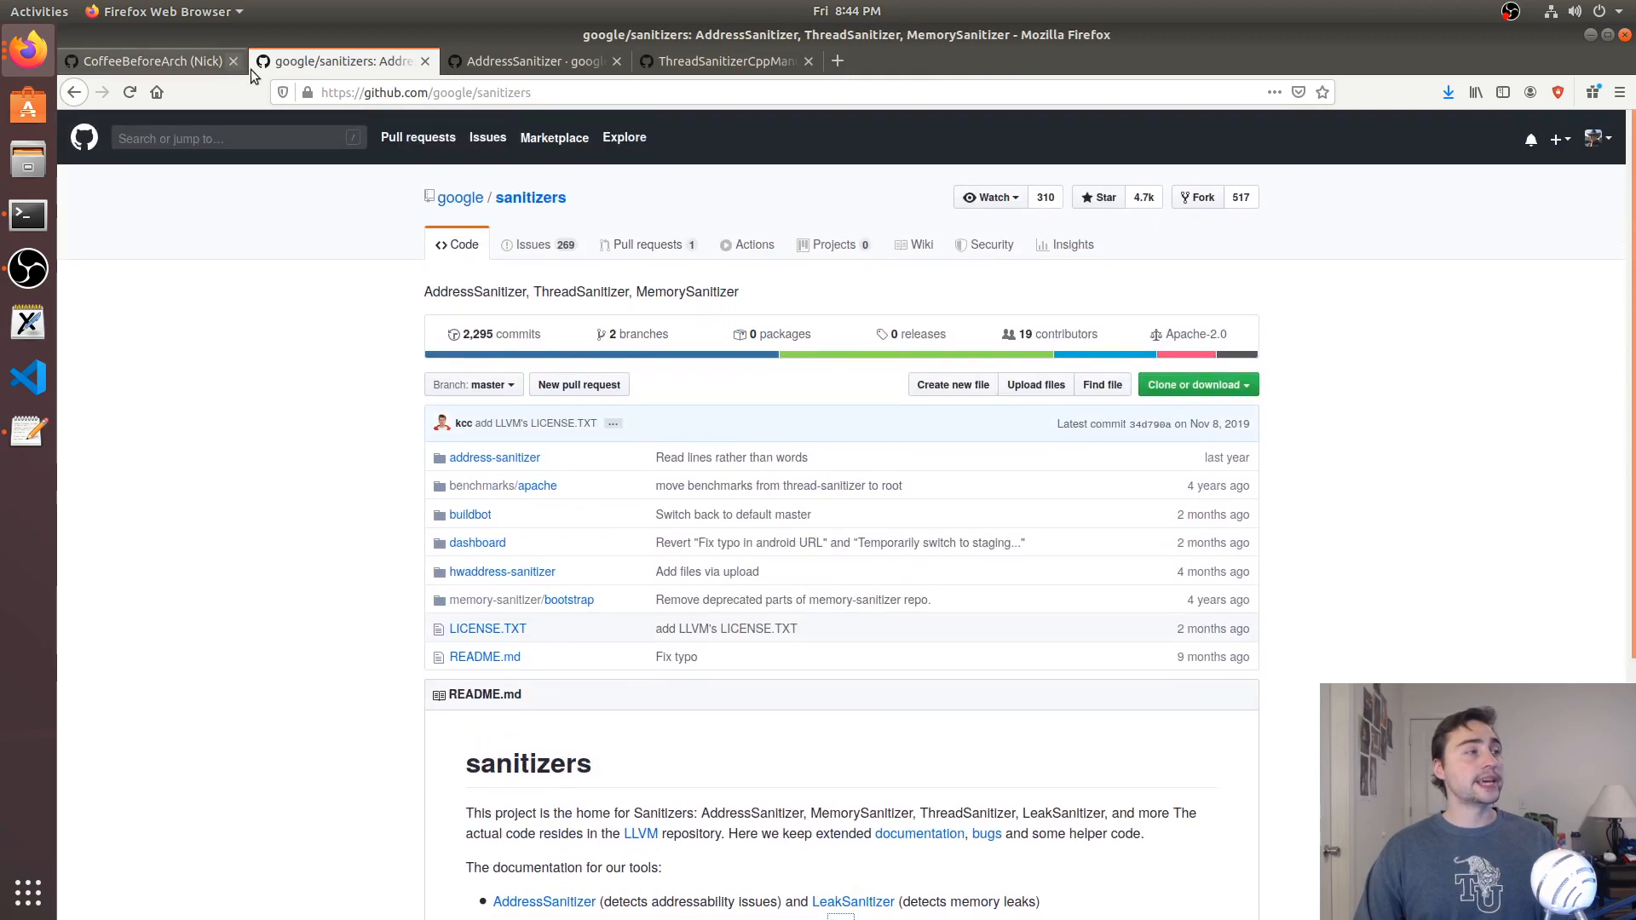
pyautogui.click(153, 62)
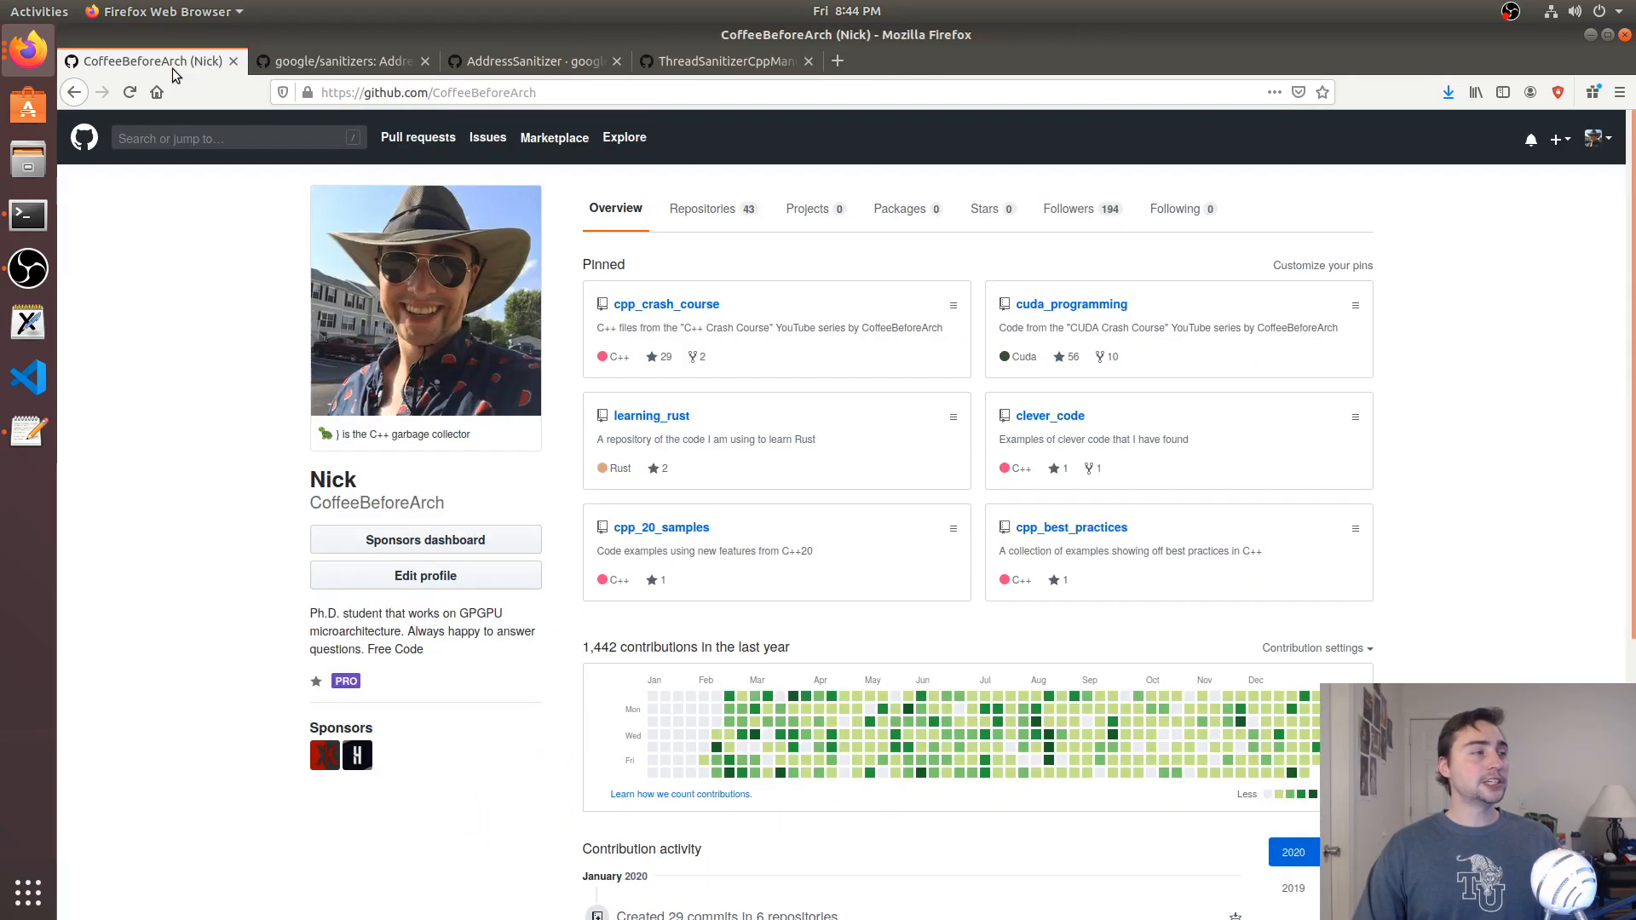